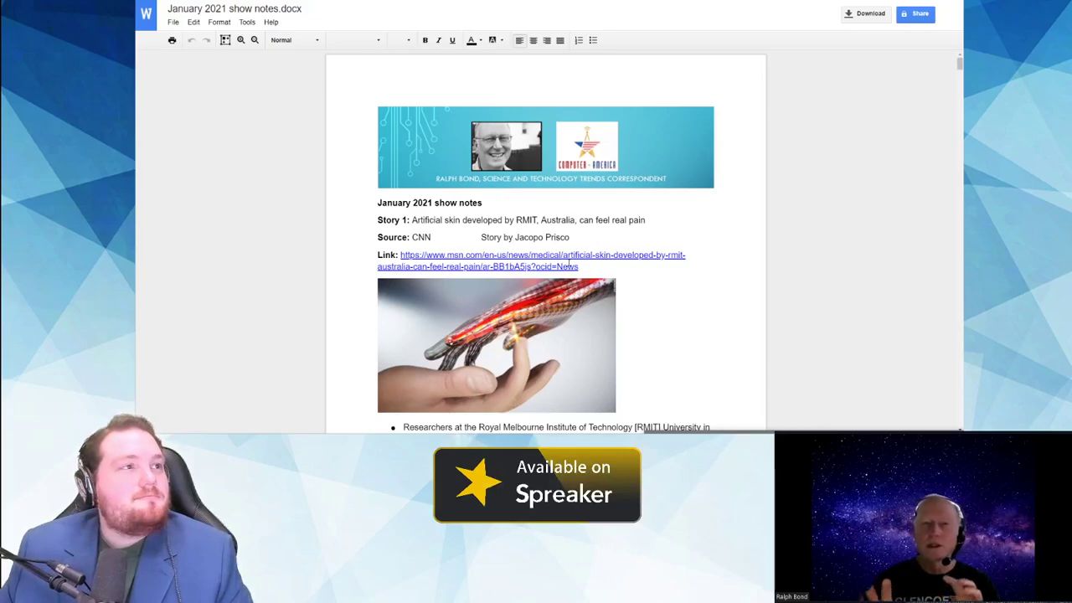
Step: Bring up the link options for the Story 1 article in the show notes
{"action": "scroll", "scroll_direction": "down", "scroll_amount": 3}
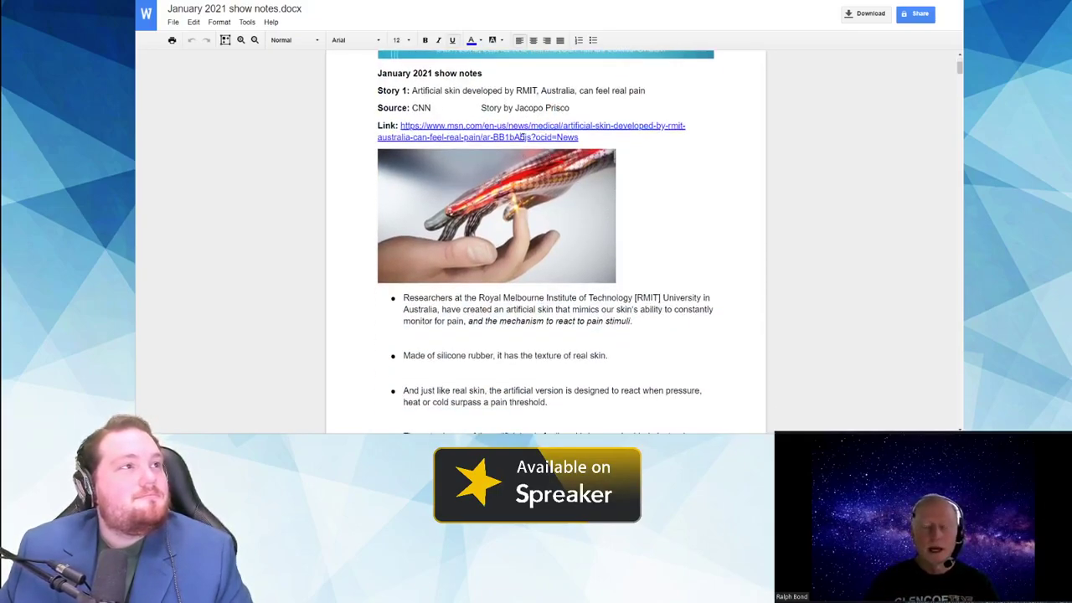
{"action": "right_click", "coordinate": [528, 137]}
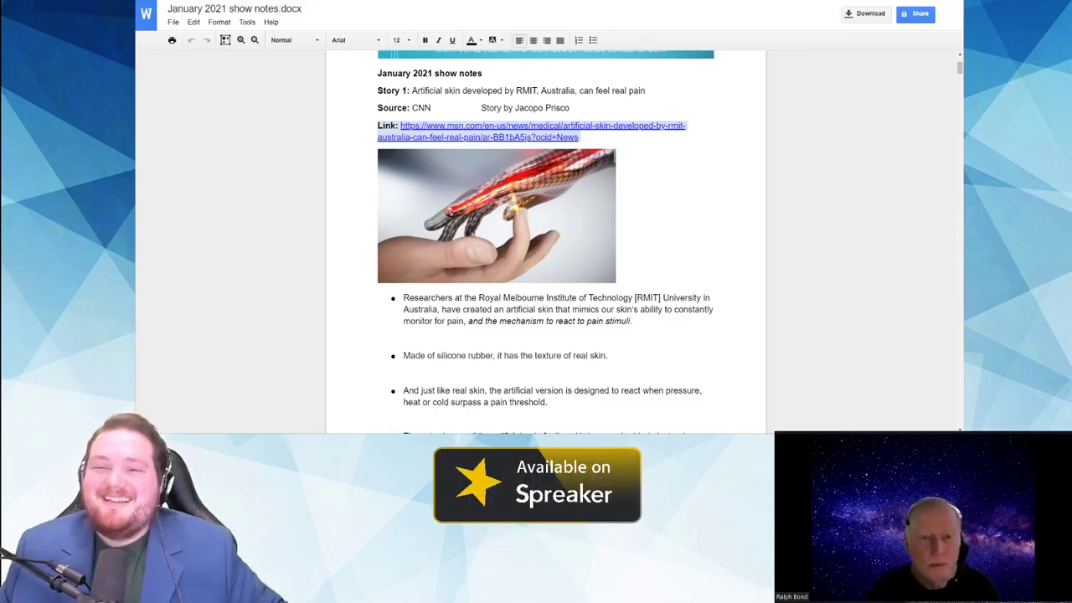
{"action": "scroll", "scroll_direction": "down", "scroll_amount": 3}
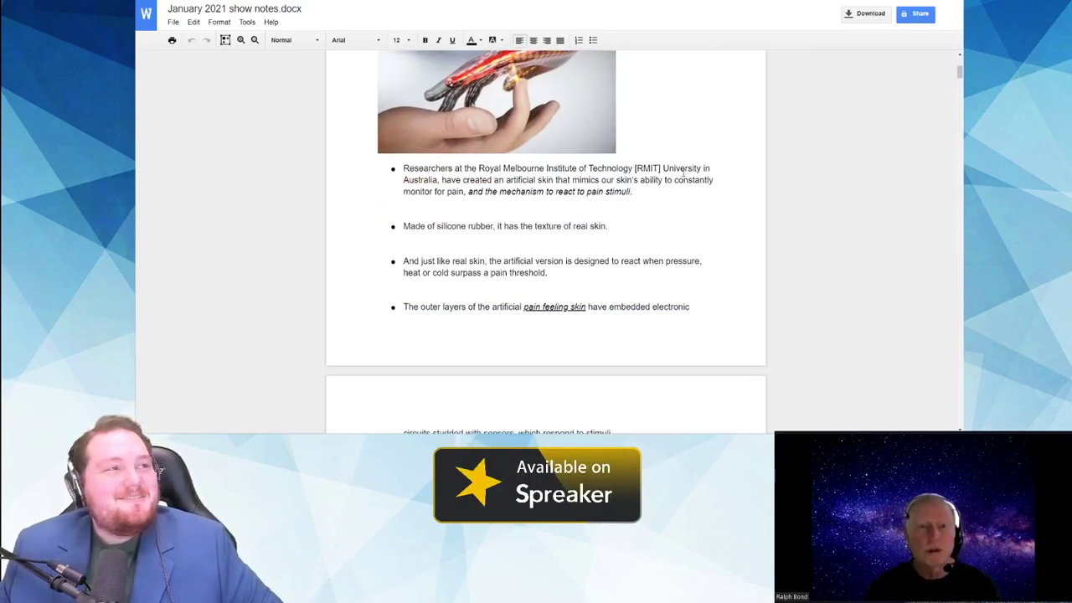
{"action": "scroll", "scroll_direction": "up", "scroll_amount": 3}
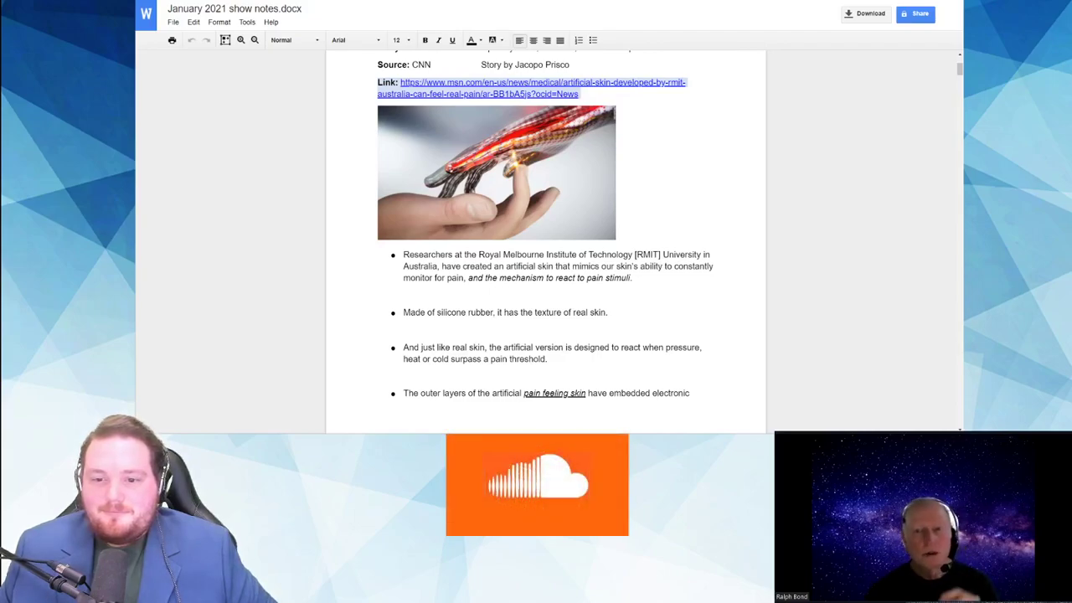
Step: Switch to the Story 1 artificial skin article and expand its remaining text
{"action": "left_click", "coordinate": [531, 87]}
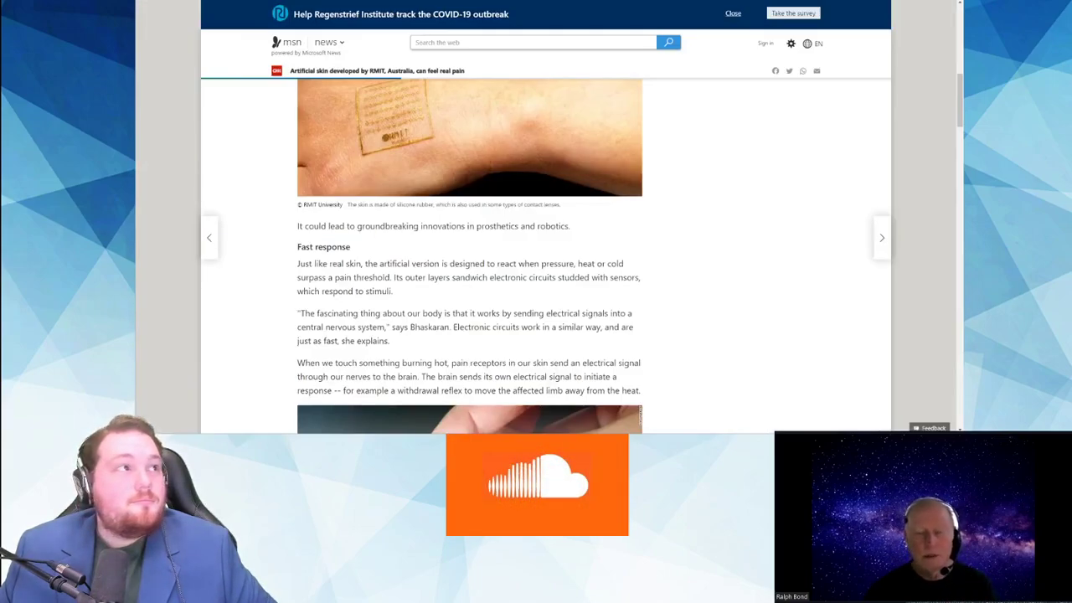
{"action": "scroll", "scroll_direction": "up", "scroll_amount": 3}
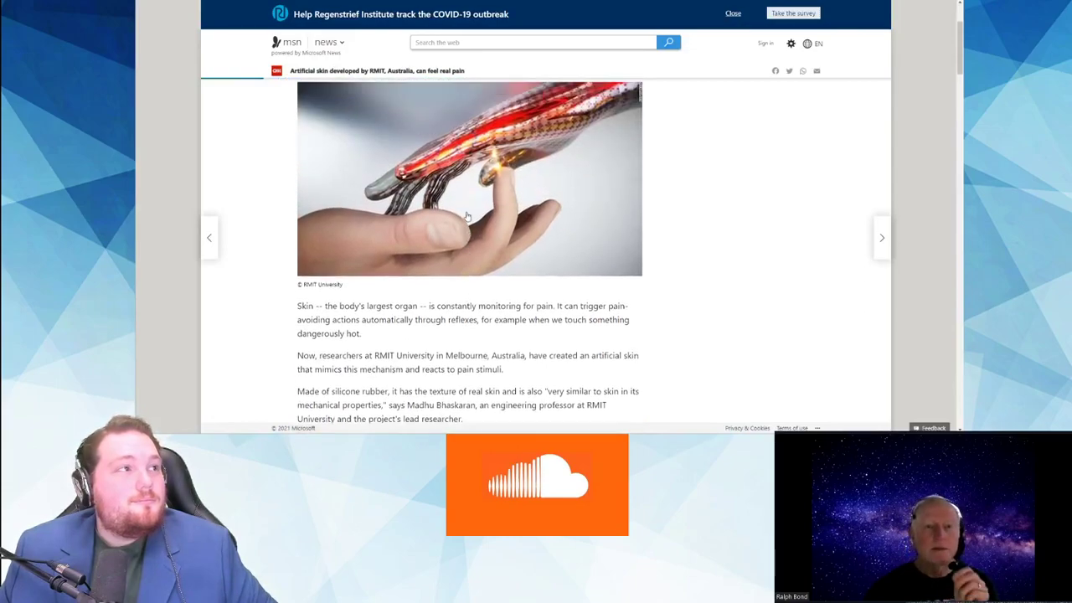
{"action": "scroll", "scroll_direction": "down", "scroll_amount": 3}
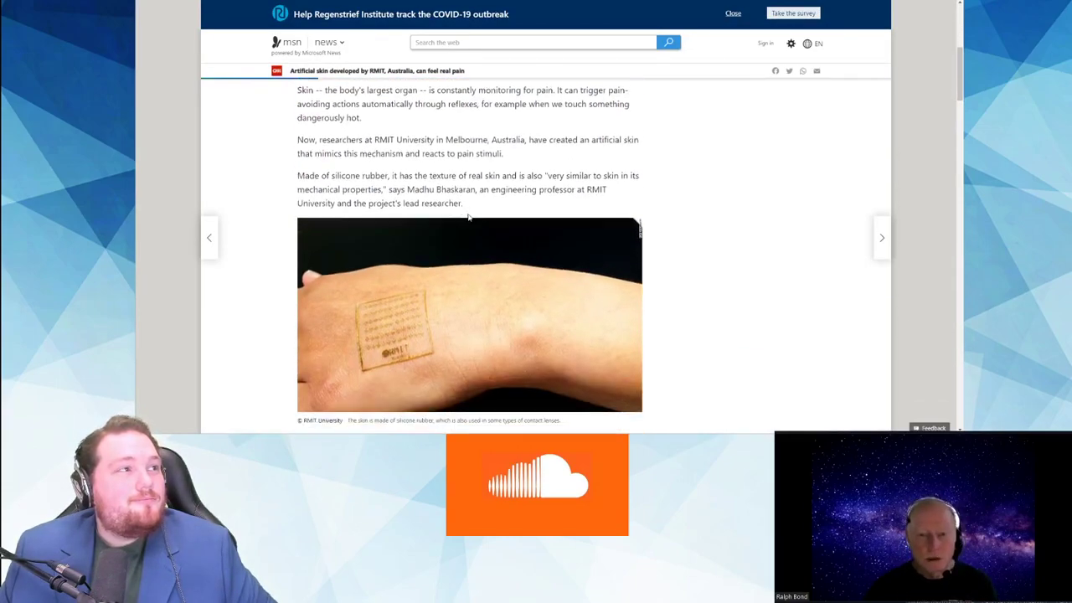
{"action": "scroll", "scroll_direction": "down", "scroll_amount": 3}
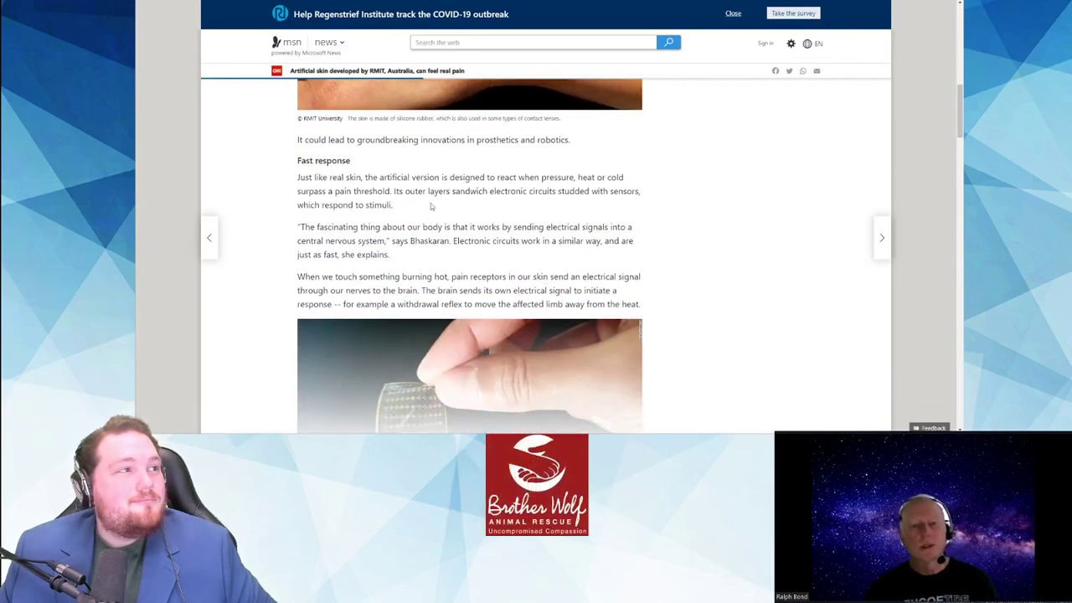
{"action": "scroll", "scroll_direction": "down", "scroll_amount": 3}
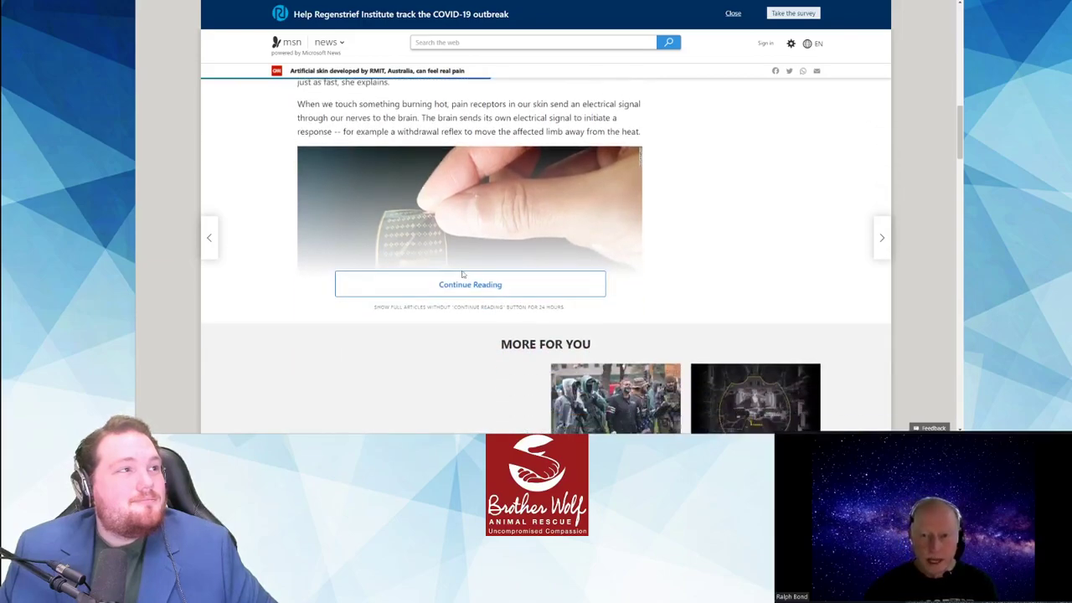
{"action": "left_click", "coordinate": [470, 284]}
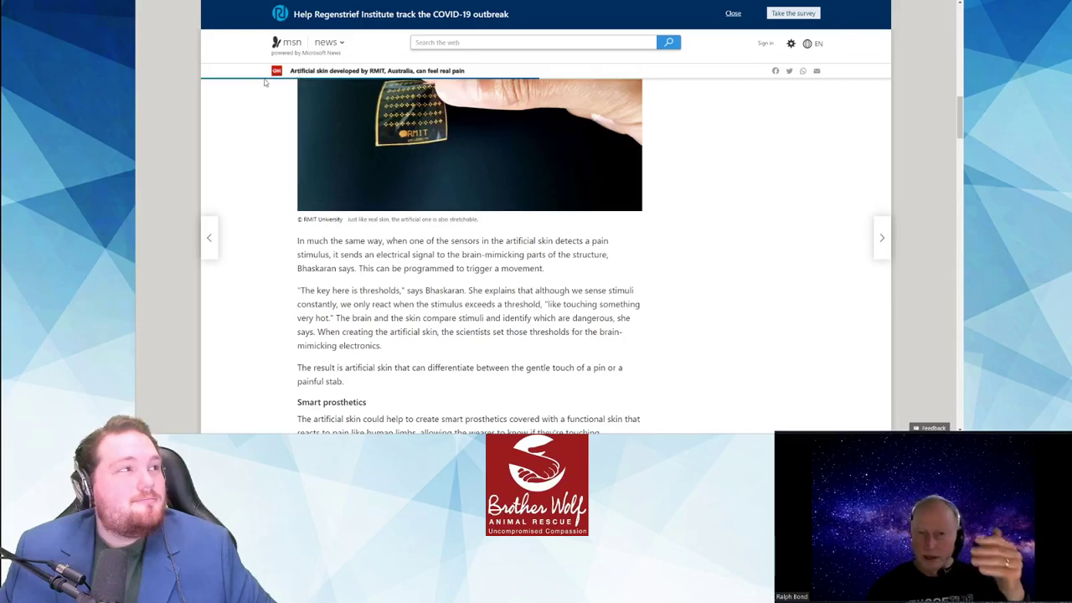
Step: Read down the artificial skin article to the smart prosthetics and robotics paragraphs
{"action": "scroll", "scroll_direction": "down", "scroll_amount": 3}
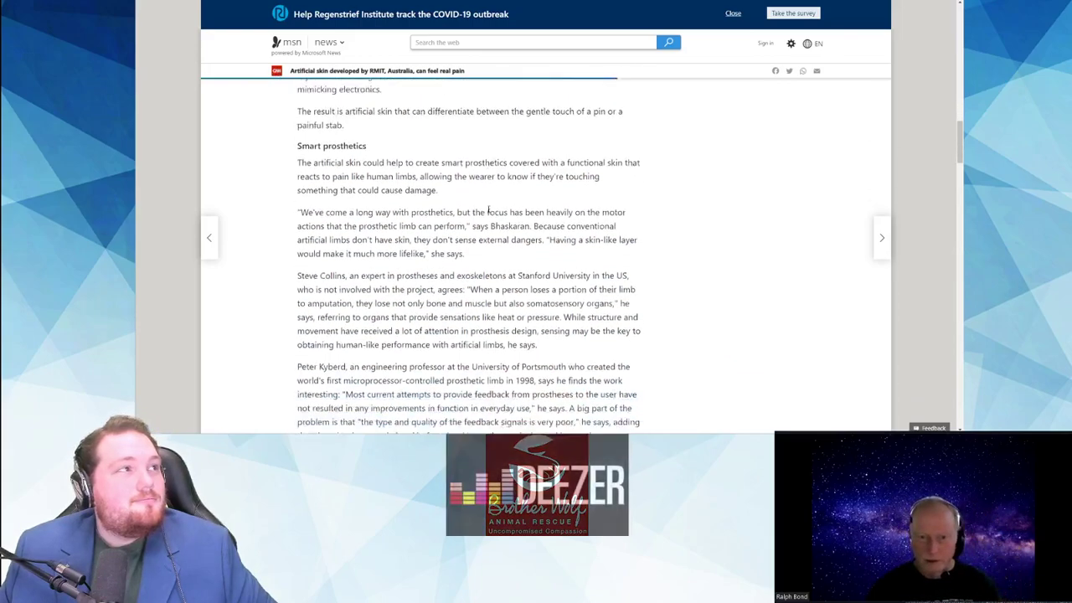
{"action": "scroll", "scroll_direction": "down", "scroll_amount": 3}
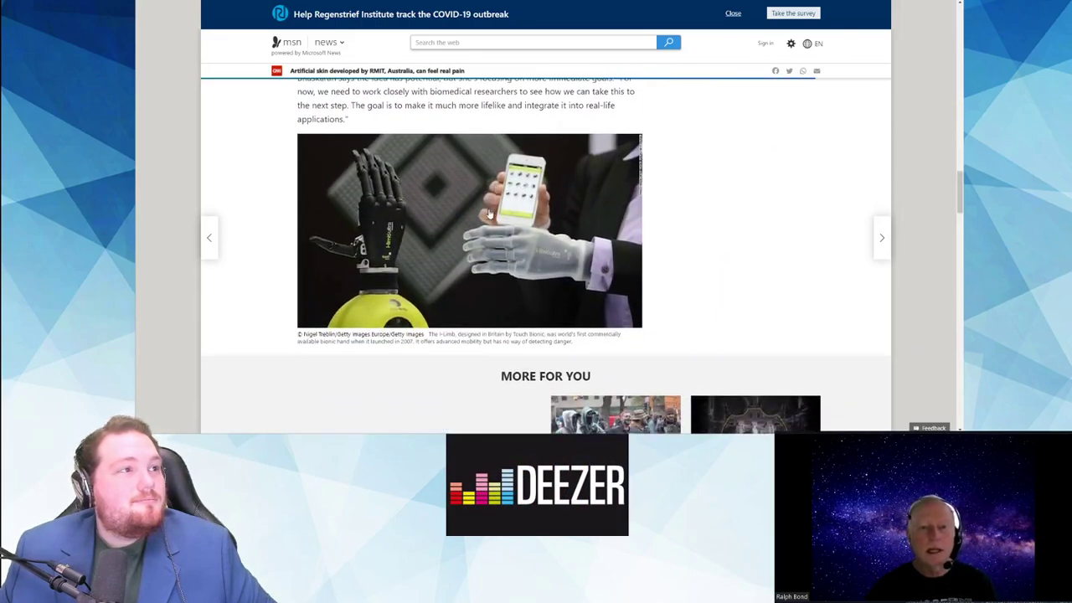
{"action": "scroll", "scroll_direction": "up", "scroll_amount": 3}
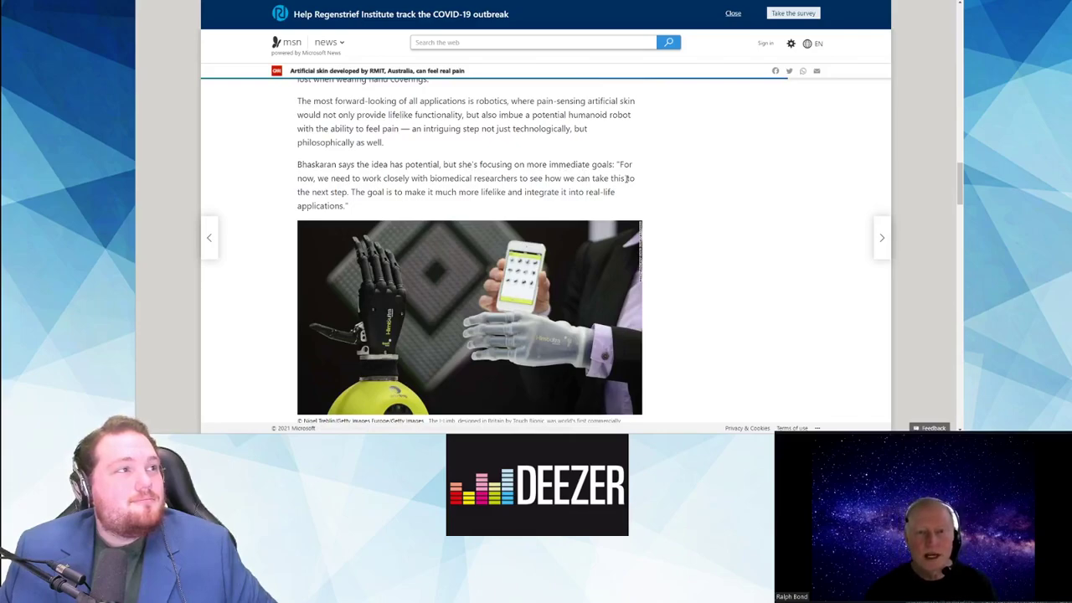
{"action": "scroll", "scroll_direction": "up", "scroll_amount": 3}
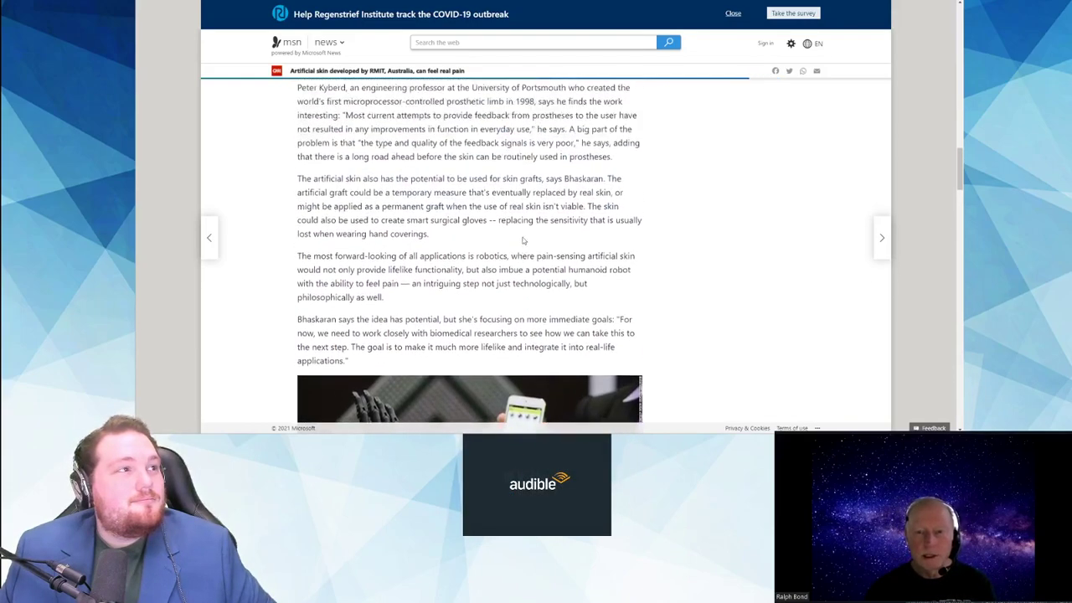
{"action": "scroll", "scroll_direction": "up", "scroll_amount": 3}
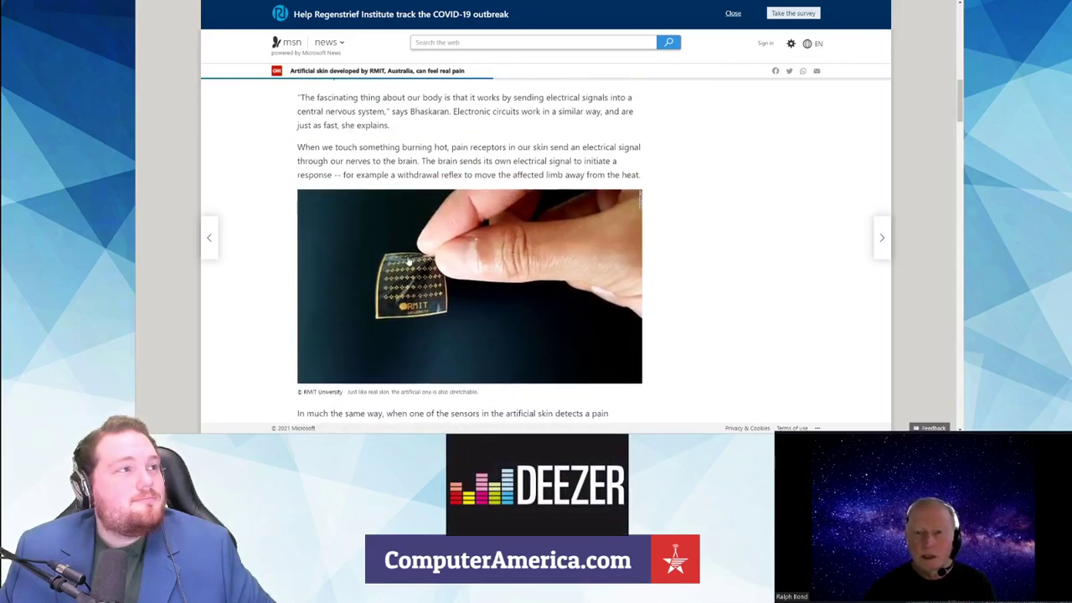
{"action": "scroll", "scroll_direction": "up", "scroll_amount": 3}
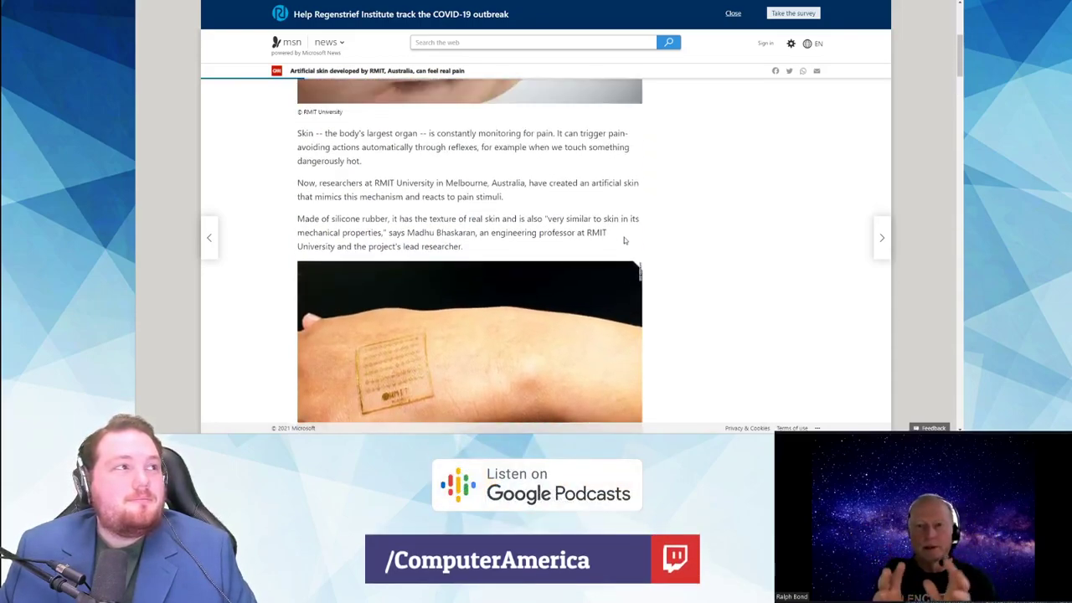
{"action": "scroll", "scroll_direction": "down", "scroll_amount": 3}
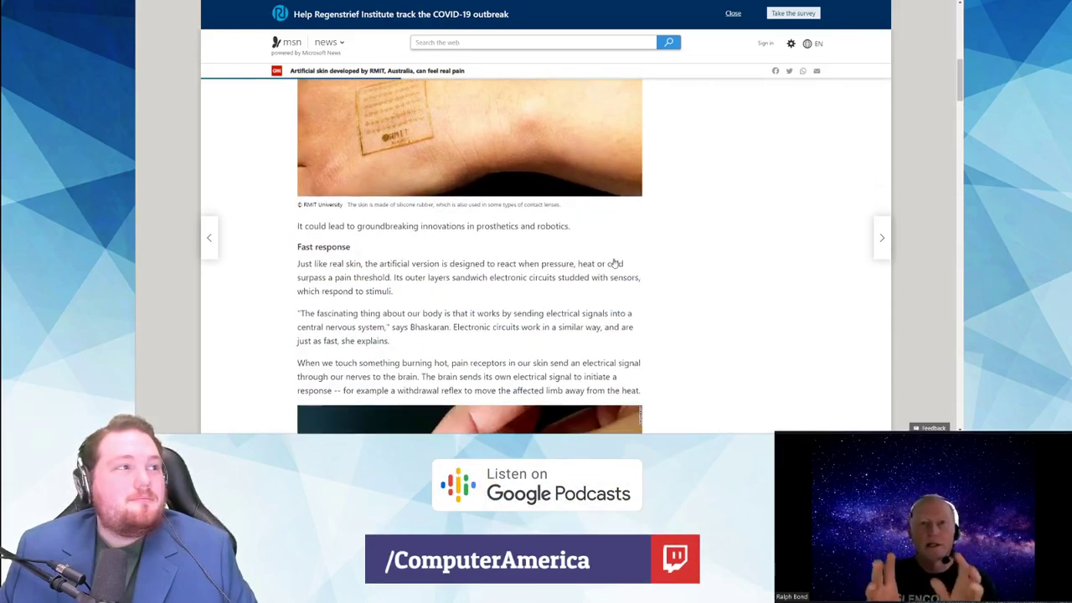
{"action": "scroll", "scroll_direction": "down", "scroll_amount": 3}
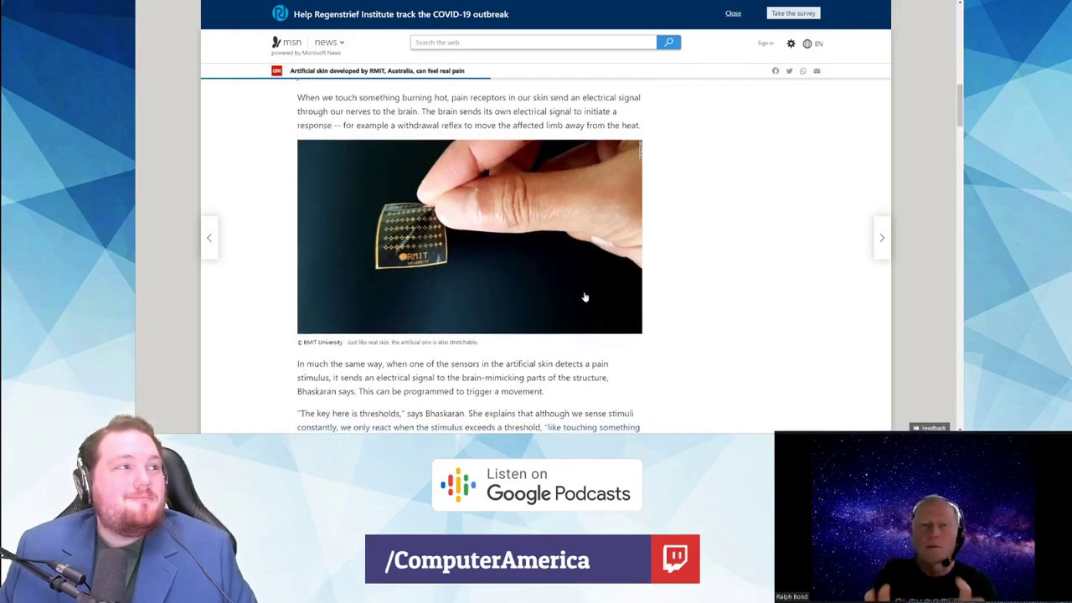
{"action": "scroll", "scroll_direction": "down", "scroll_amount": 3}
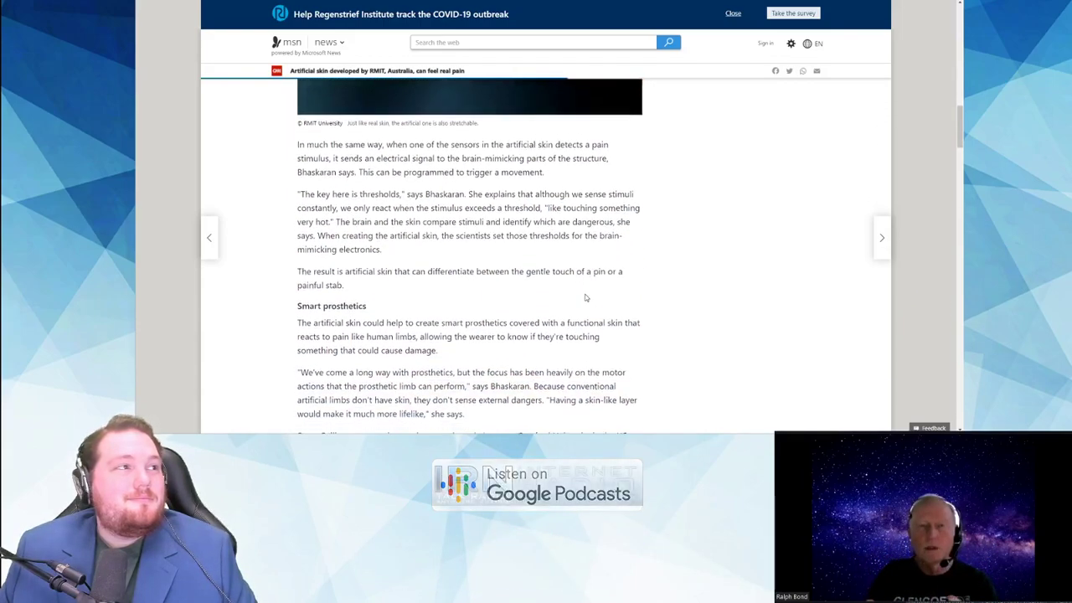
{"action": "scroll", "scroll_direction": "down", "scroll_amount": 3}
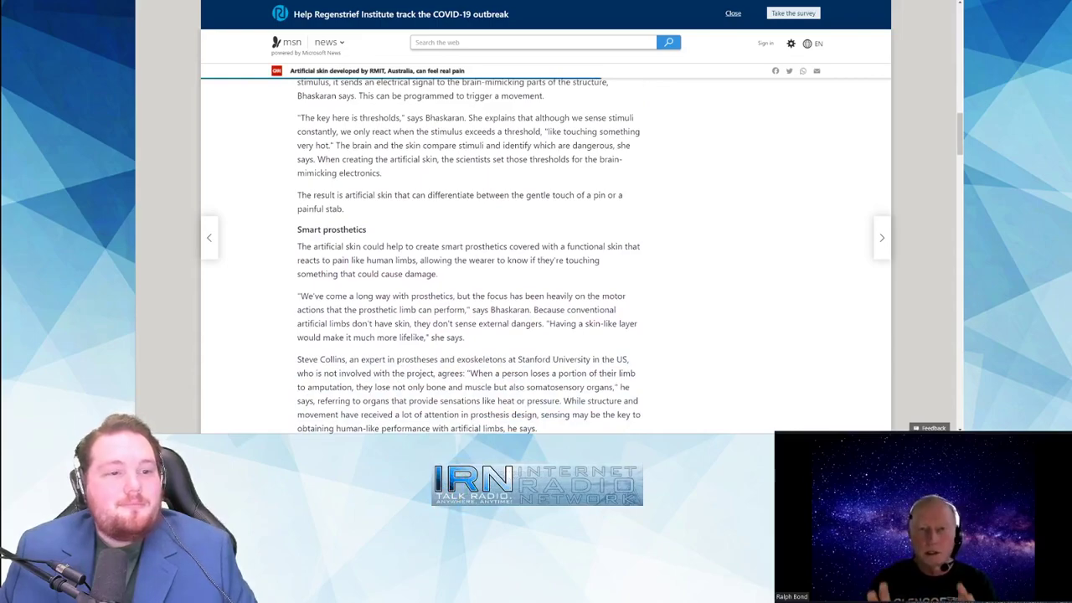
{"action": "scroll", "scroll_direction": "down", "scroll_amount": 3}
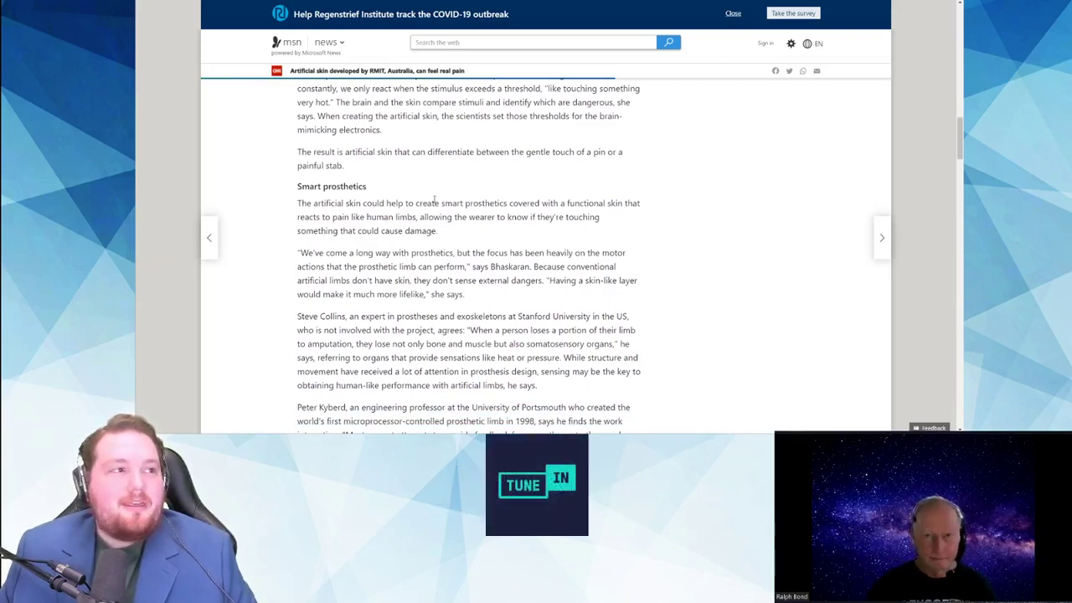
{"action": "scroll", "scroll_direction": "down", "scroll_amount": 3}
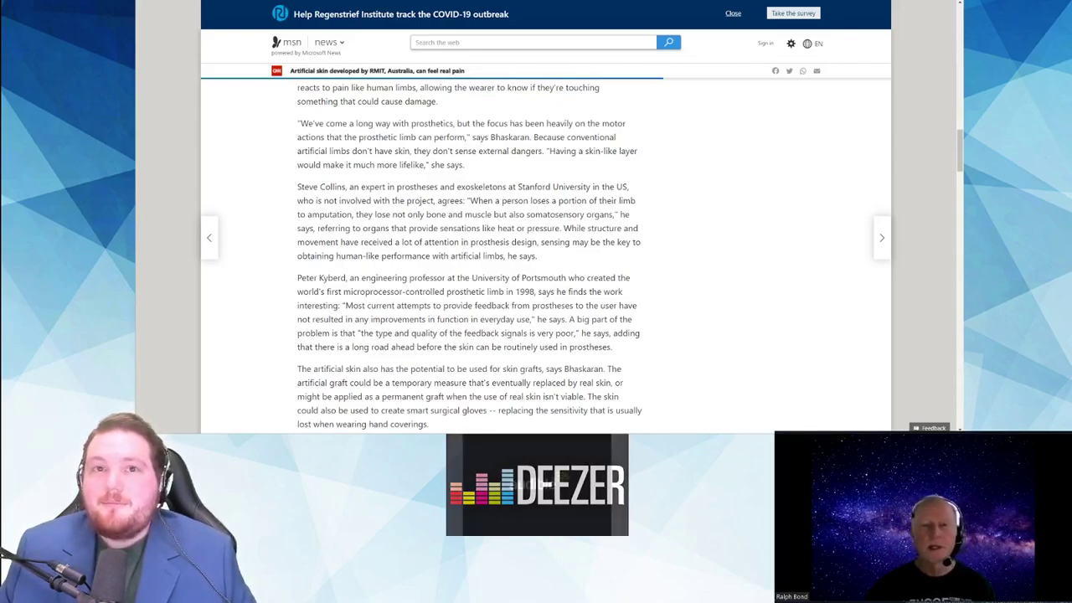
{"action": "scroll", "scroll_direction": "down", "scroll_amount": 3}
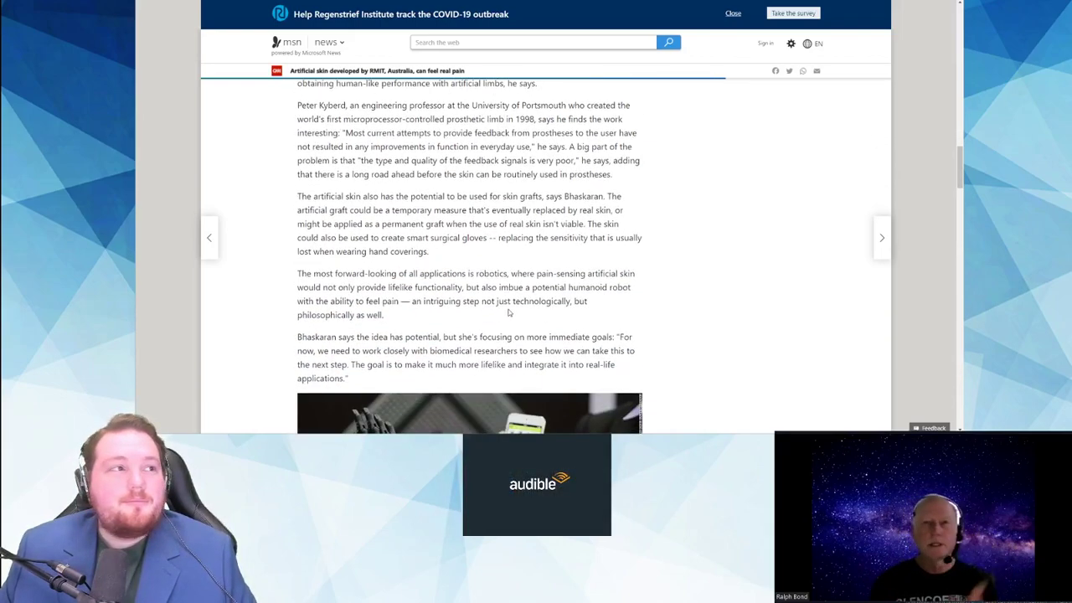
{"action": "scroll", "scroll_direction": "up", "scroll_amount": 3}
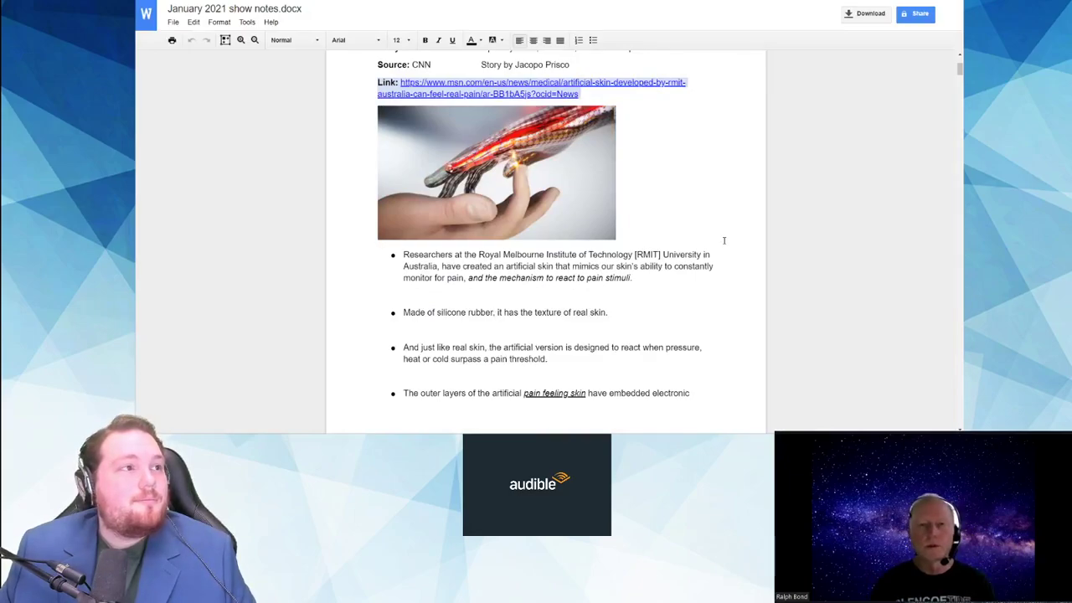
Step: Scroll past Story 1's remaining bullets to Story 2's AI protein-folding entry and sources
{"action": "scroll", "scroll_direction": "down", "scroll_amount": 3}
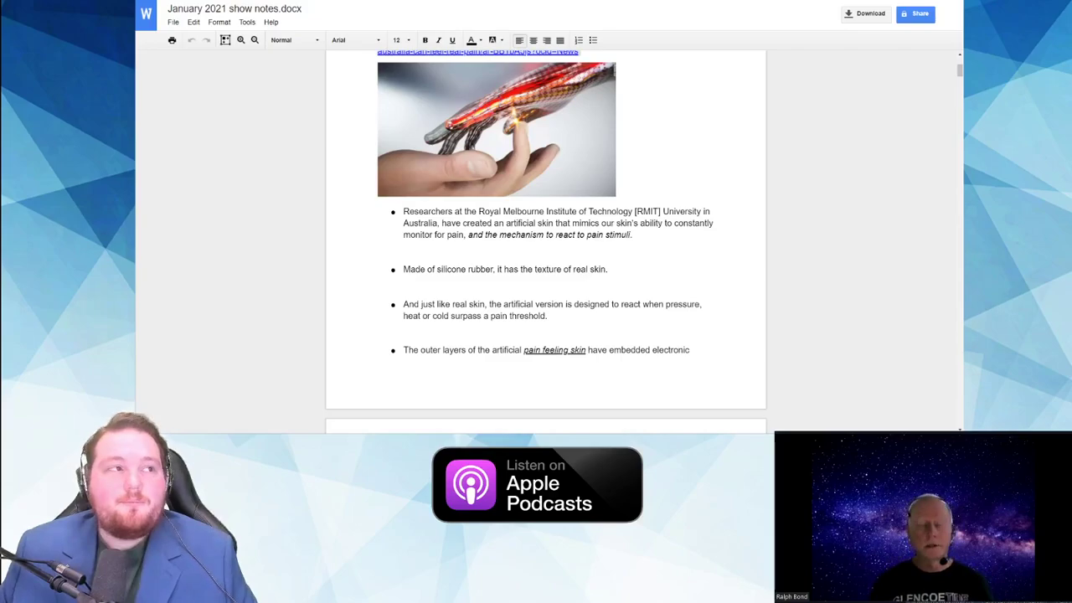
{"action": "scroll", "scroll_direction": "down", "scroll_amount": 3}
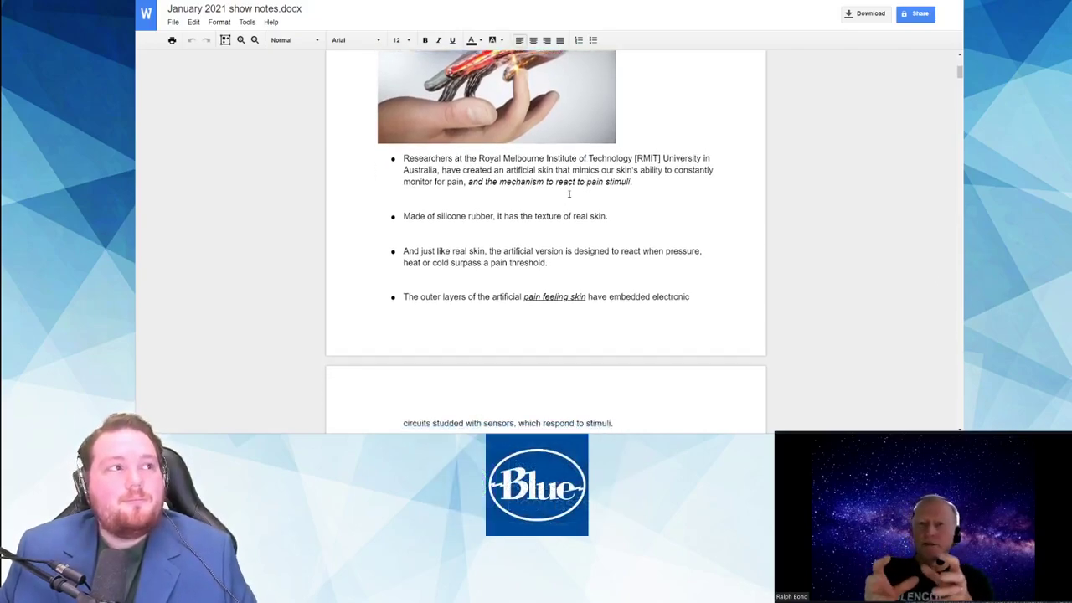
{"action": "scroll", "scroll_direction": "down", "scroll_amount": 3}
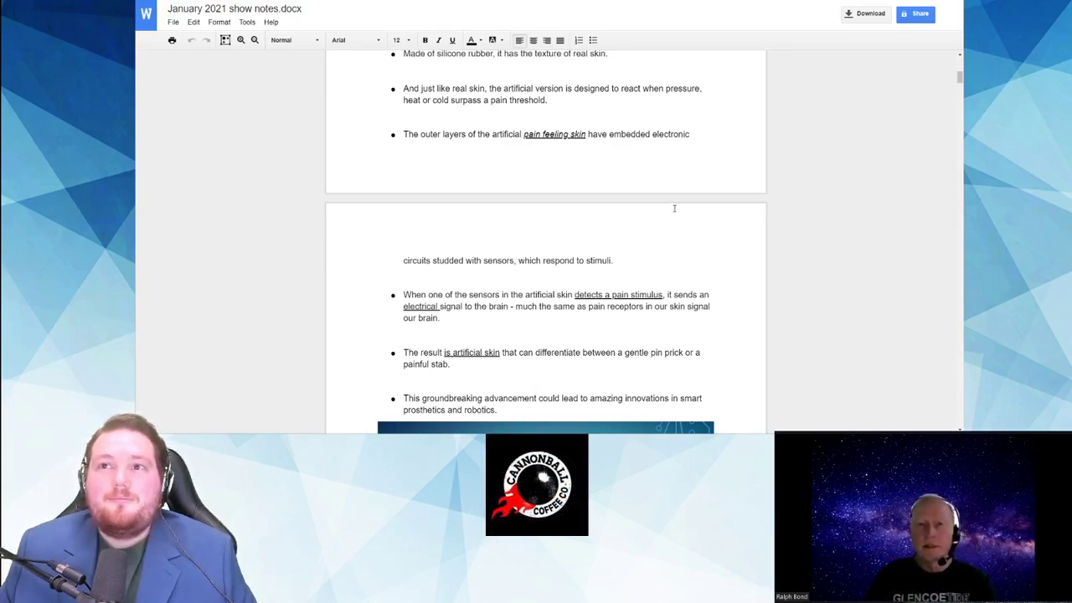
{"action": "scroll", "scroll_direction": "down", "scroll_amount": 3}
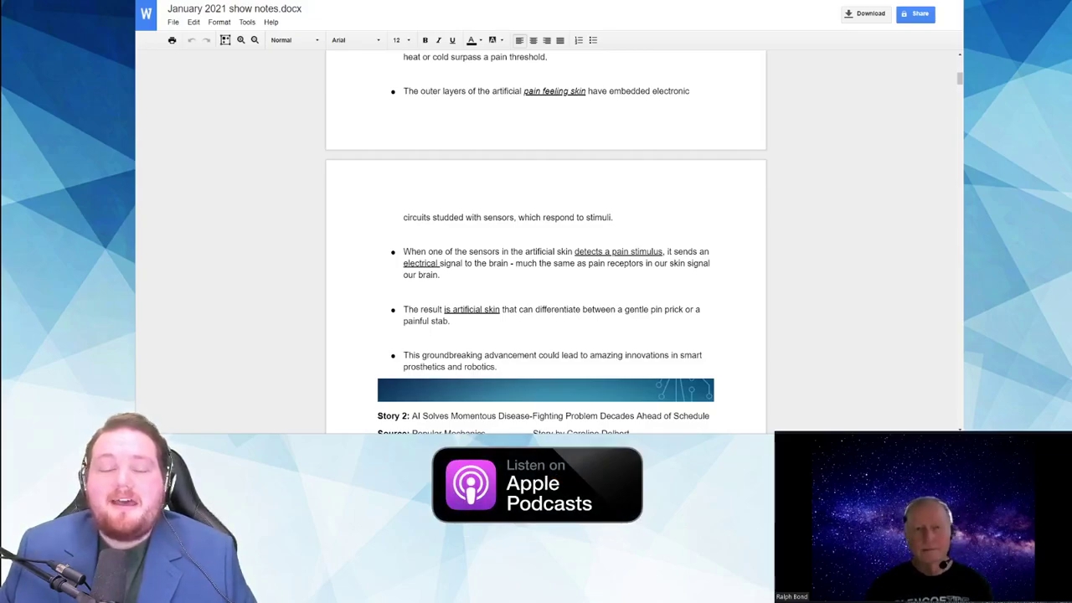
{"action": "scroll", "scroll_direction": "down", "scroll_amount": 3}
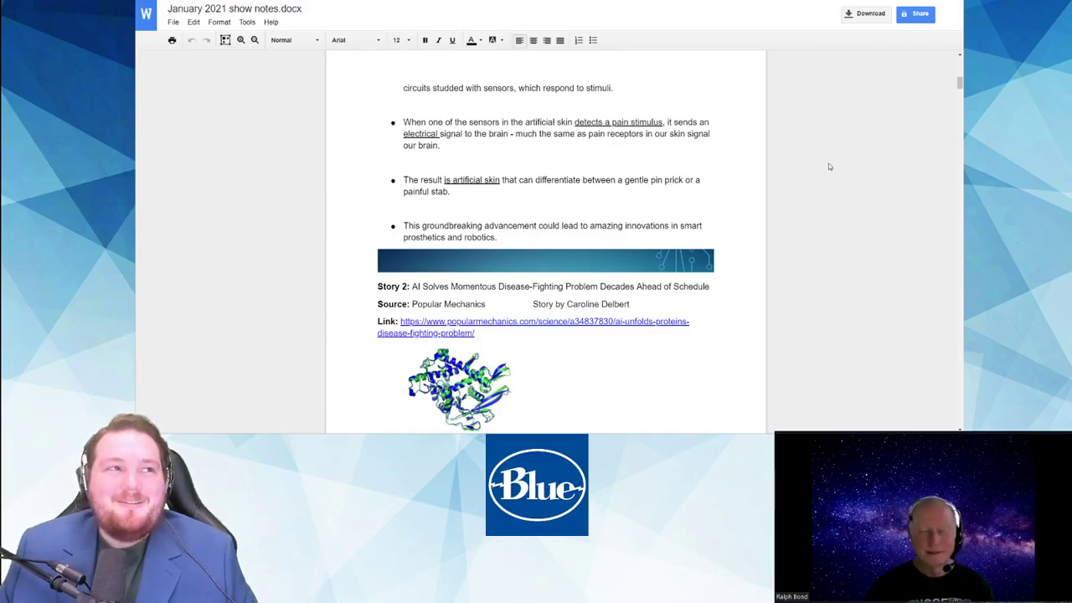
{"action": "scroll", "scroll_direction": "down", "scroll_amount": 3}
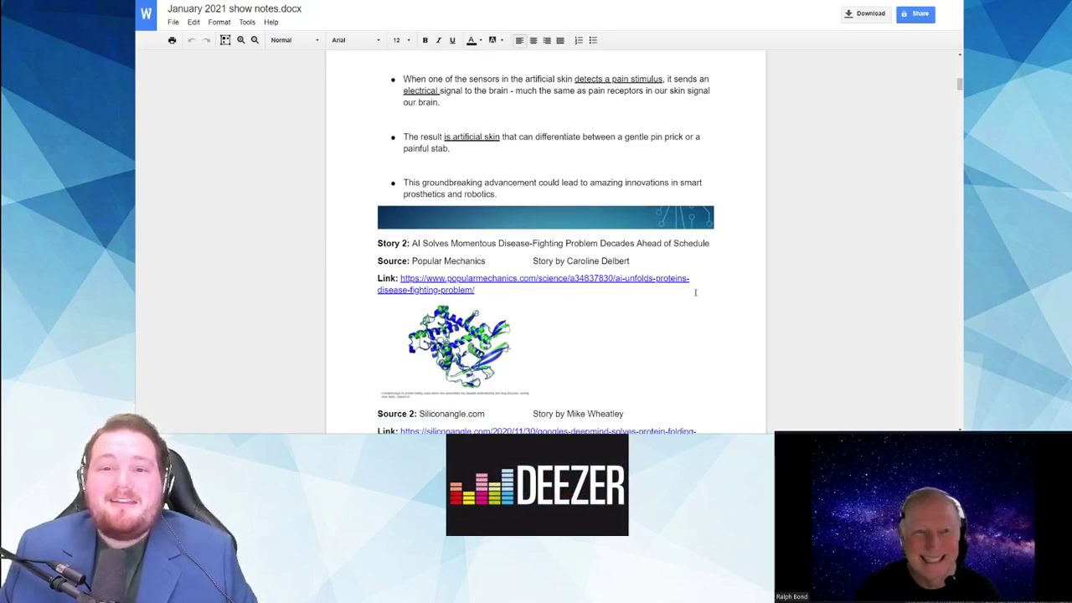
Step: Bring Story 2's Siliconangle.com source link and misfolded-protein bullet into view
{"action": "scroll", "scroll_direction": "down", "scroll_amount": 3}
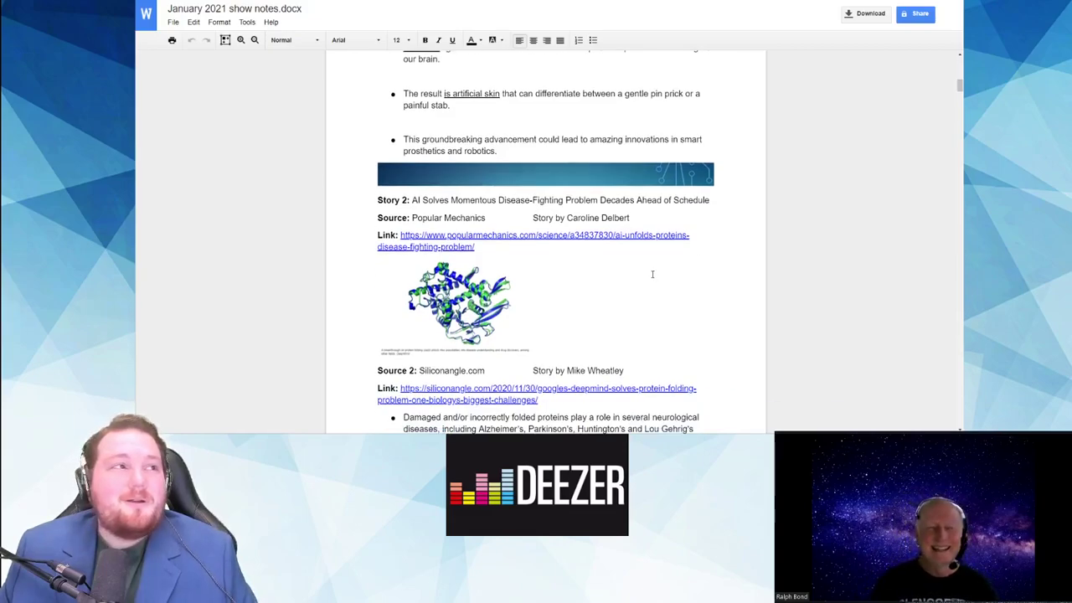
{"action": "scroll", "scroll_direction": "down", "scroll_amount": 3}
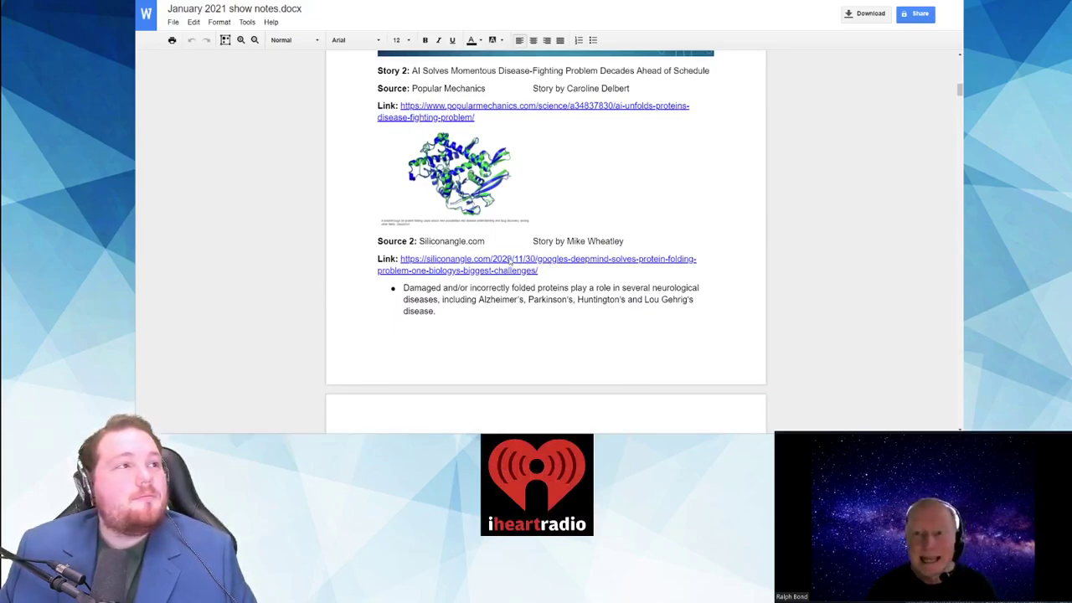
Step: Open the Siliconangle.com Source 2 link and scroll to the 'Protein folding explained' video
{"action": "left_click", "coordinate": [535, 264]}
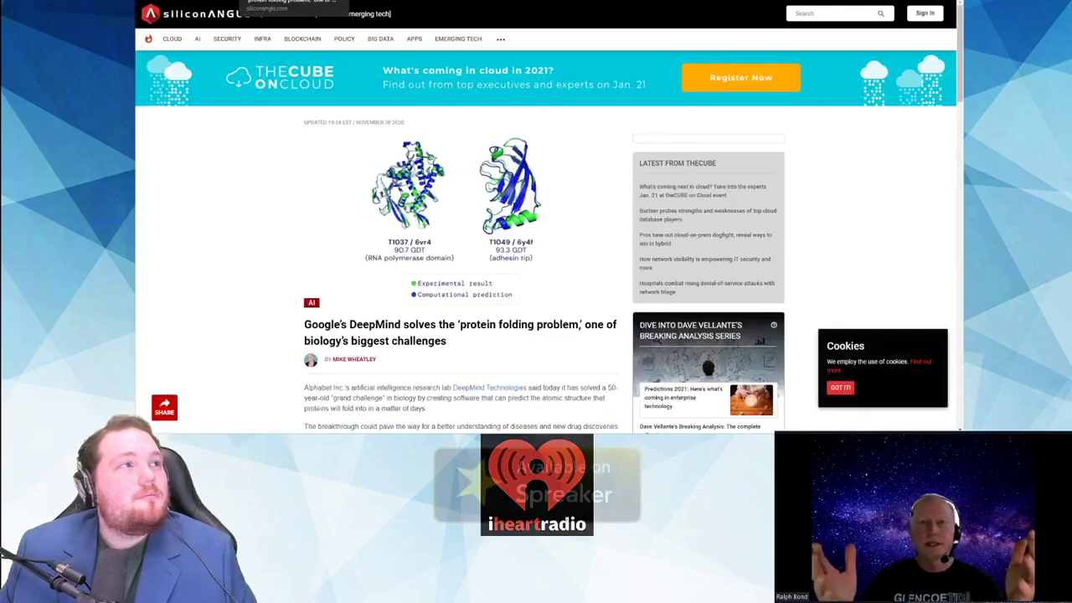
{"action": "right_click", "coordinate": [293, 10]}
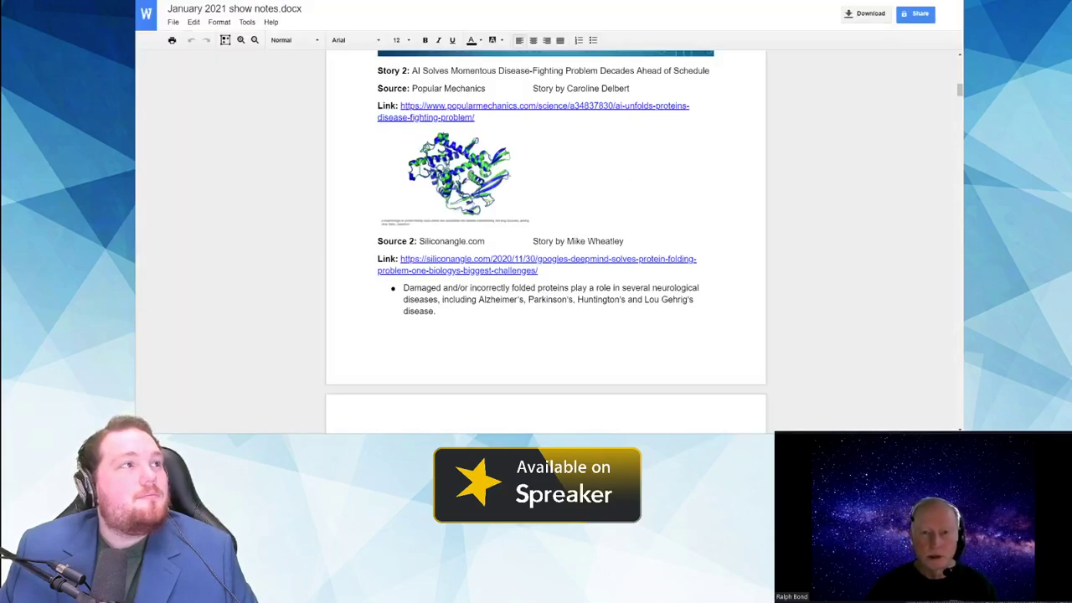
{"action": "left_click", "coordinate": [536, 264]}
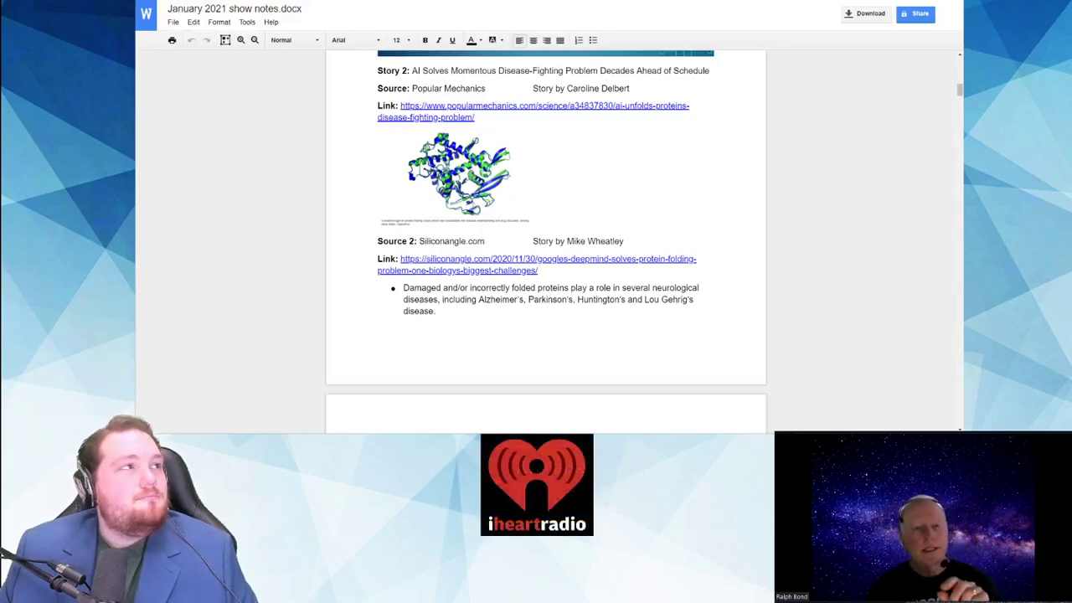
{"action": "left_click", "coordinate": [536, 264]}
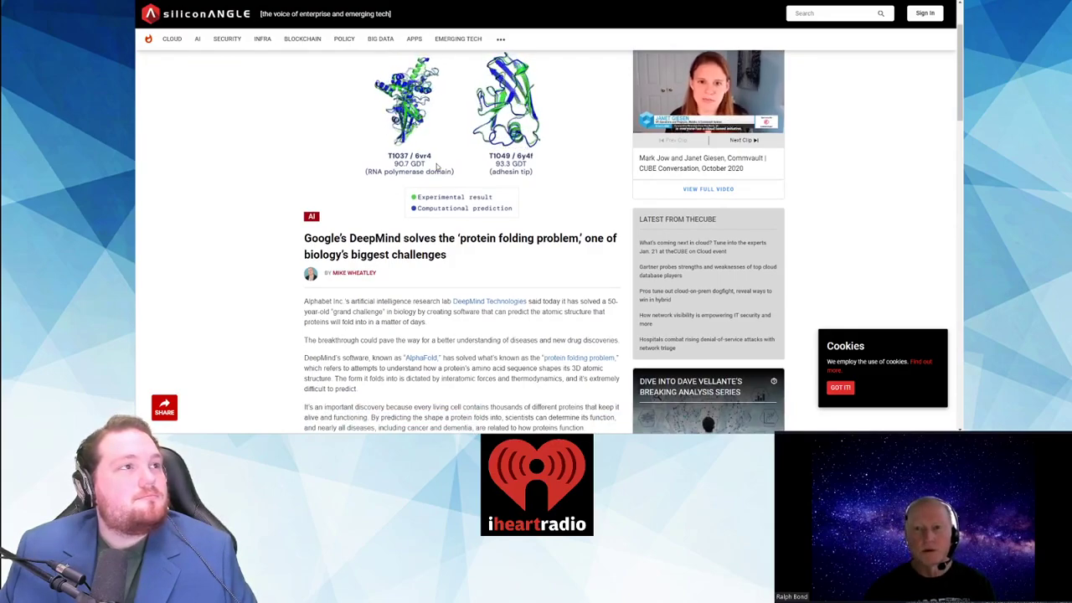
{"action": "scroll", "scroll_direction": "down", "scroll_amount": 3}
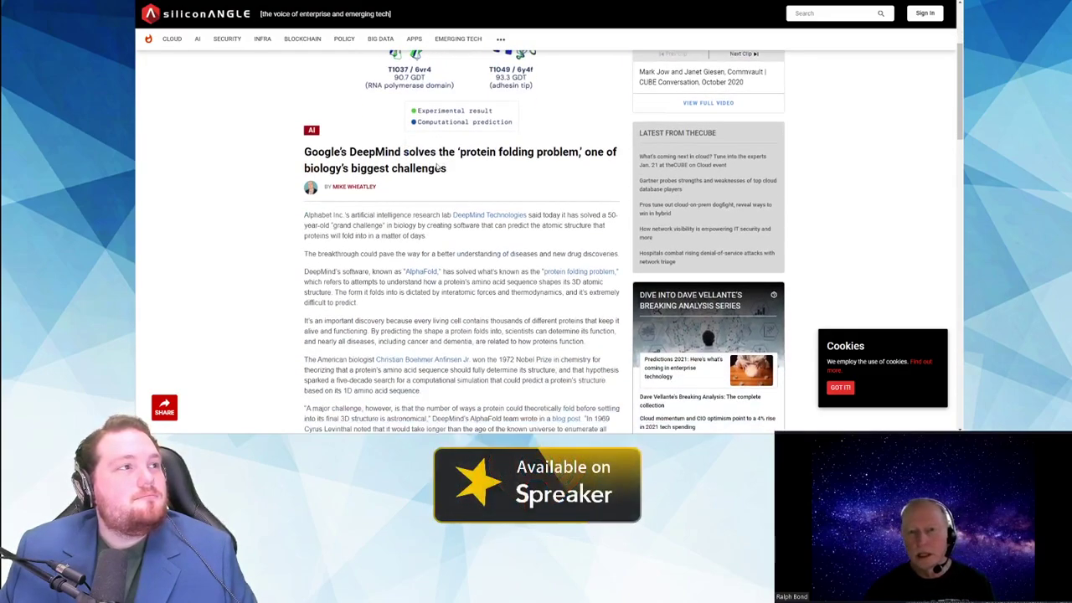
{"action": "scroll", "scroll_direction": "down", "scroll_amount": 3}
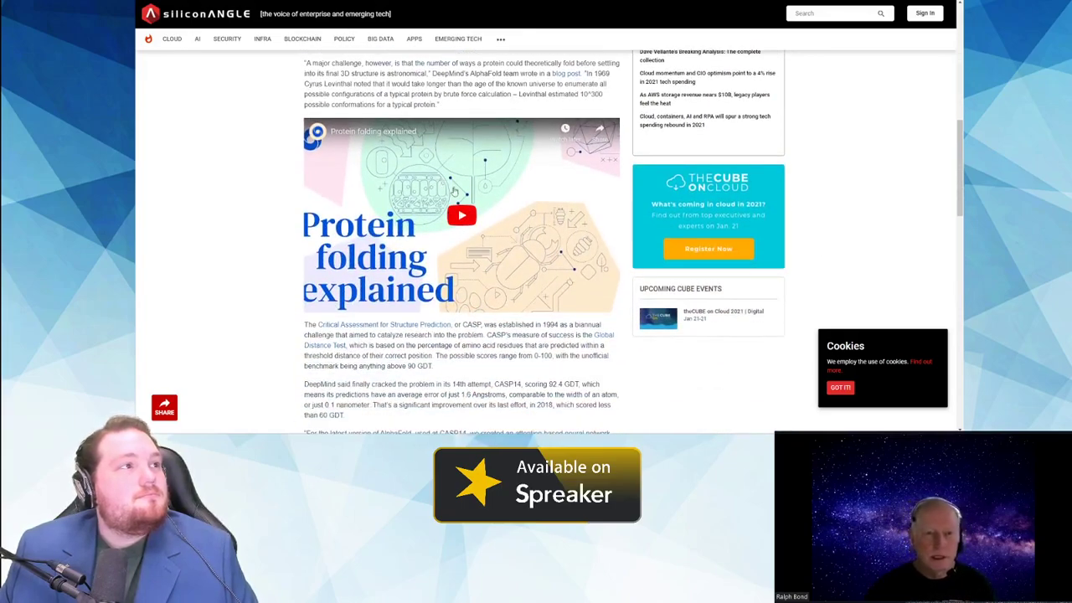
Step: Play the 'Protein folding explained' video with captions and pause it near 1:39
{"action": "left_click", "coordinate": [461, 215]}
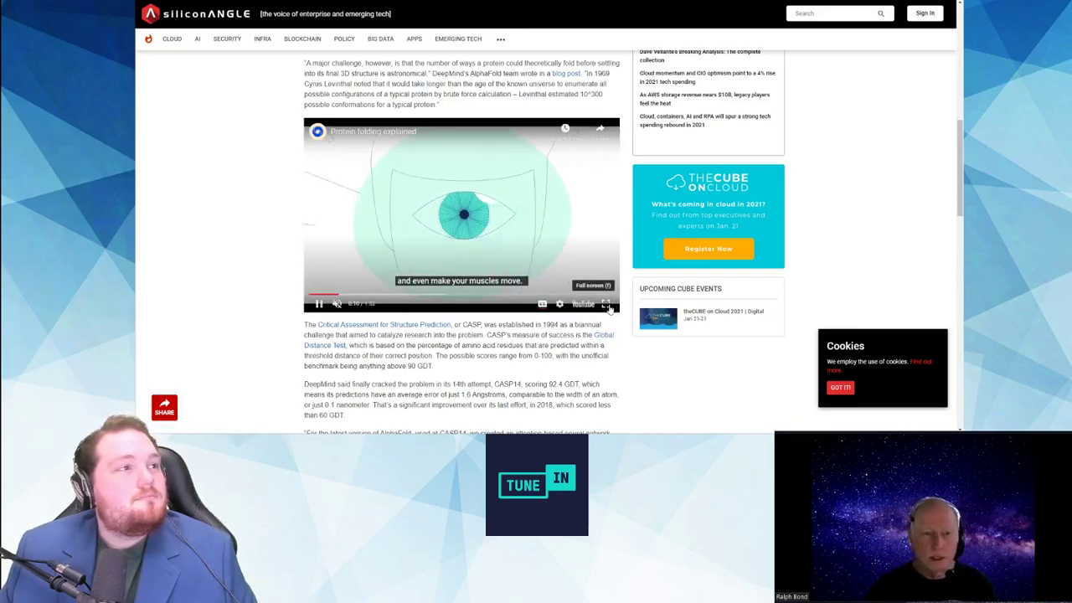
{"action": "left_click", "coordinate": [606, 303]}
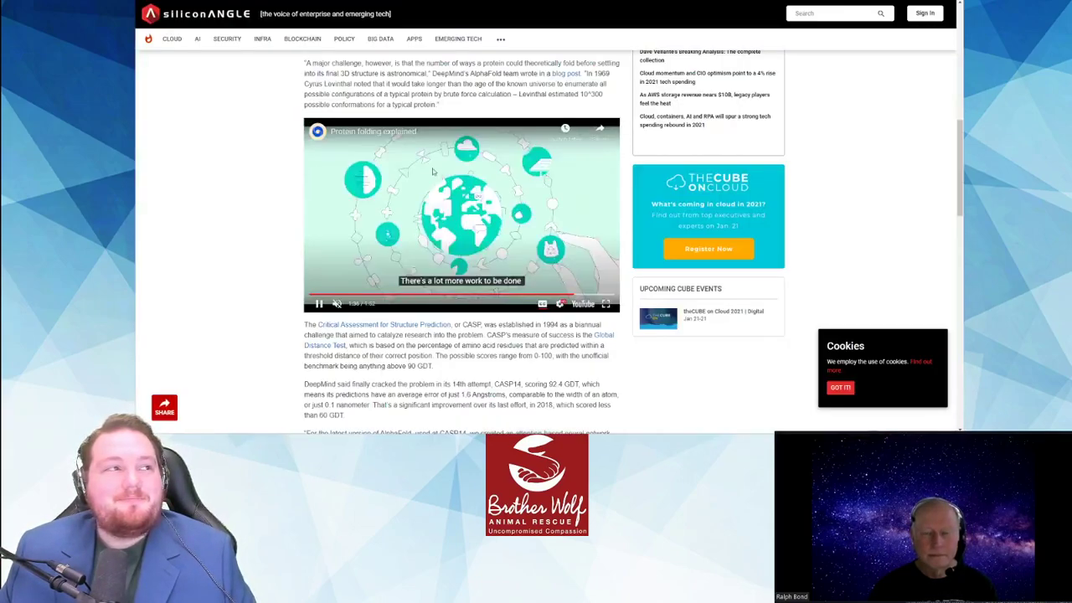
{"action": "left_click", "coordinate": [318, 303]}
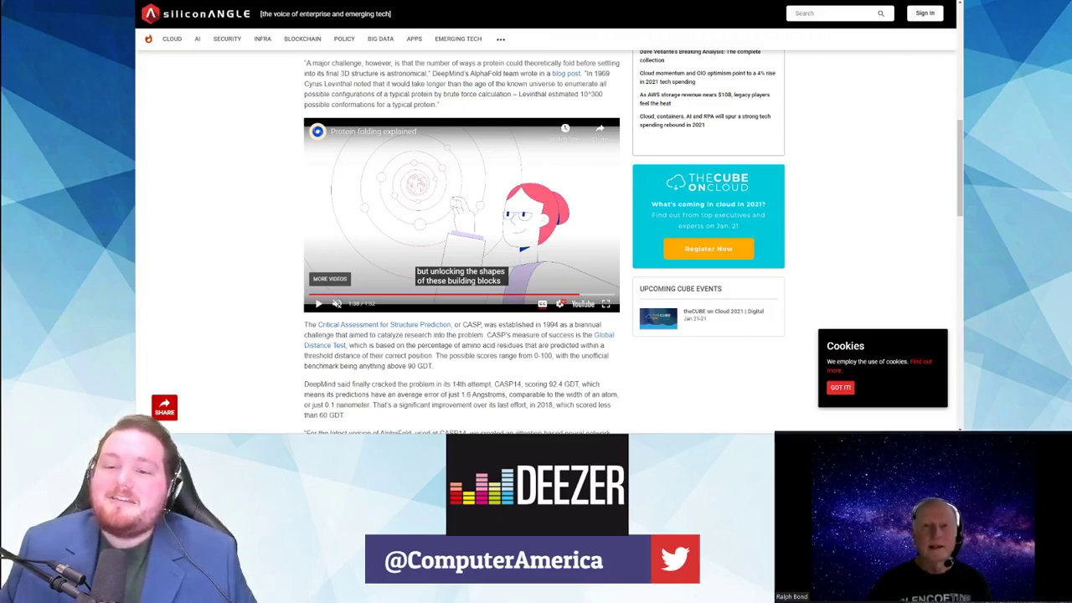
Step: Return from the SiliconANGLE article to Story 2's Siliconangle source in the show notes
{"action": "scroll", "scroll_direction": "down", "scroll_amount": 3}
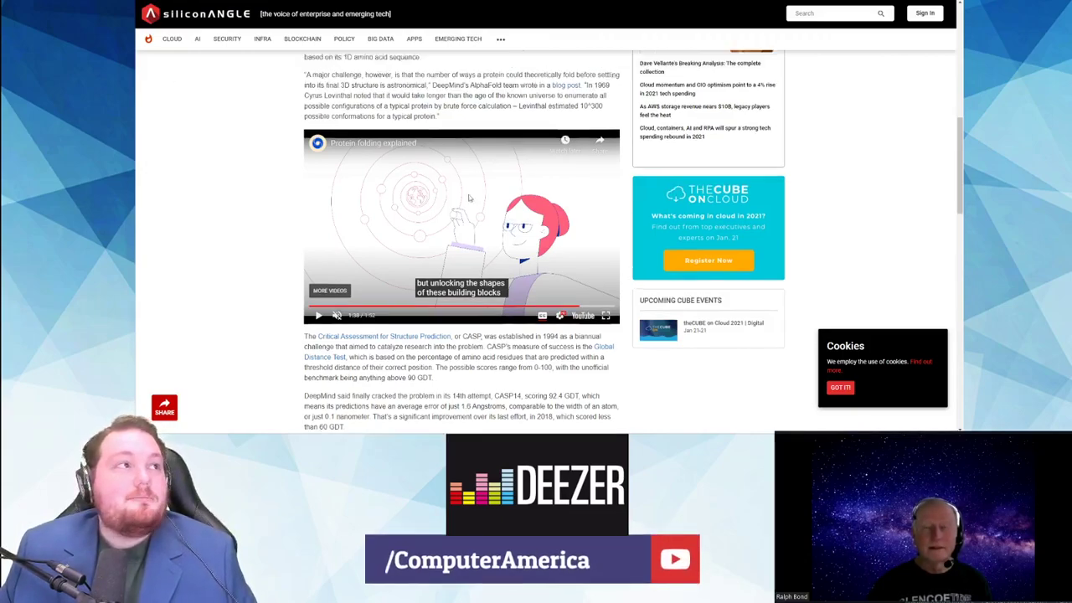
{"action": "scroll", "scroll_direction": "up", "scroll_amount": 3}
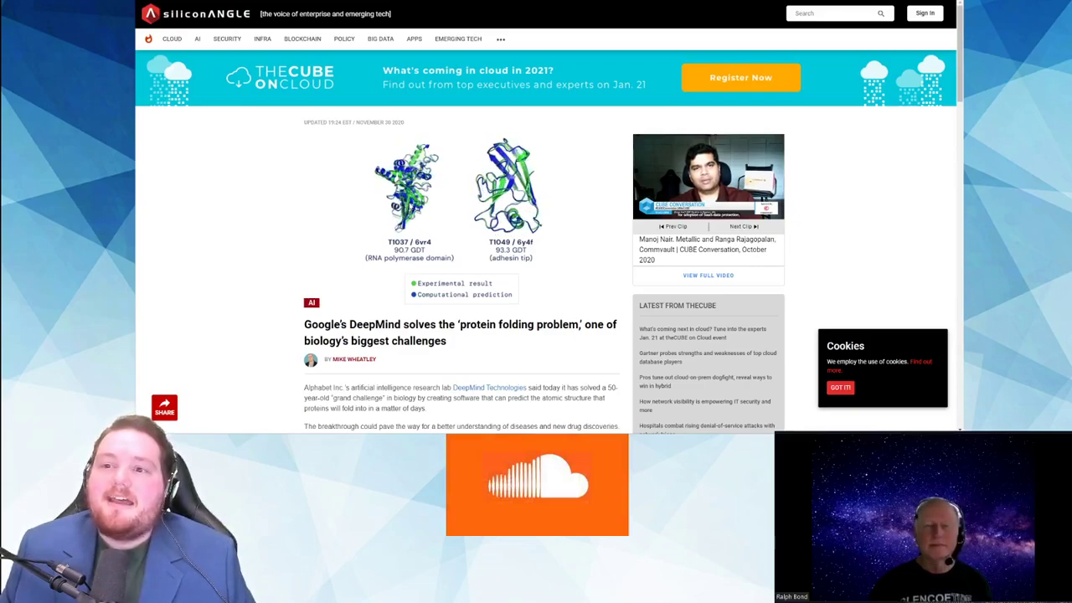
{"action": "mouse_move", "coordinate": [251, 231]}
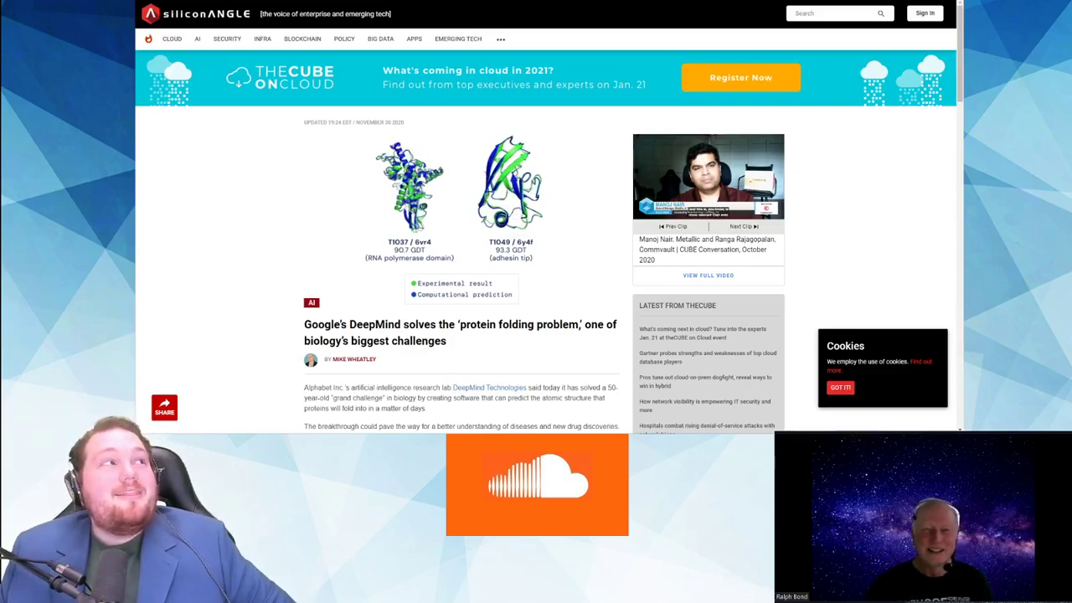
{"action": "left_click", "coordinate": [740, 226]}
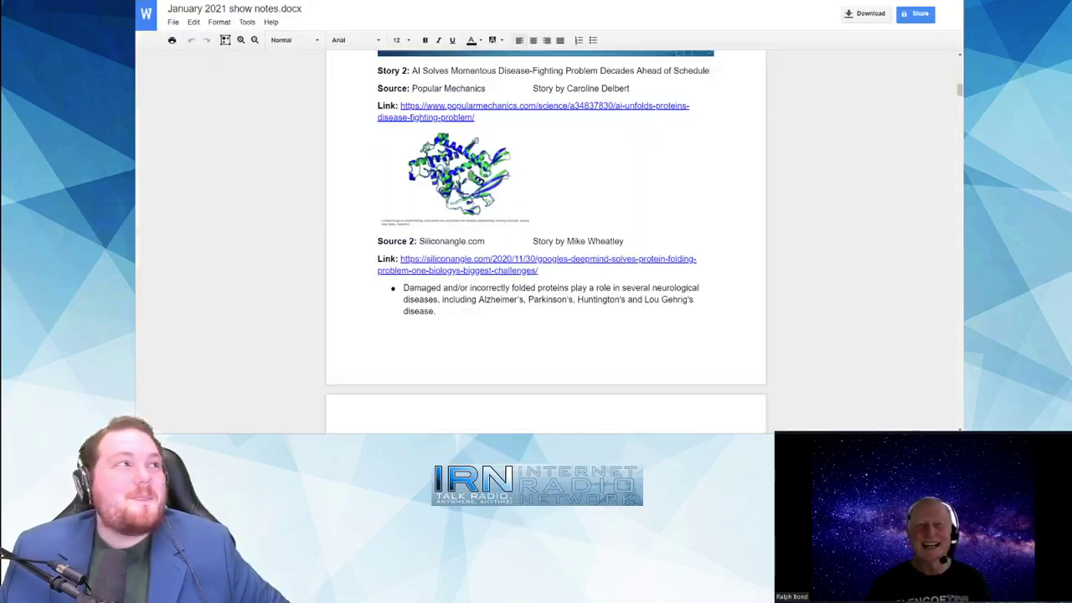
Step: Scroll to Story 3's Ravn X drone notes and open its Engadget article
{"action": "scroll", "scroll_direction": "down", "scroll_amount": 3}
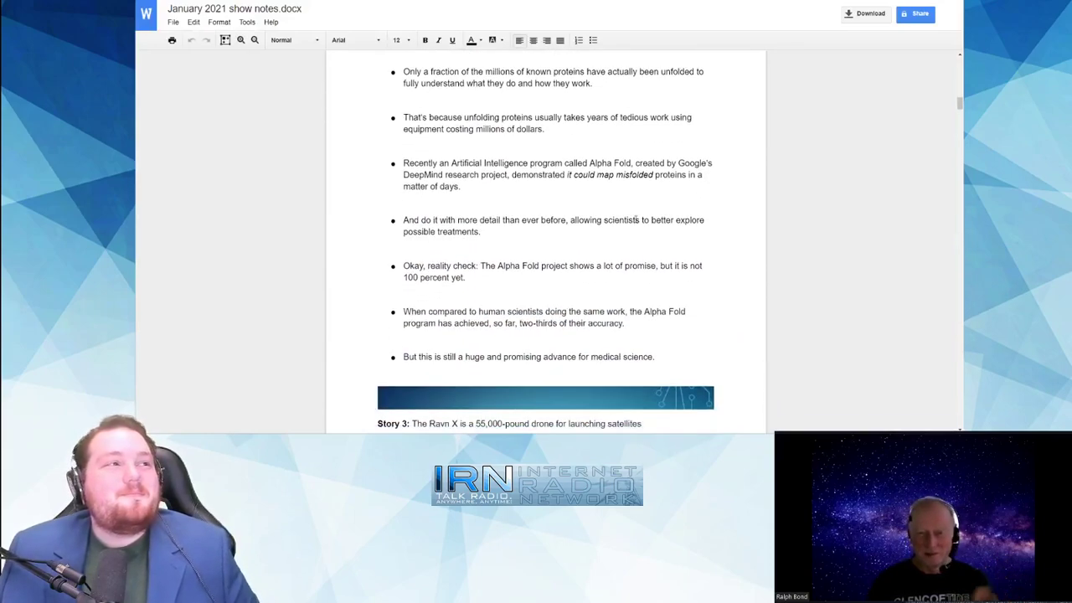
{"action": "scroll", "scroll_direction": "down", "scroll_amount": 3}
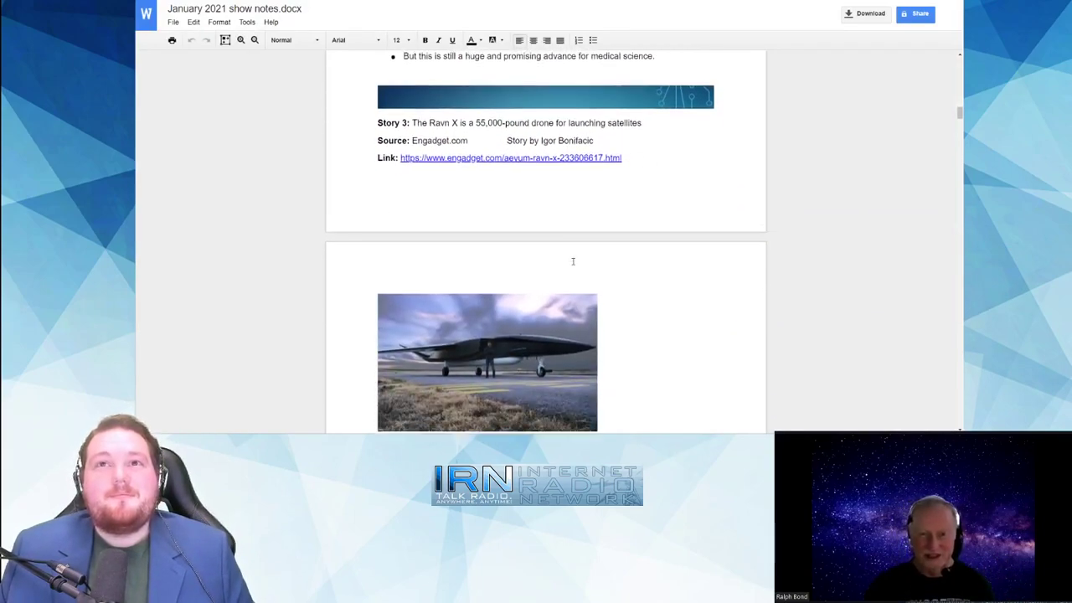
{"action": "scroll", "scroll_direction": "down", "scroll_amount": 3}
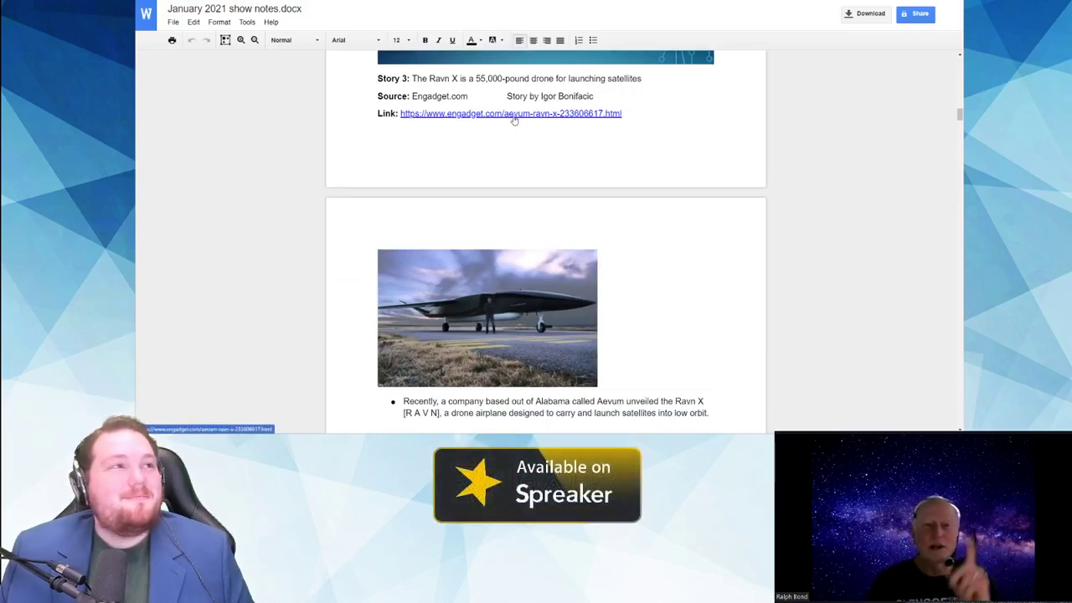
{"action": "left_click", "coordinate": [511, 113]}
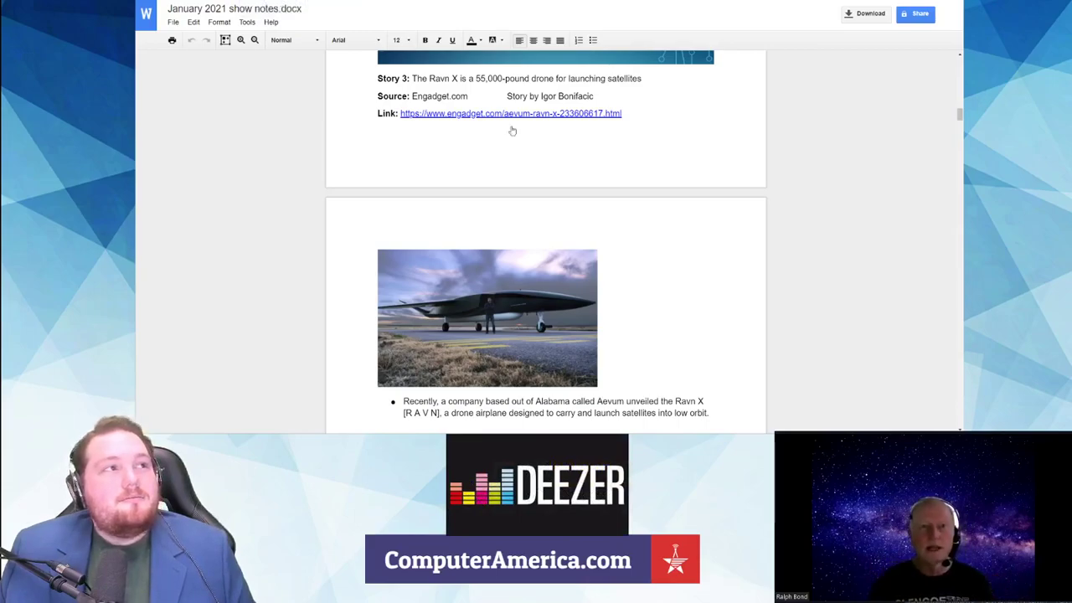
{"action": "scroll", "scroll_direction": "down", "scroll_amount": 3}
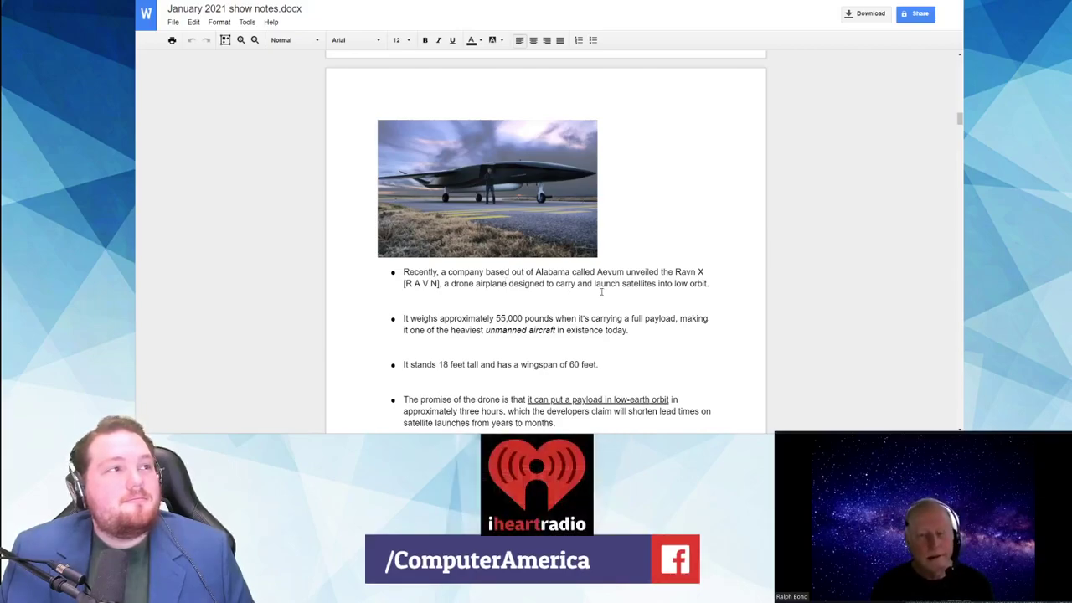
{"action": "scroll", "scroll_direction": "down", "scroll_amount": 3}
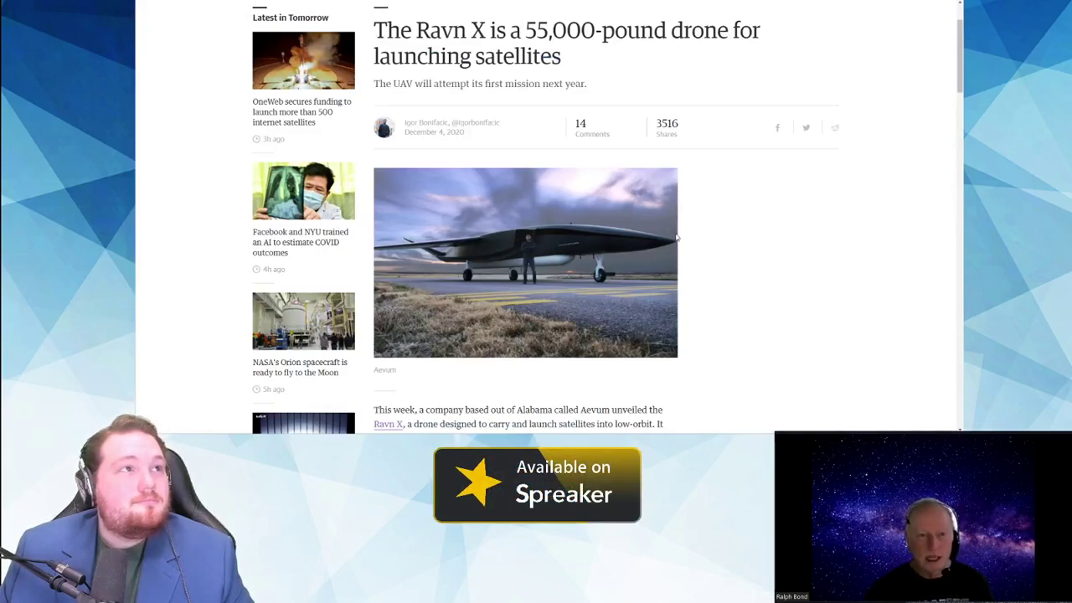
Step: Scroll past the Ravn X article's intro paragraphs to the 'Ravn X Rollout' video
{"action": "scroll", "scroll_direction": "down", "scroll_amount": 3}
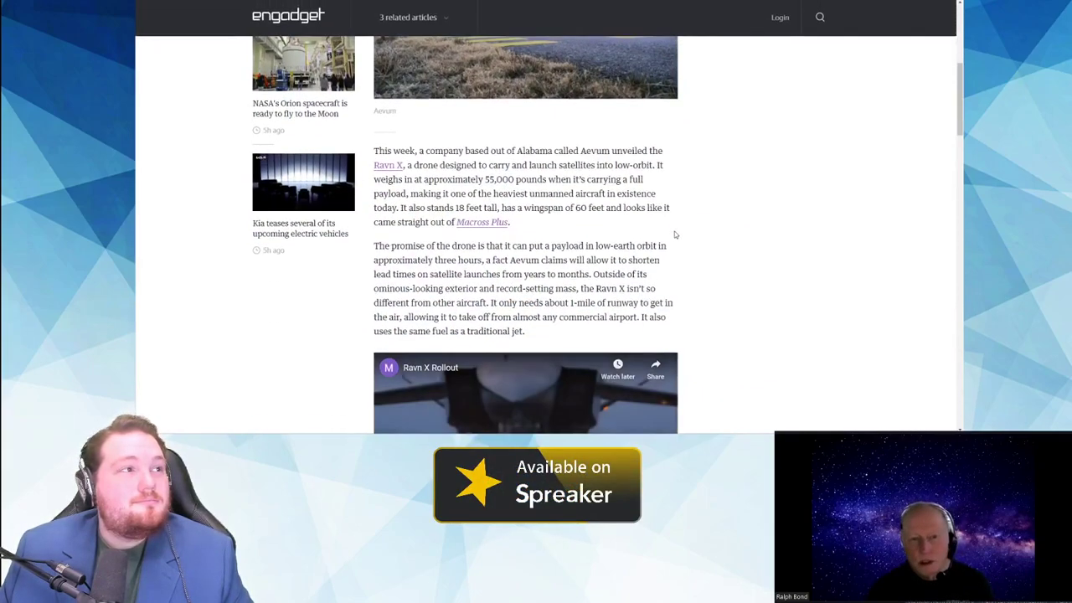
{"action": "scroll", "scroll_direction": "down", "scroll_amount": 3}
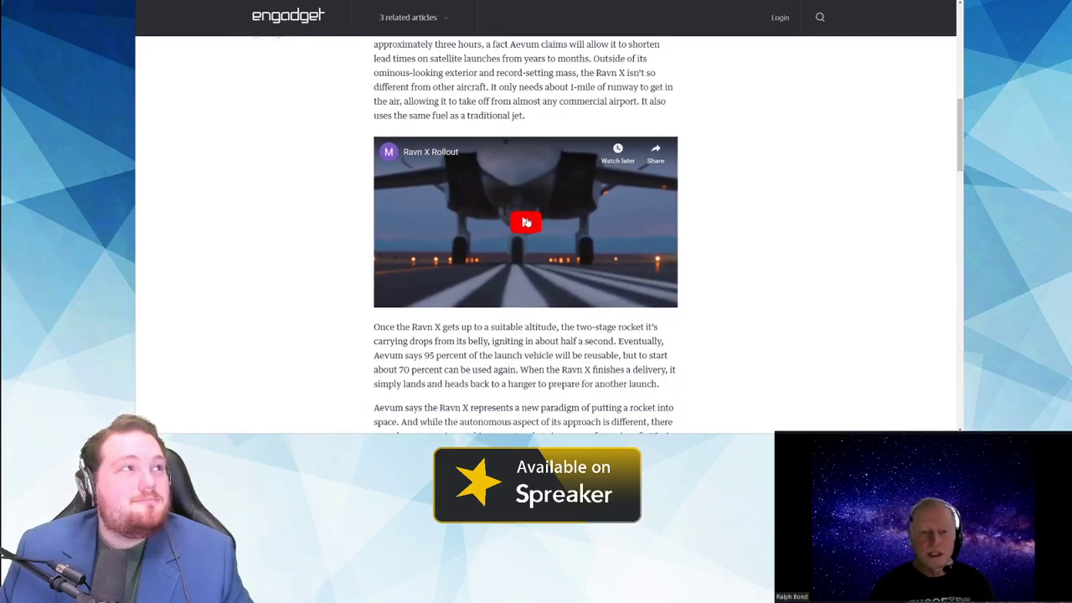
{"action": "mouse_move", "coordinate": [708, 170]}
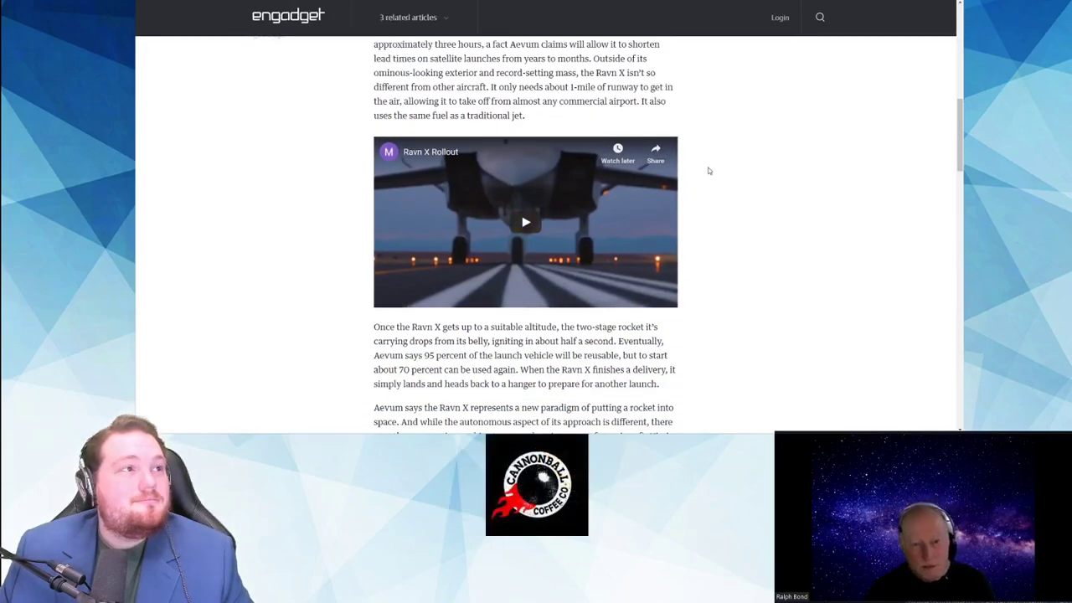
Step: Play the 'Ravn X Rollout' video to its end screen, then scroll toward the closing paragraphs
{"action": "left_click", "coordinate": [525, 221]}
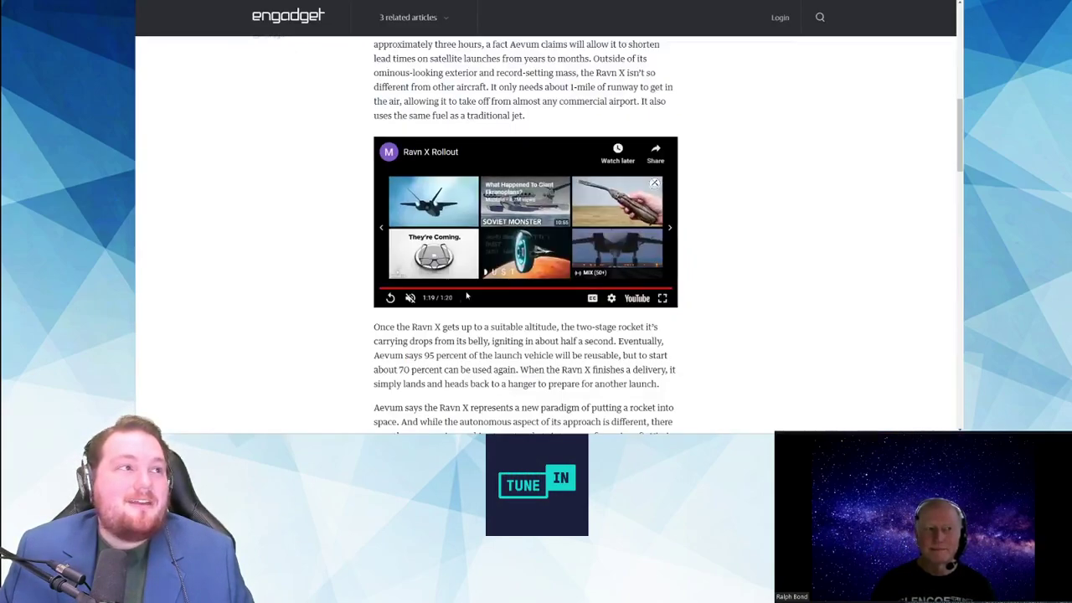
{"action": "scroll", "scroll_direction": "down", "scroll_amount": 3}
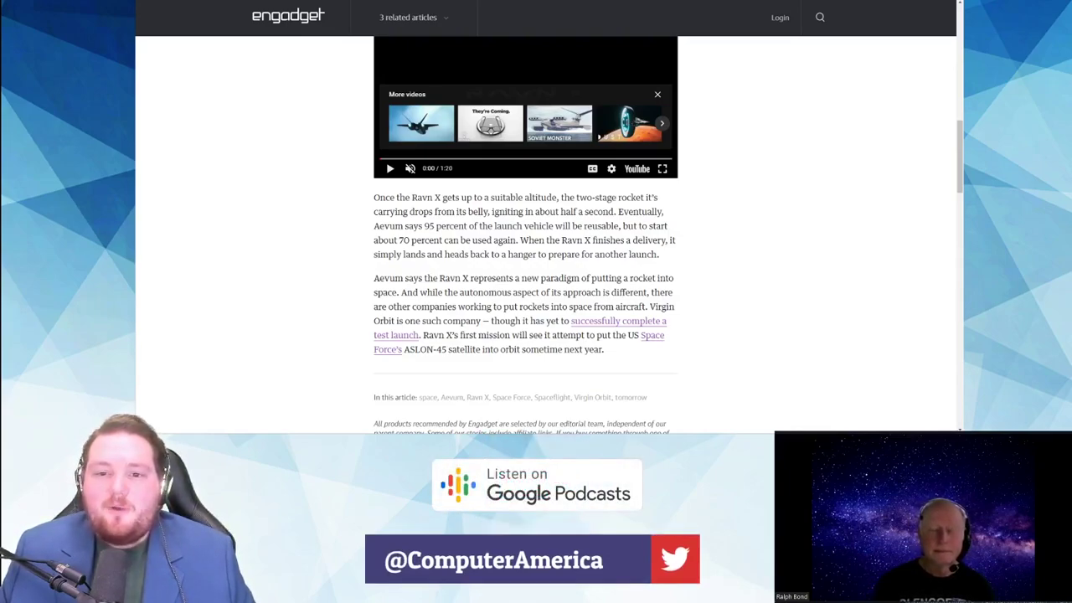
Step: Scroll the Engadget article past its closing paragraphs and tags to the comments count
{"action": "scroll", "scroll_direction": "up", "scroll_amount": 3}
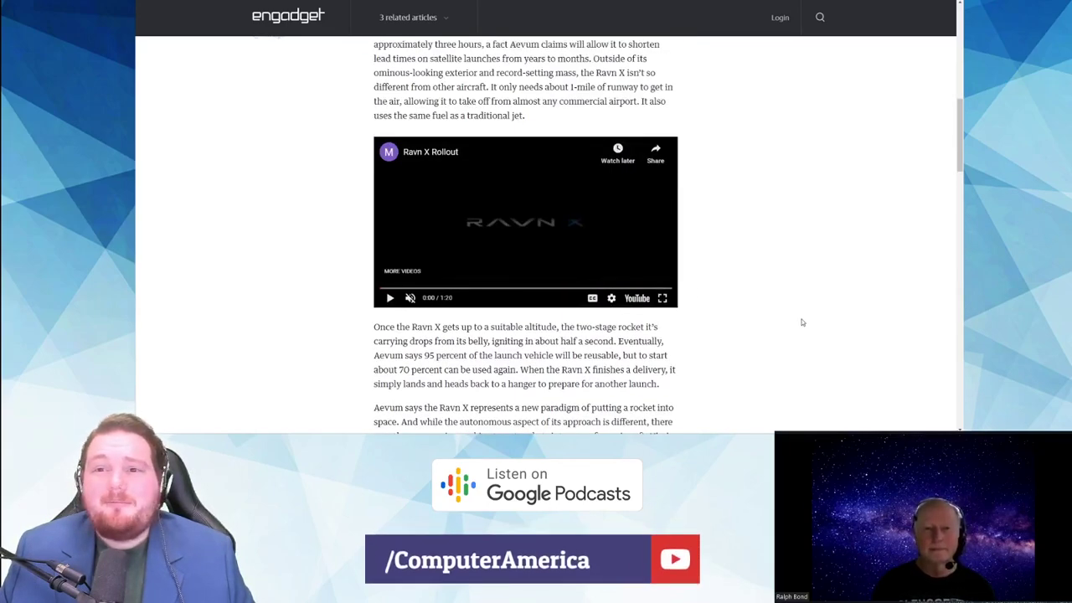
{"action": "scroll", "scroll_direction": "down", "scroll_amount": 3}
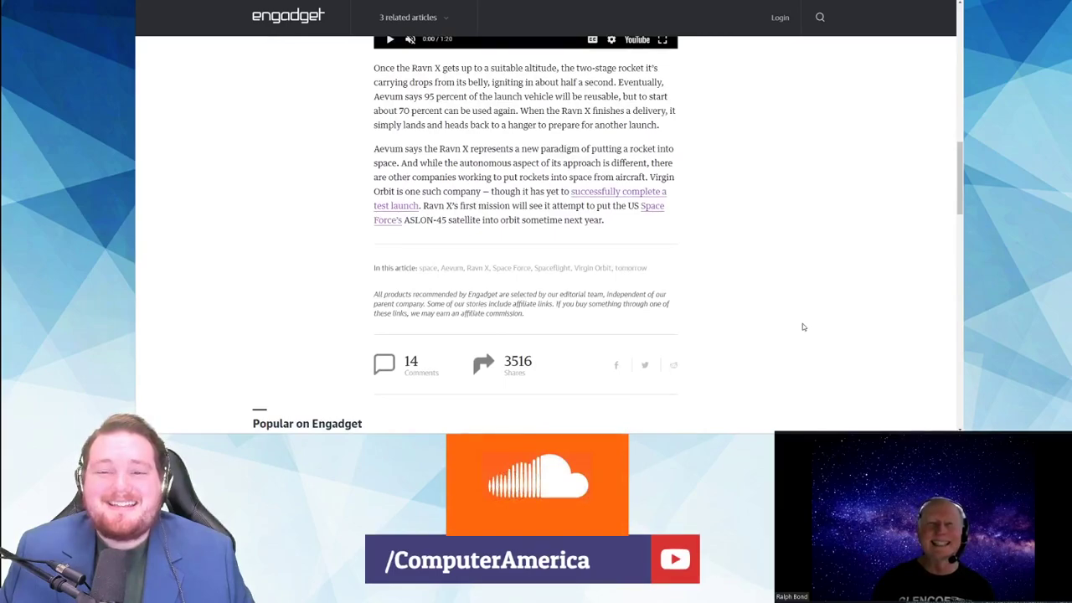
{"action": "mouse_move", "coordinate": [799, 327]}
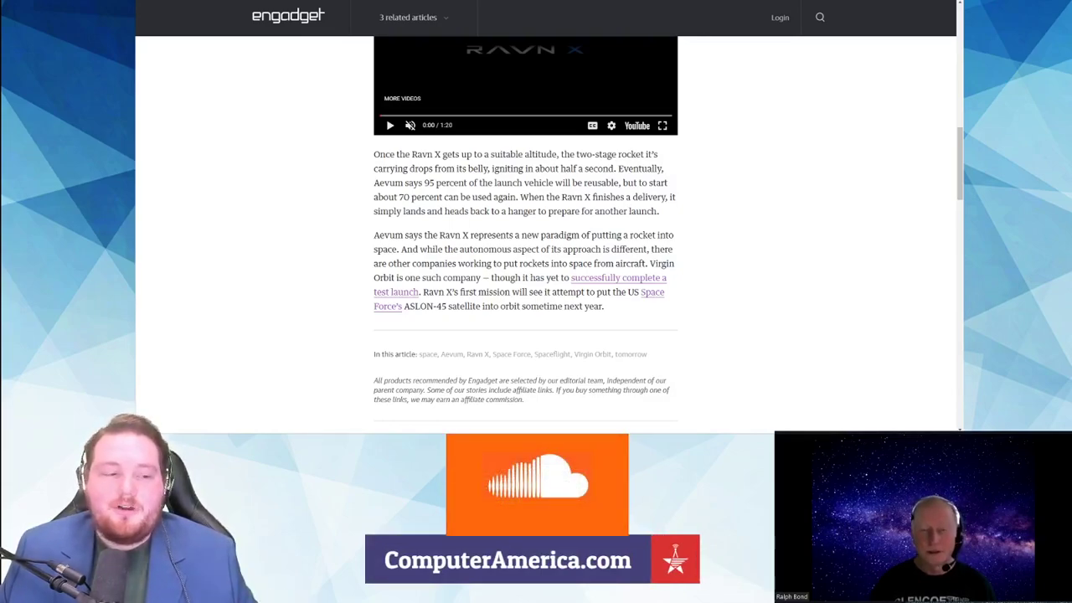
{"action": "mouse_move", "coordinate": [825, 400]}
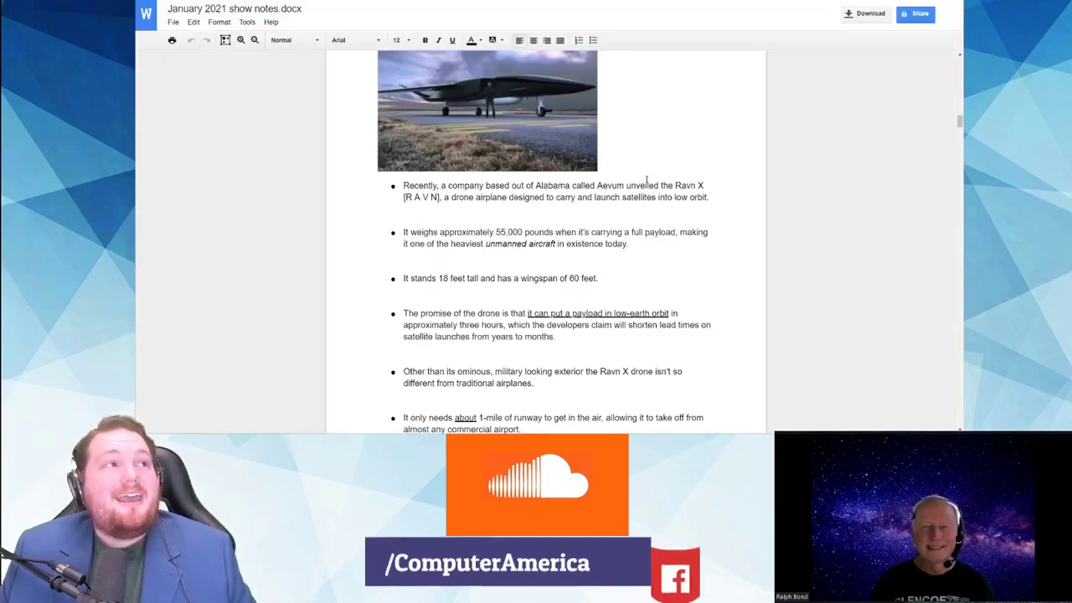
Step: Scroll the show notes to Story 4 on the light-based Chinese quantum computer
{"action": "scroll", "scroll_direction": "down", "scroll_amount": 3}
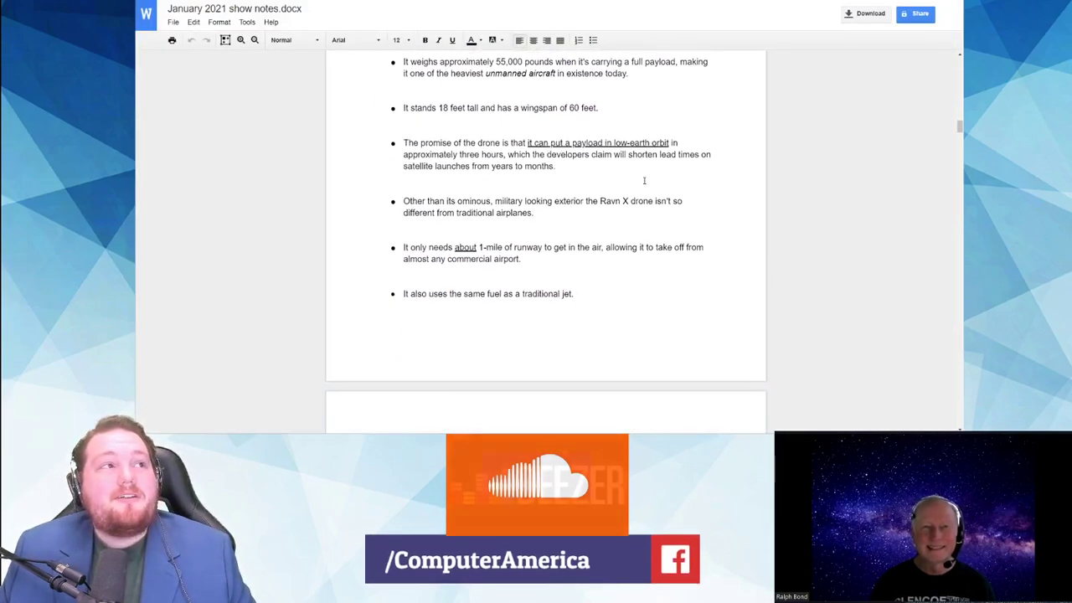
{"action": "scroll", "scroll_direction": "down", "scroll_amount": 3}
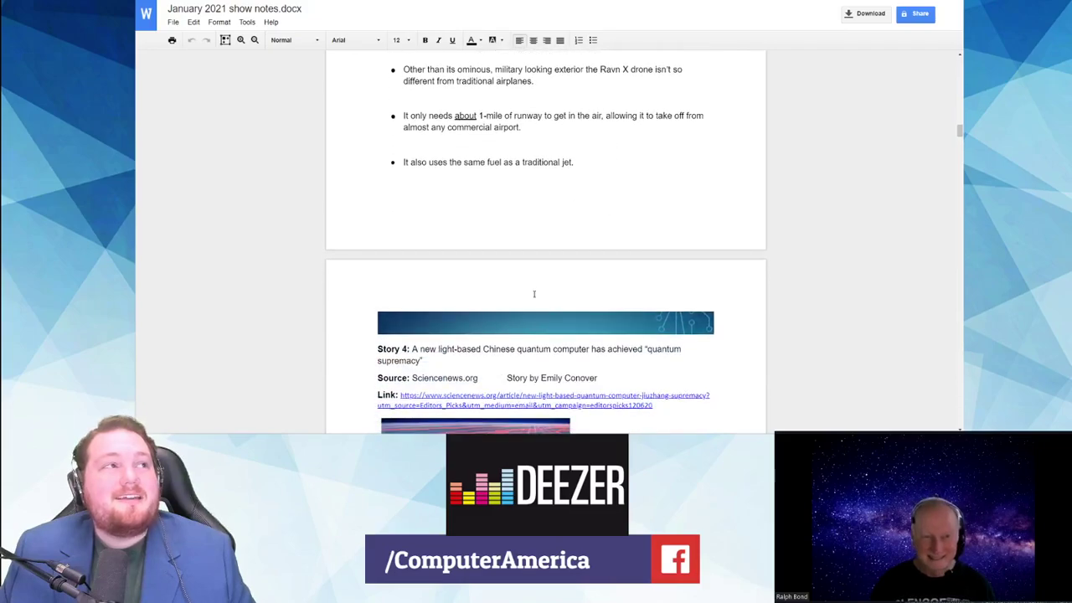
{"action": "scroll", "scroll_direction": "down", "scroll_amount": 3}
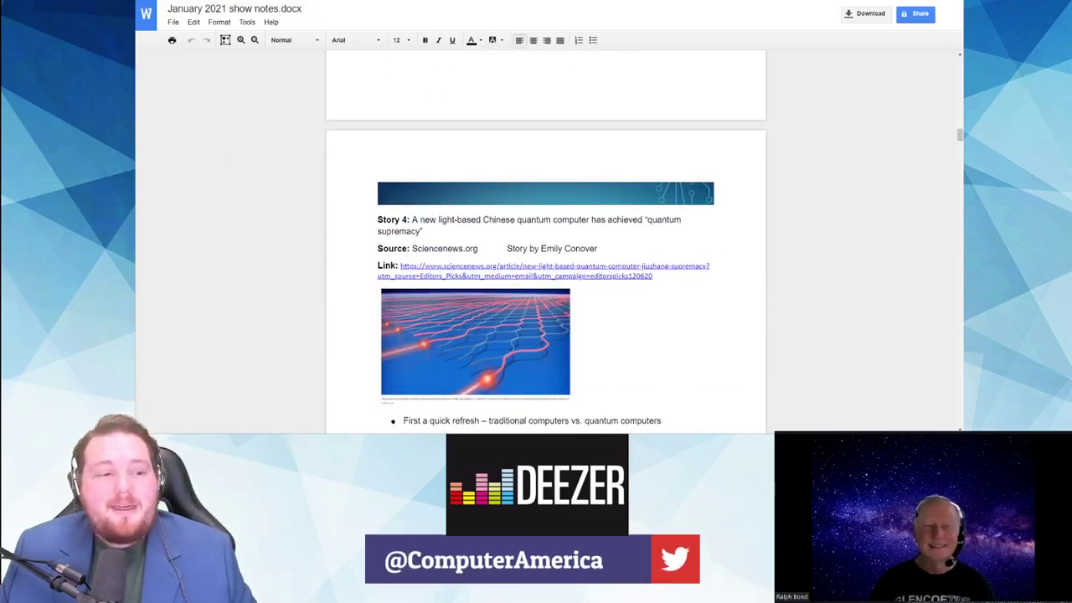
{"action": "scroll", "scroll_direction": "down", "scroll_amount": 3}
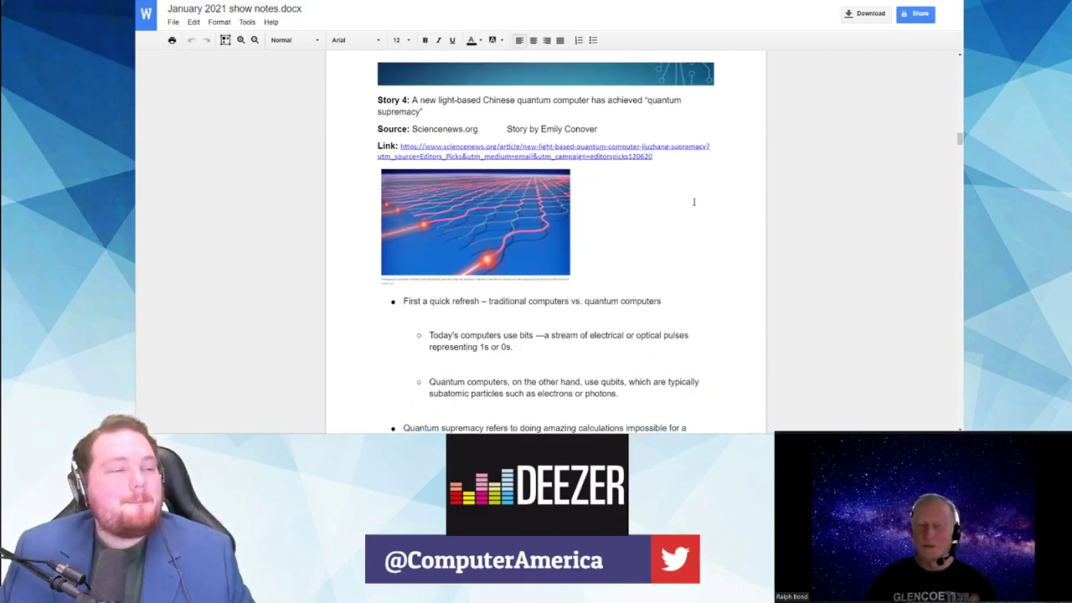
{"action": "scroll", "scroll_direction": "up", "scroll_amount": 3}
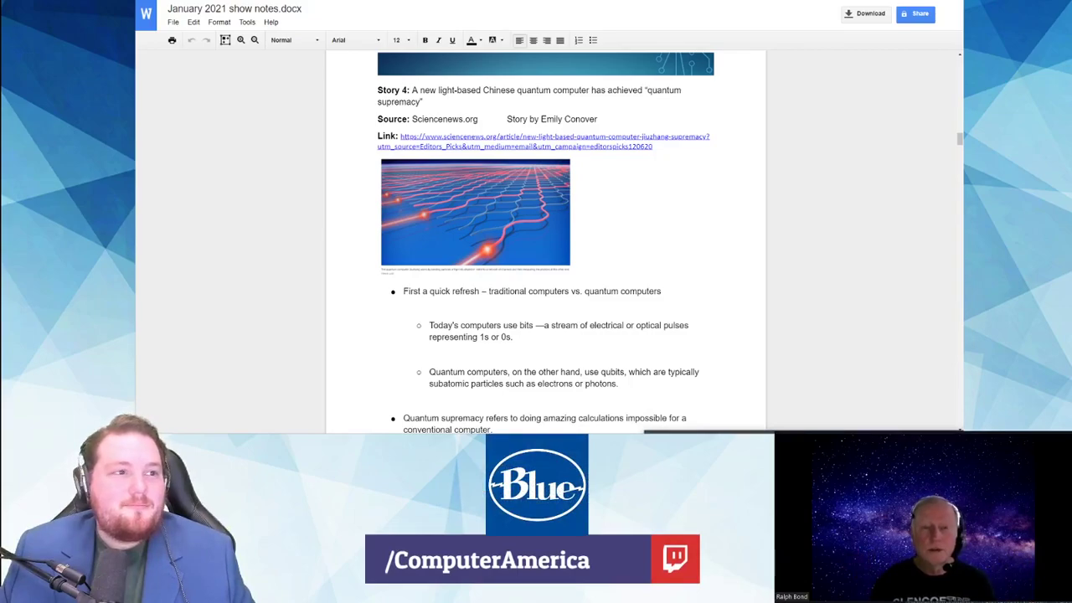
Step: Open the Science News Jiuzhang article and read down to the boson sampling section
{"action": "left_click", "coordinate": [544, 140]}
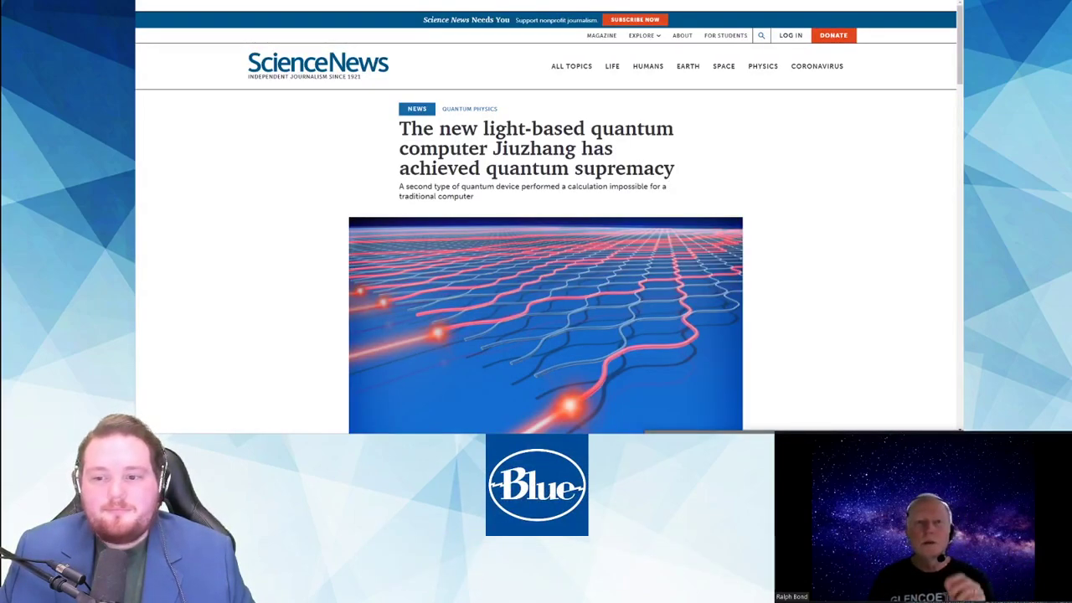
{"action": "scroll", "scroll_direction": "down", "scroll_amount": 3}
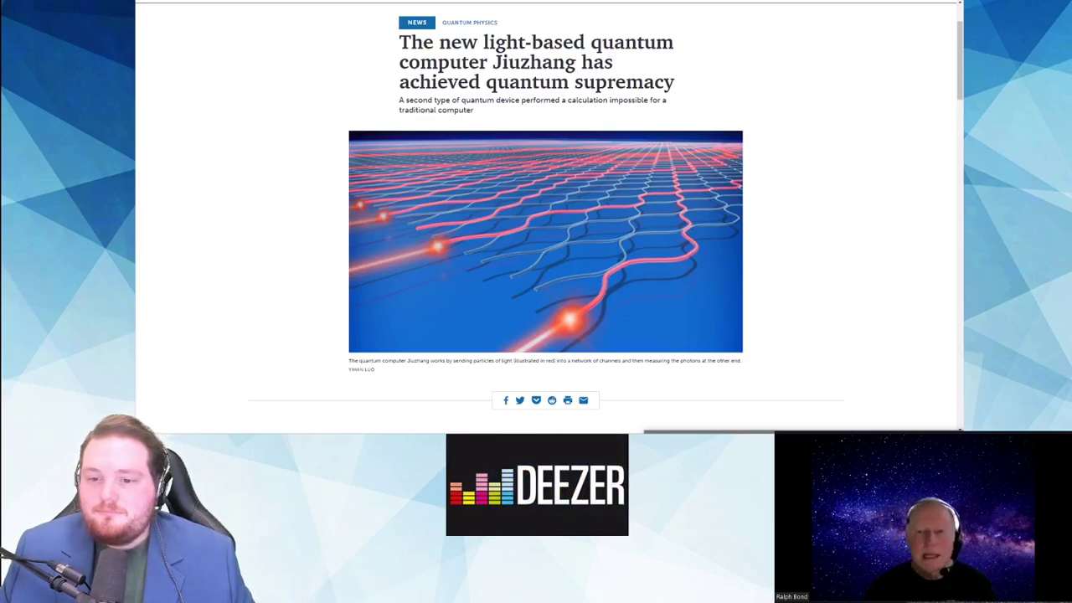
{"action": "scroll", "scroll_direction": "down", "scroll_amount": 3}
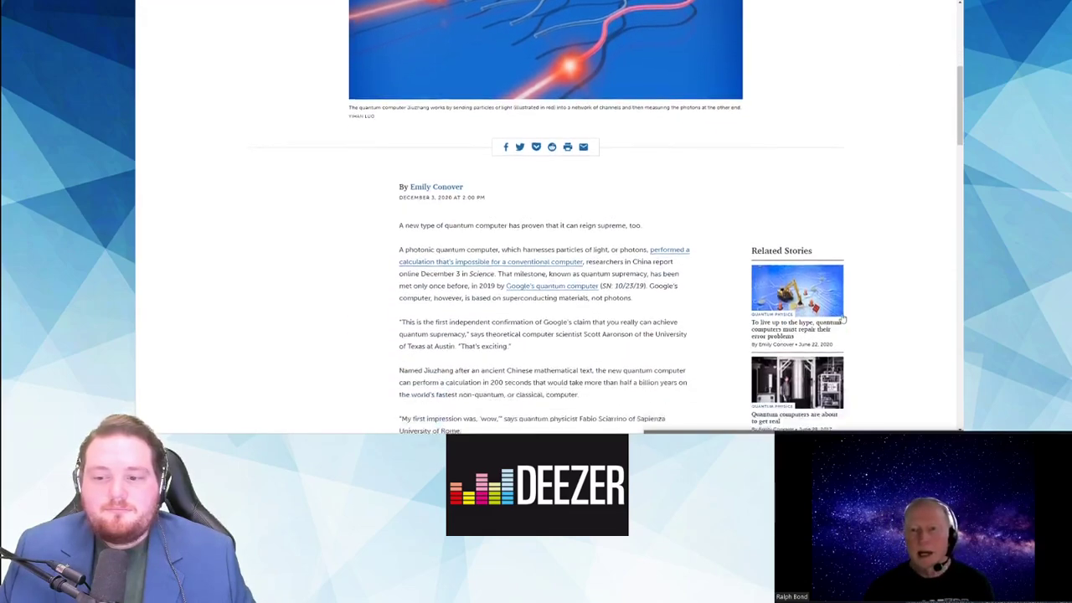
{"action": "scroll", "scroll_direction": "down", "scroll_amount": 3}
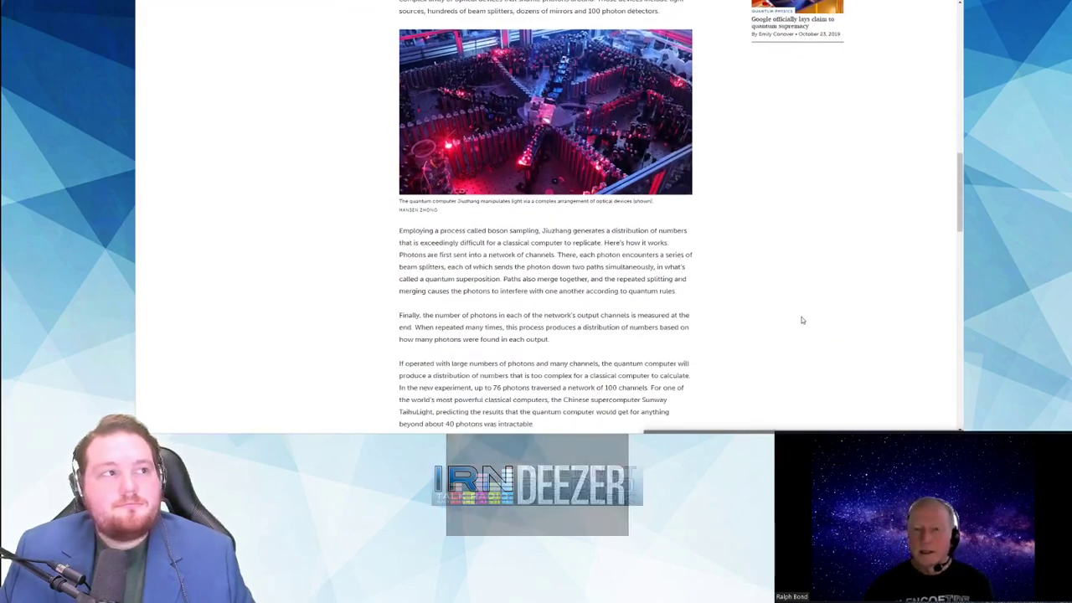
{"action": "scroll", "scroll_direction": "up", "scroll_amount": 3}
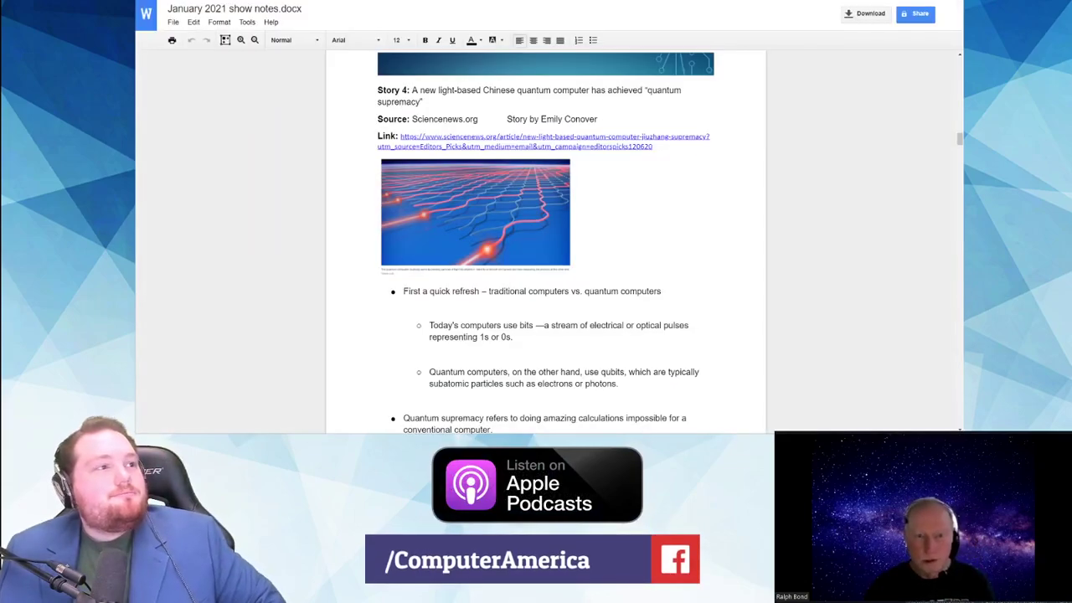
Step: Scroll Story 4's notes down to the USTC photonic prototype bullet
{"action": "scroll", "scroll_direction": "down", "scroll_amount": 3}
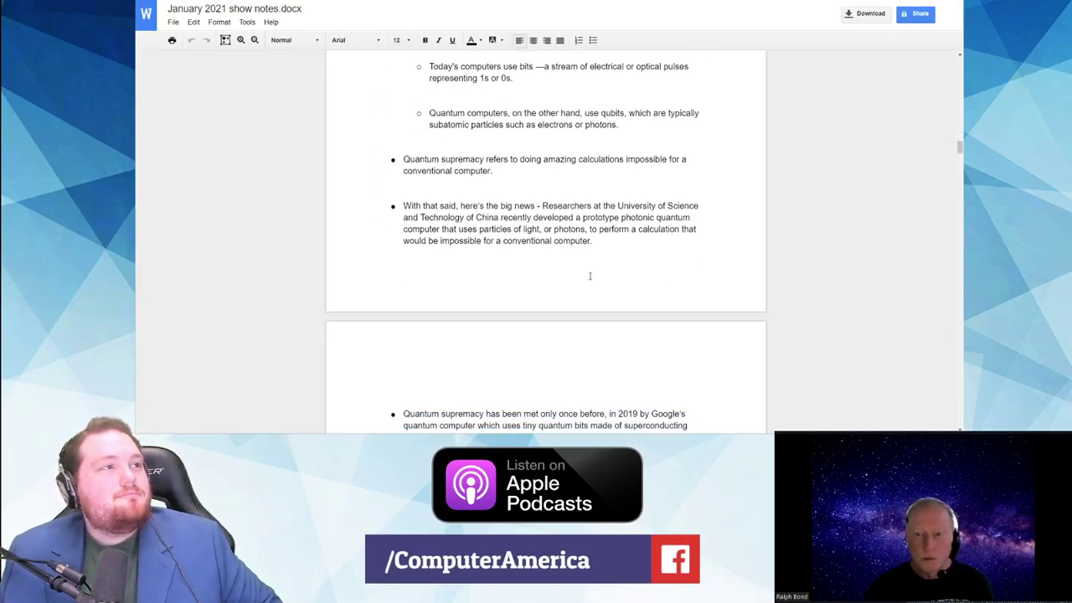
{"action": "scroll", "scroll_direction": "down", "scroll_amount": 3}
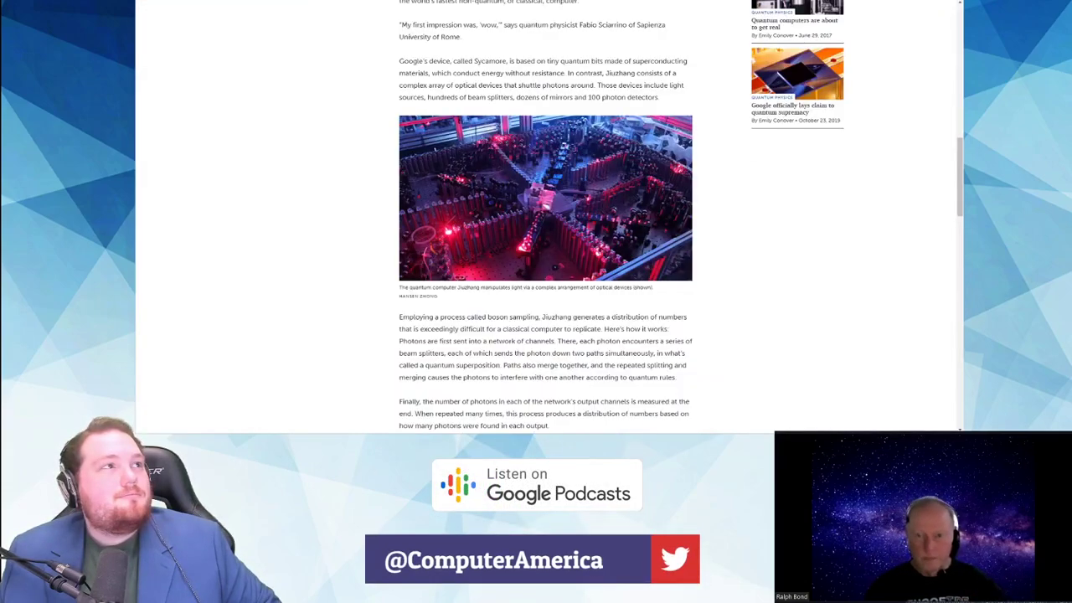
Step: Scroll the Jiuzhang article to the 'And achieving quantum supremacy…' paragraph
{"action": "scroll", "scroll_direction": "down", "scroll_amount": 3}
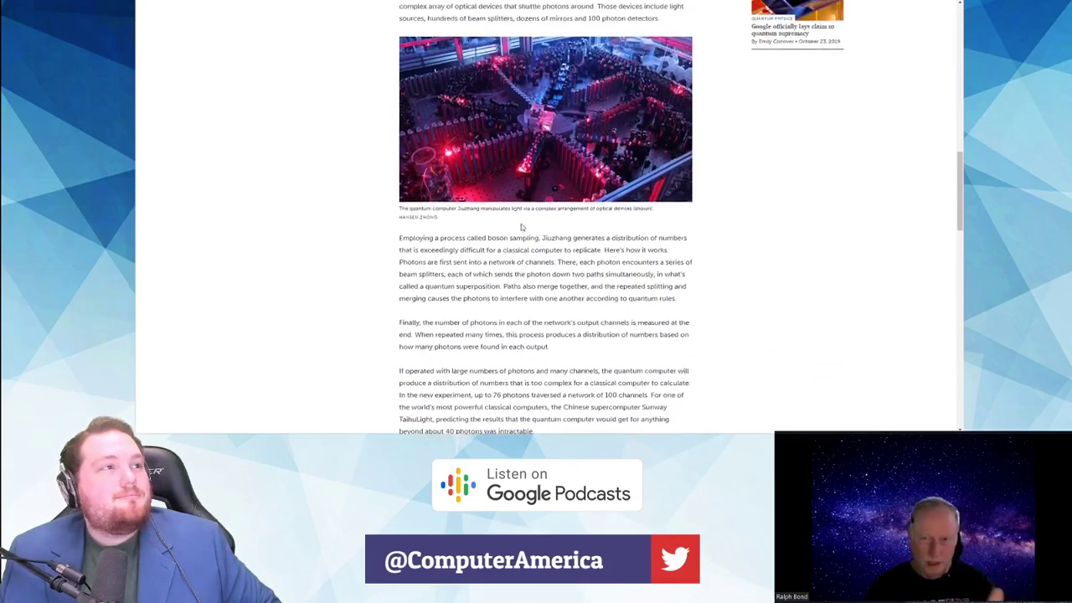
{"action": "scroll", "scroll_direction": "down", "scroll_amount": 3}
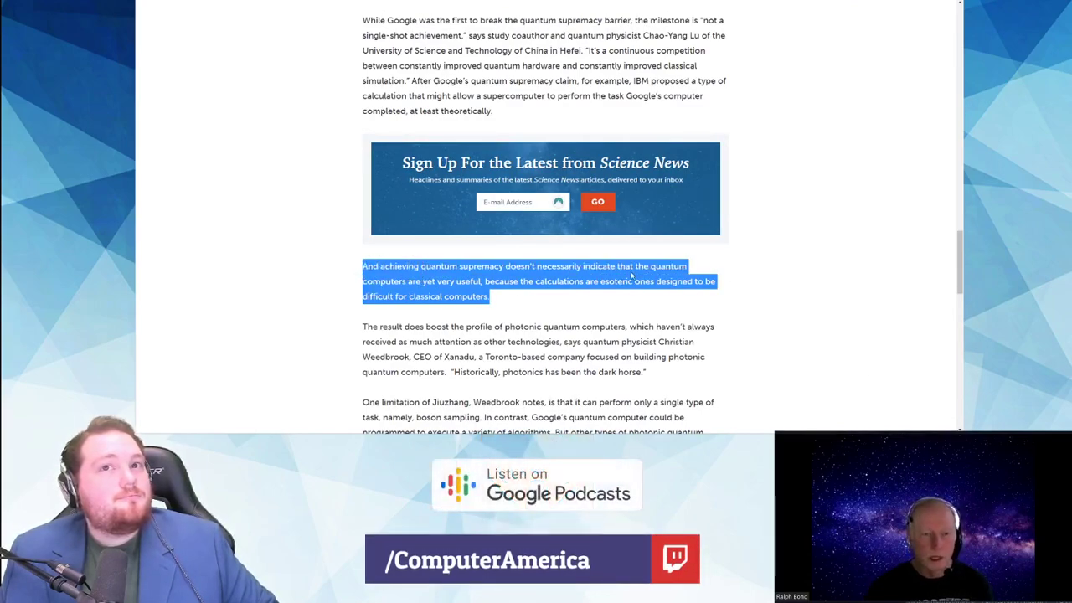
Step: Click in the article to clear the current paragraph selection
{"action": "left_click", "coordinate": [597, 201]}
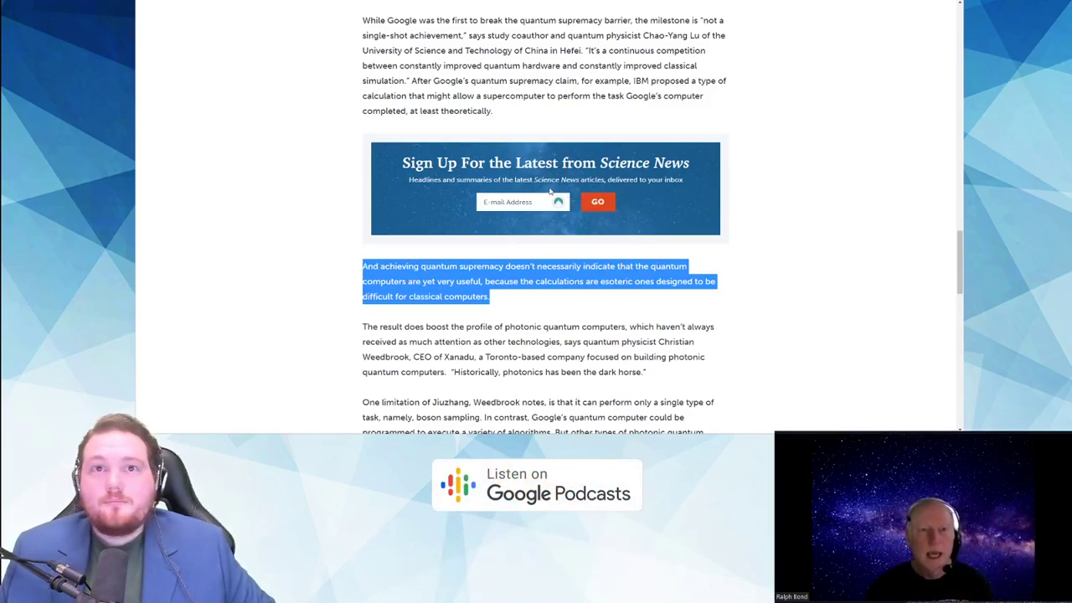
{"action": "mouse_move", "coordinate": [727, 176]}
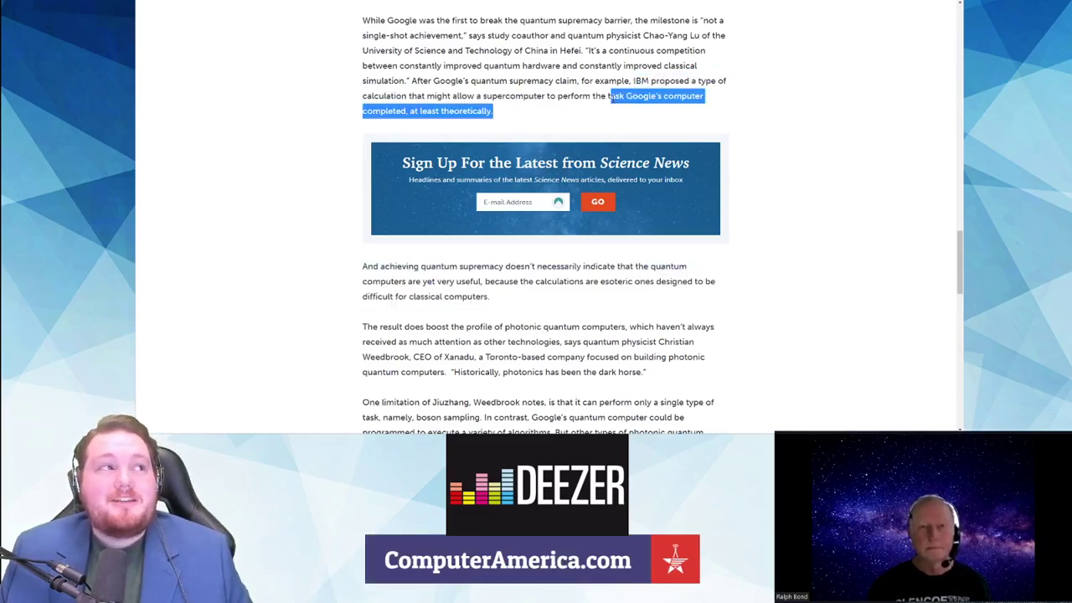
{"action": "left_click_drag", "start_coordinate": [611, 96], "coordinate": [590, 80]}
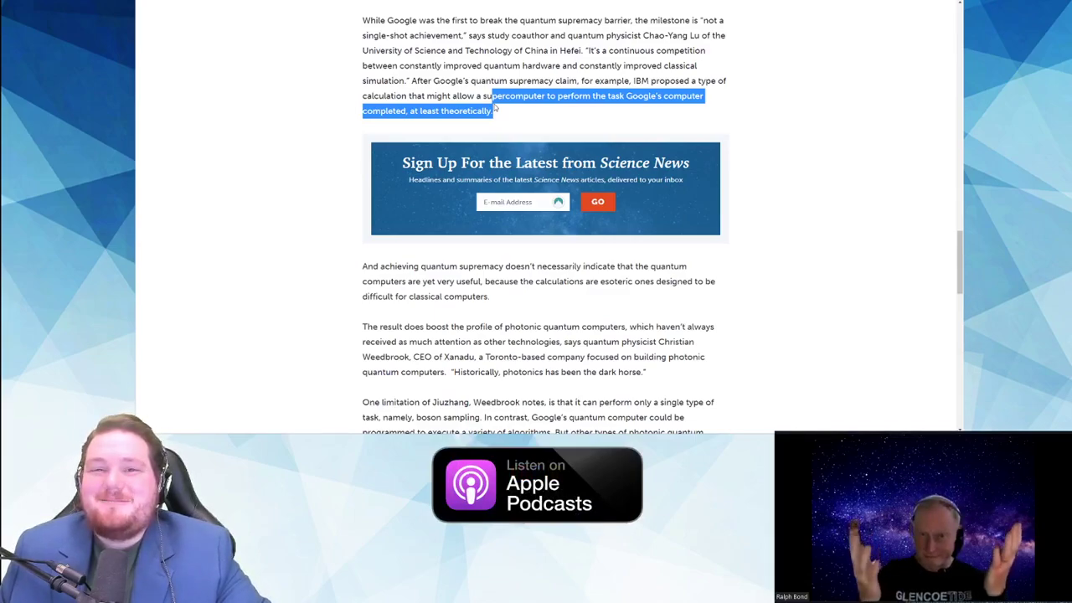
{"action": "mouse_move", "coordinate": [782, 99]}
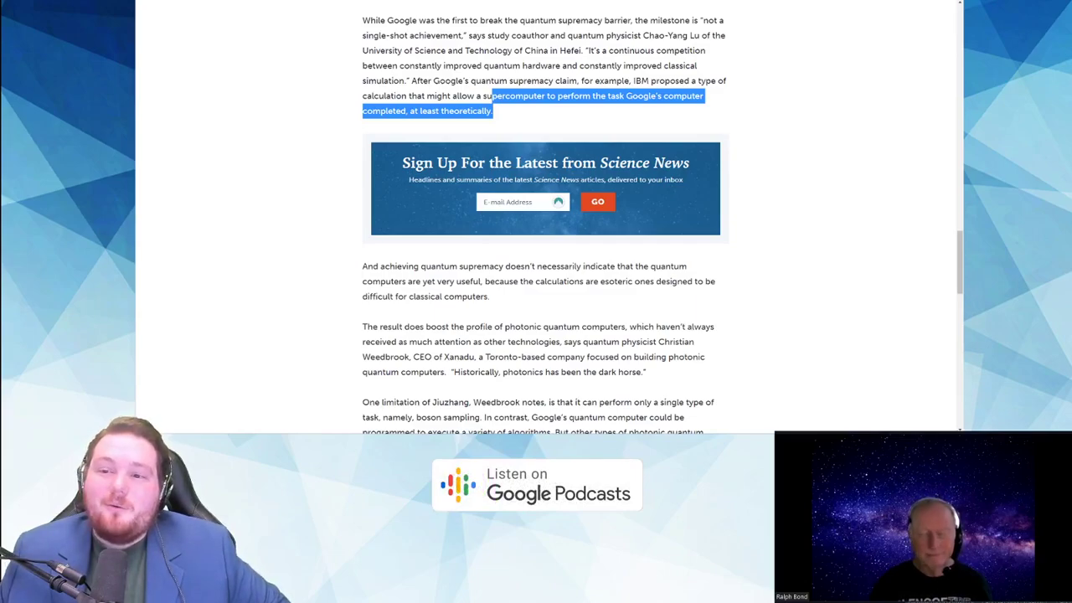
Step: Scroll up the Jiuzhang article to the optical devices photo and Sycamore comparison
{"action": "scroll", "scroll_direction": "down", "scroll_amount": 3}
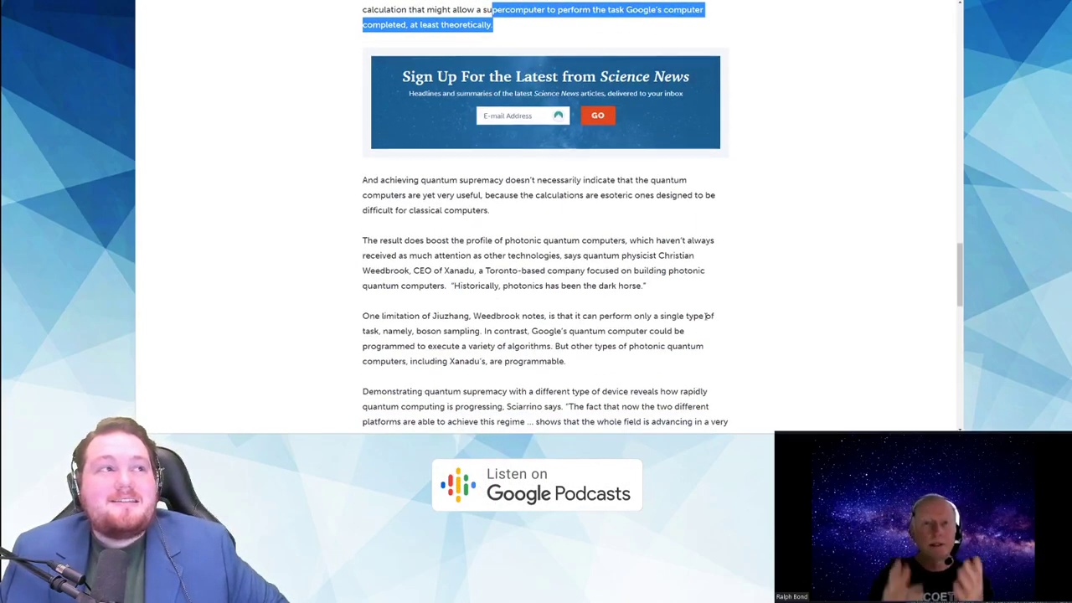
{"action": "scroll", "scroll_direction": "up", "scroll_amount": 3}
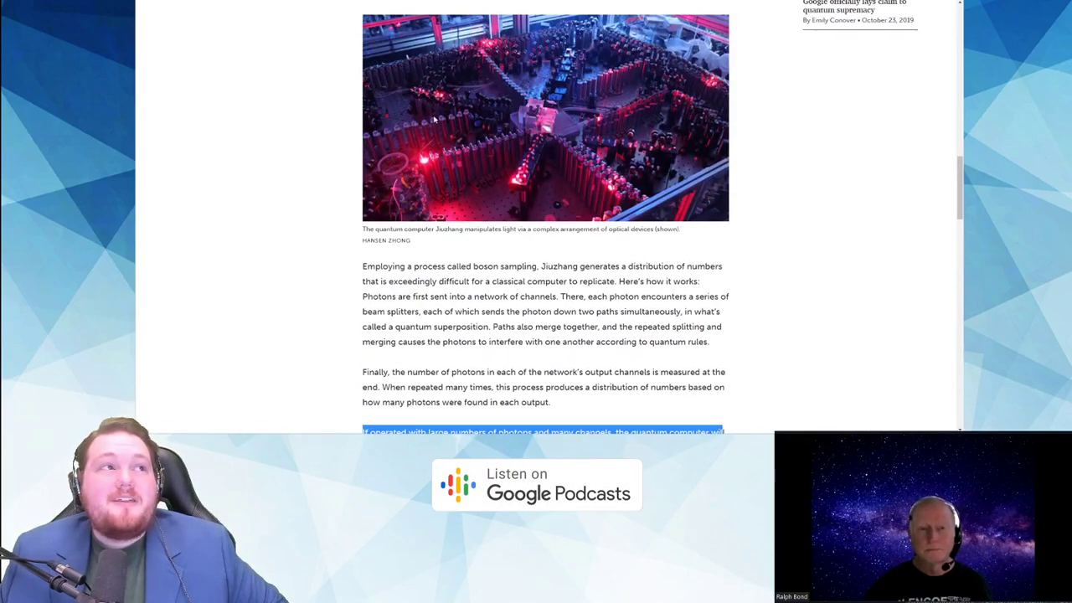
{"action": "scroll", "scroll_direction": "up", "scroll_amount": 3}
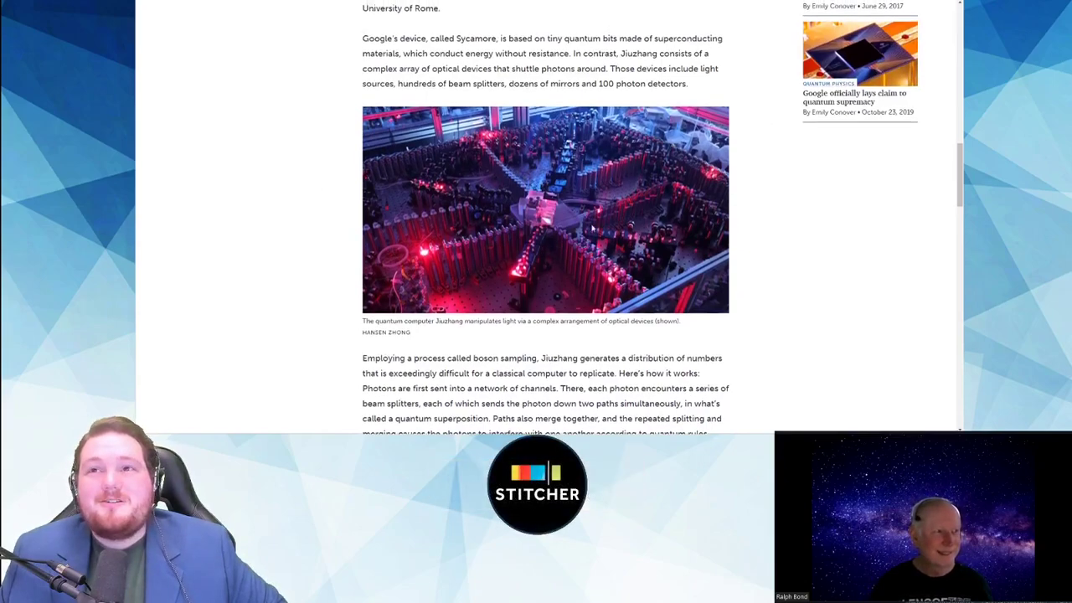
{"action": "scroll", "scroll_direction": "up", "scroll_amount": 3}
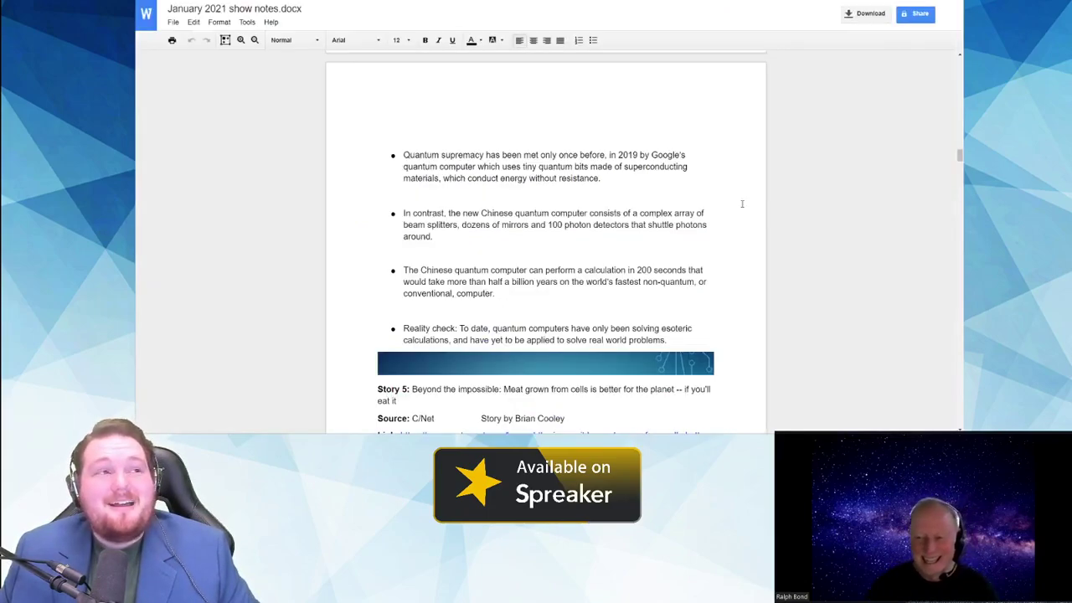
Step: Scroll the show notes to Story 5 on cell-grown meat, its CNET link and photo
{"action": "scroll", "scroll_direction": "down", "scroll_amount": 3}
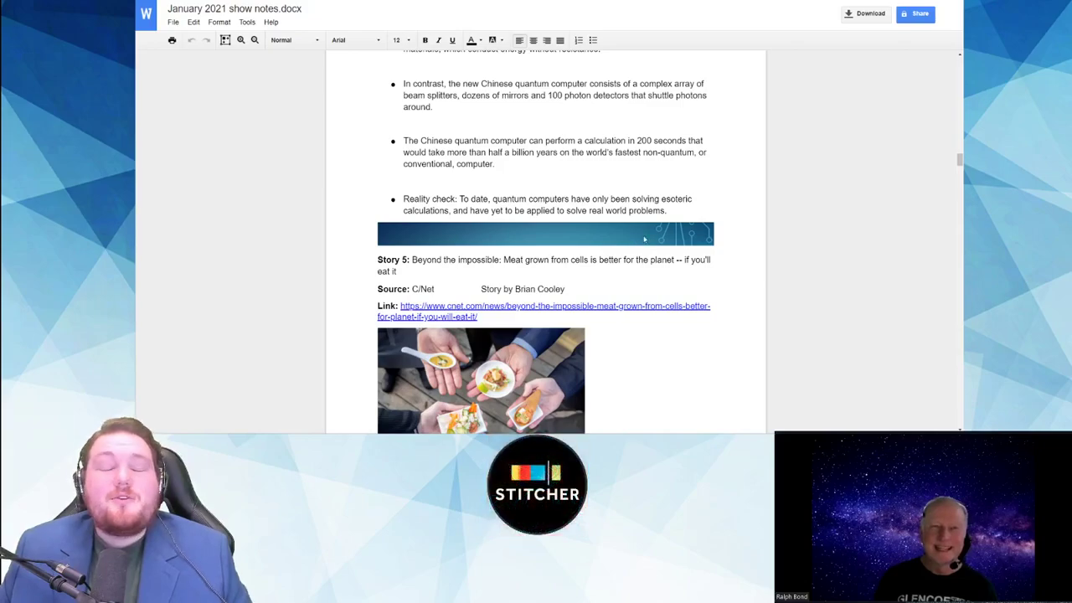
{"action": "scroll", "scroll_direction": "down", "scroll_amount": 3}
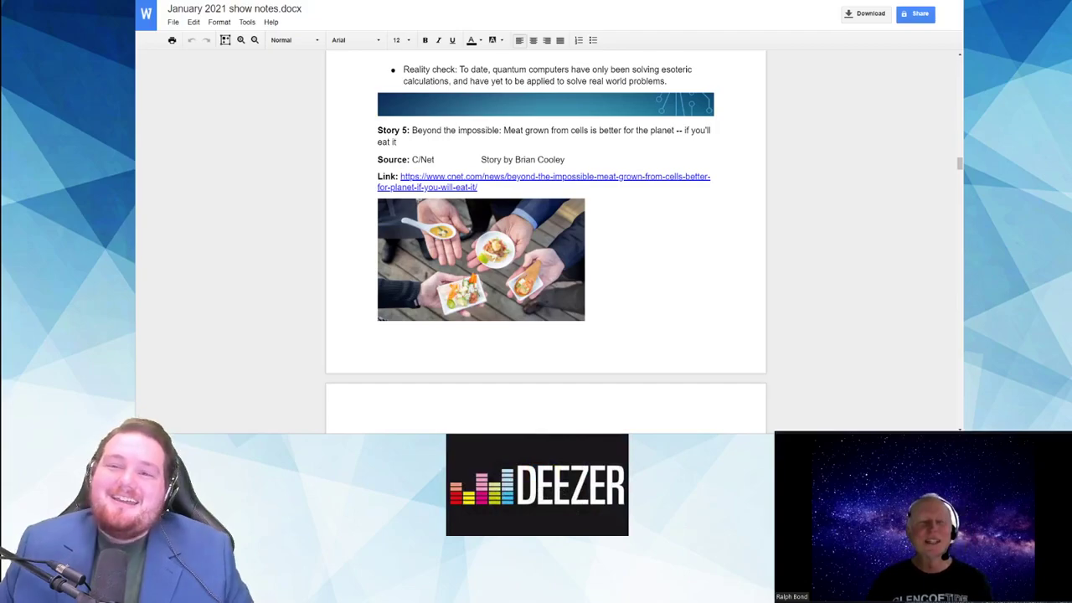
{"action": "scroll", "scroll_direction": "down", "scroll_amount": 3}
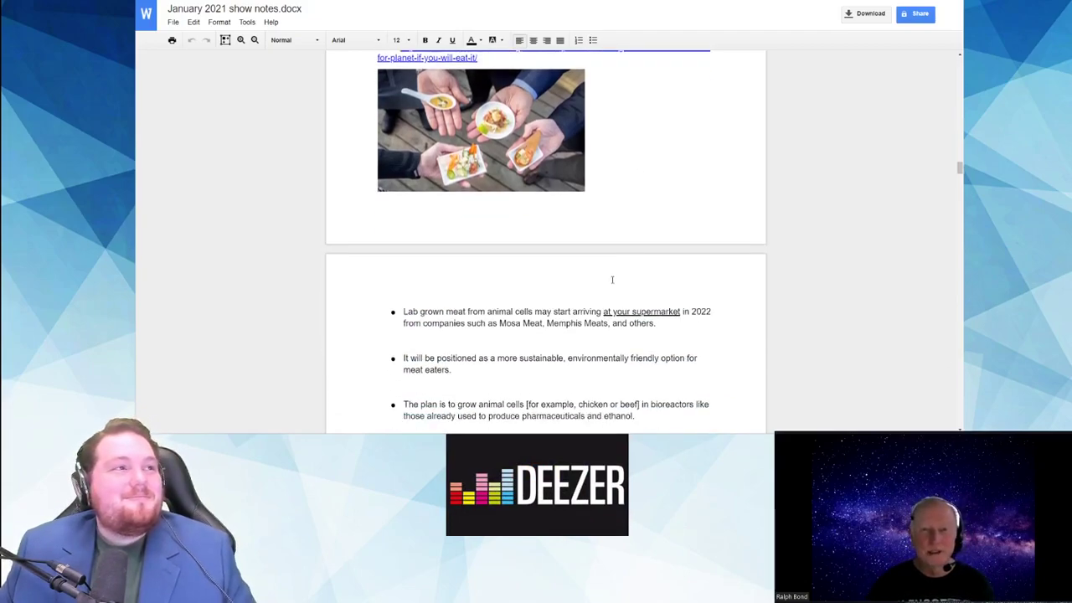
{"action": "scroll", "scroll_direction": "up", "scroll_amount": 3}
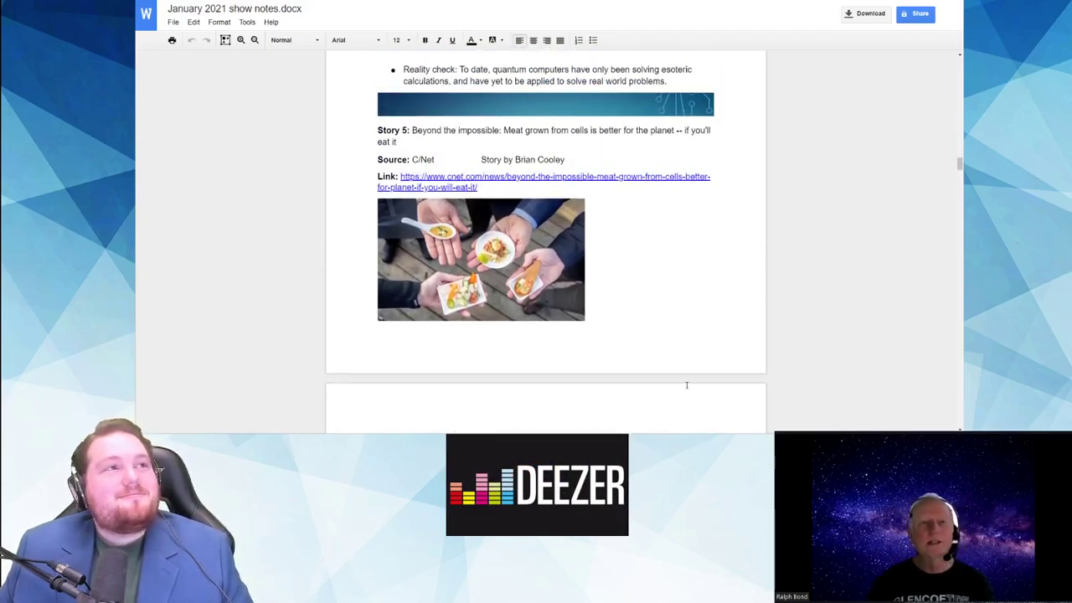
{"action": "scroll", "scroll_direction": "down", "scroll_amount": 3}
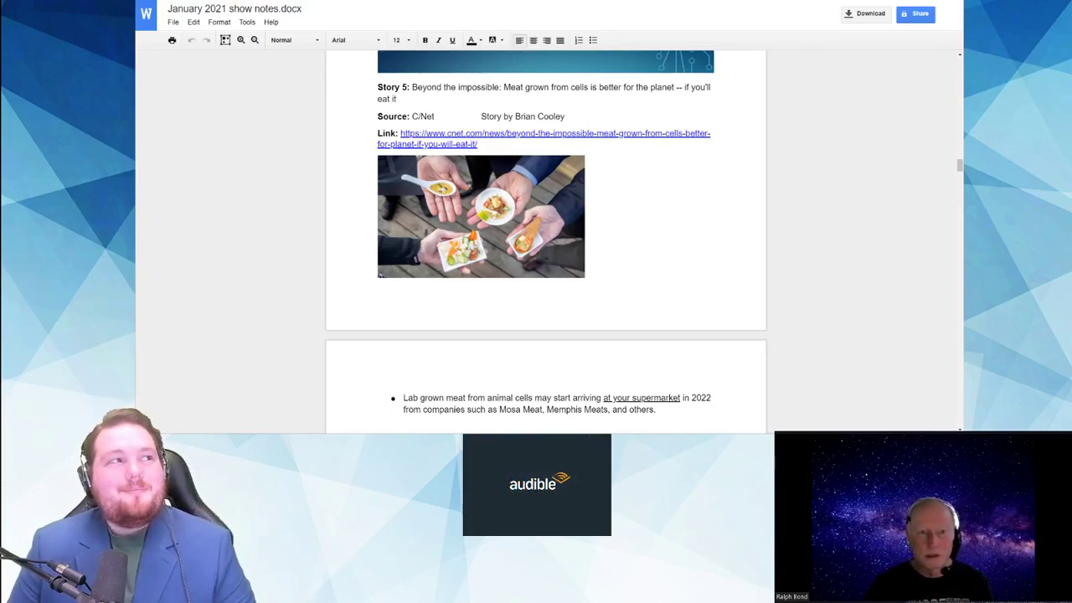
{"action": "mouse_move", "coordinate": [667, 329]}
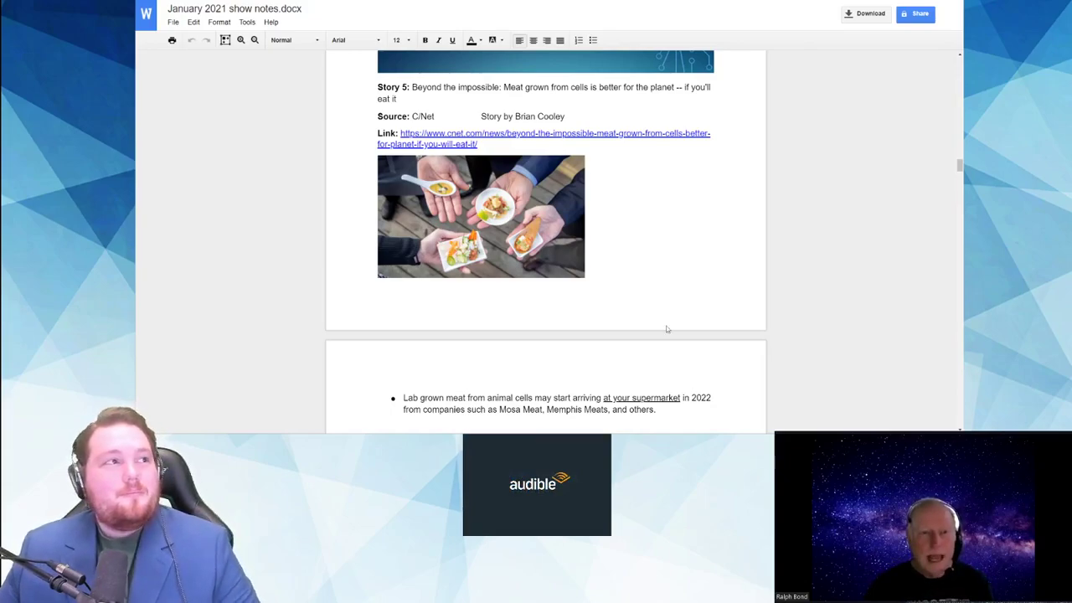
{"action": "scroll", "scroll_direction": "down", "scroll_amount": 3}
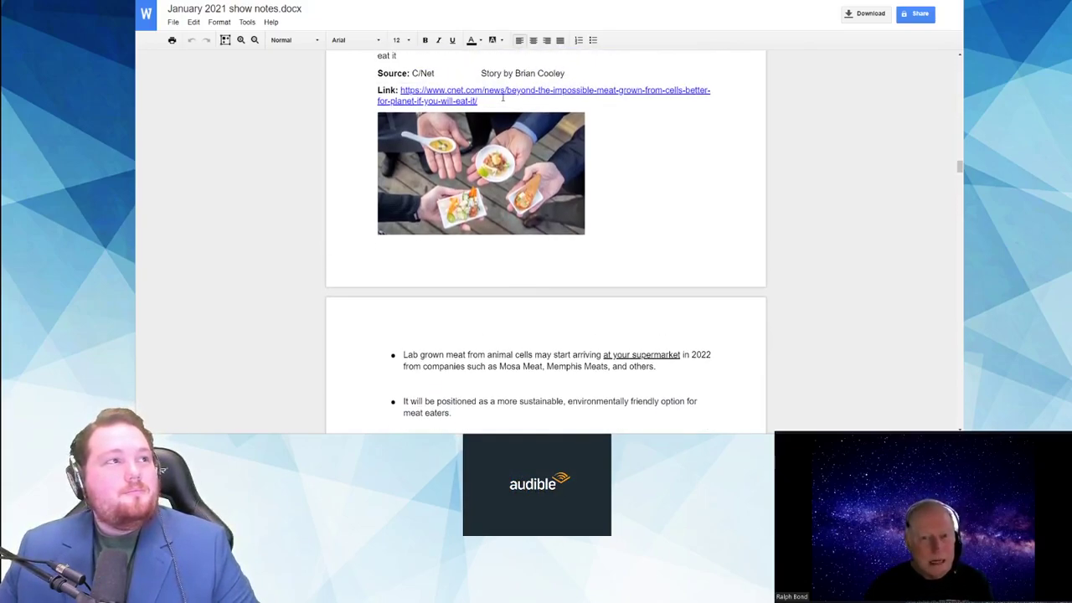
Step: Open the CNET cultured-meat article and read down to the University of Helsinki charts
{"action": "left_click", "coordinate": [543, 89]}
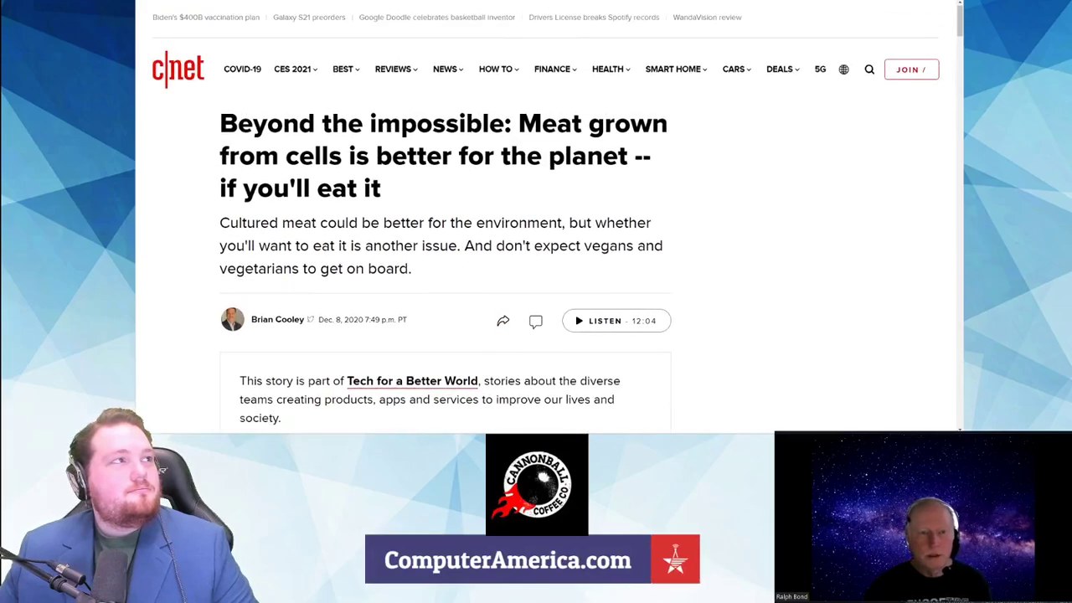
{"action": "scroll", "scroll_direction": "down", "scroll_amount": 3}
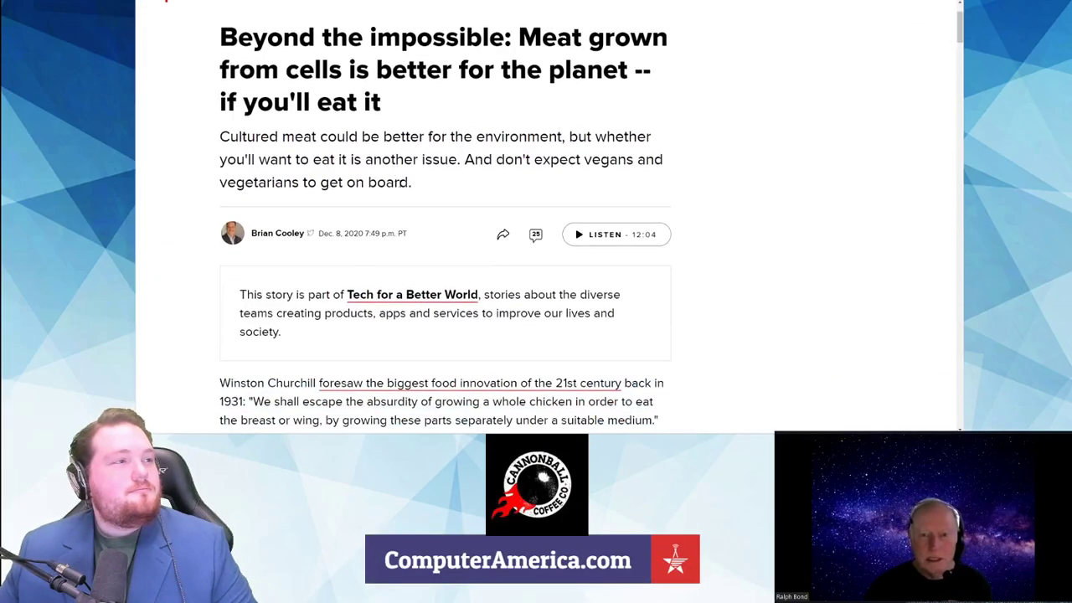
{"action": "scroll", "scroll_direction": "down", "scroll_amount": 3}
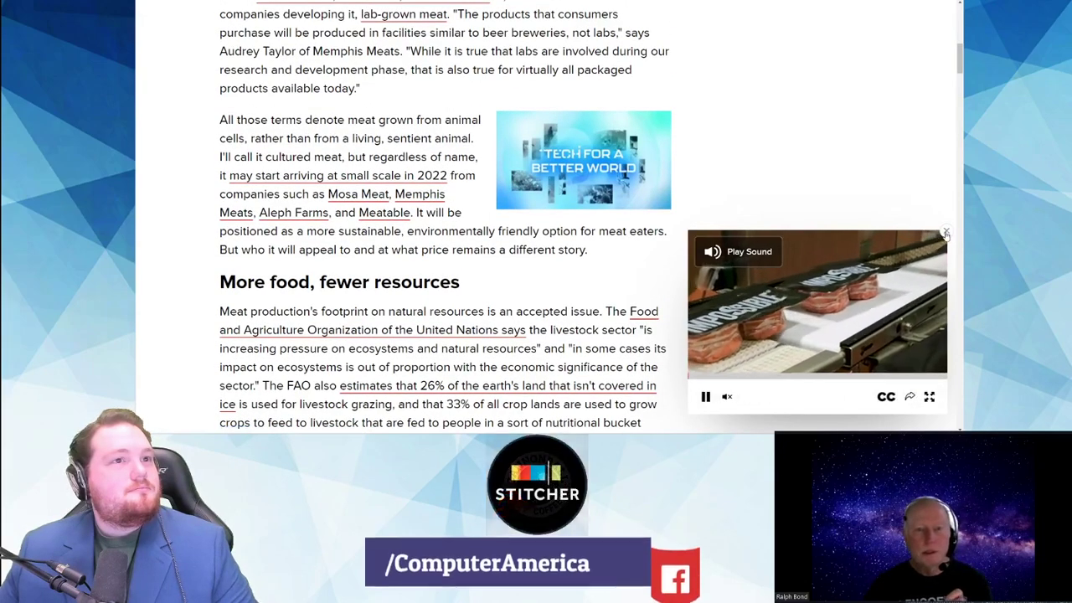
{"action": "scroll", "scroll_direction": "down", "scroll_amount": 3}
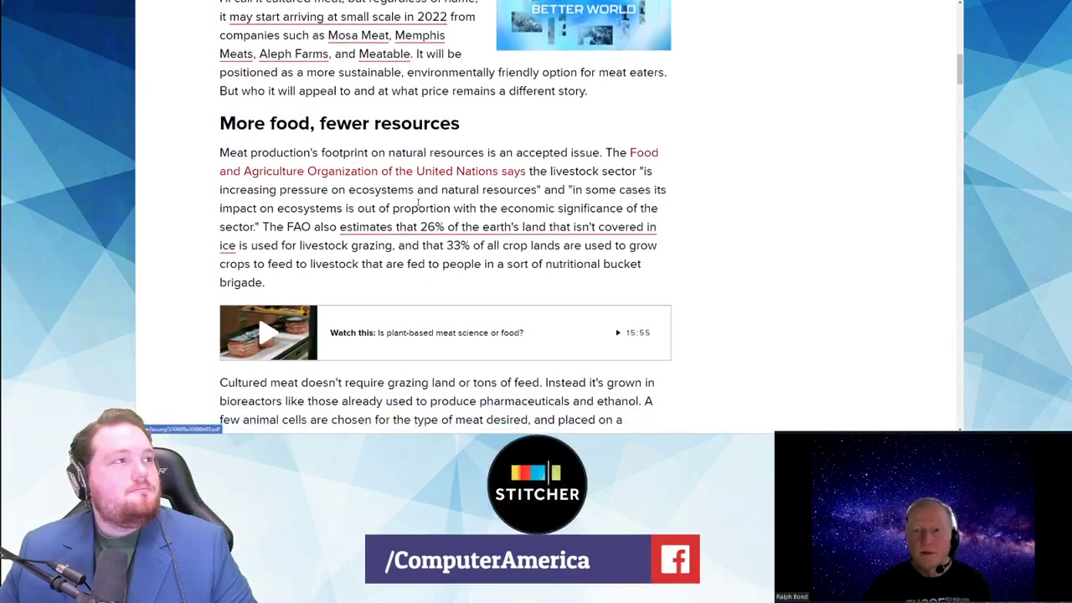
{"action": "scroll", "scroll_direction": "down", "scroll_amount": 3}
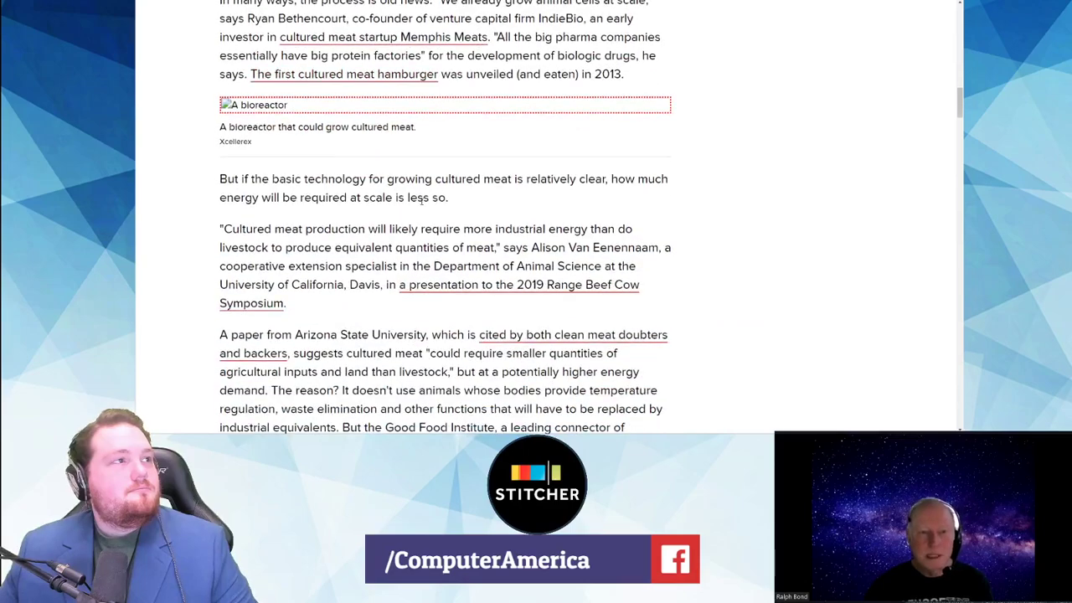
{"action": "scroll", "scroll_direction": "down", "scroll_amount": 3}
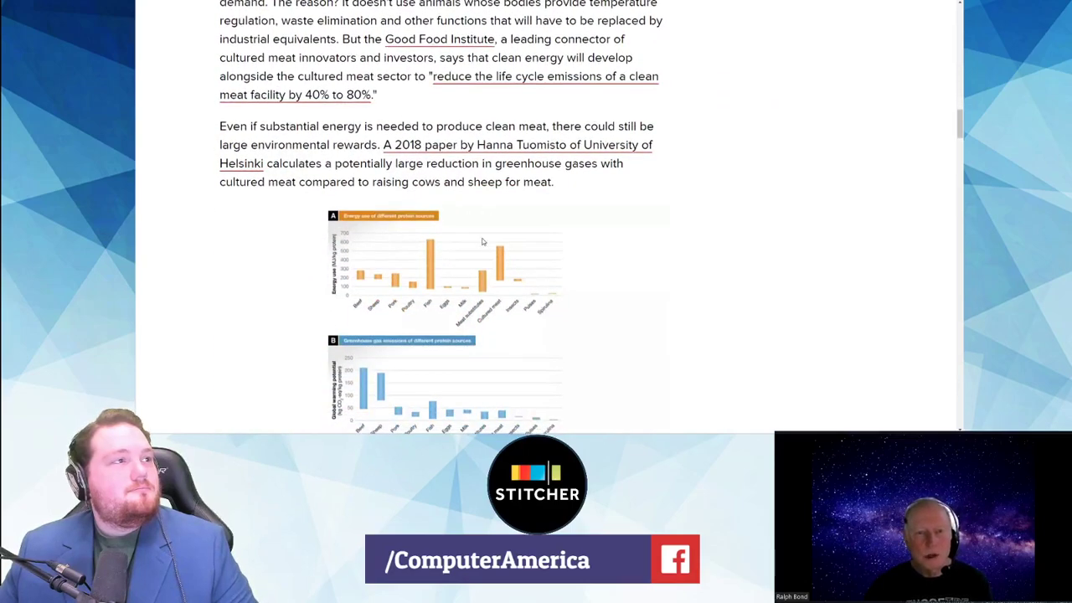
{"action": "scroll", "scroll_direction": "down", "scroll_amount": 3}
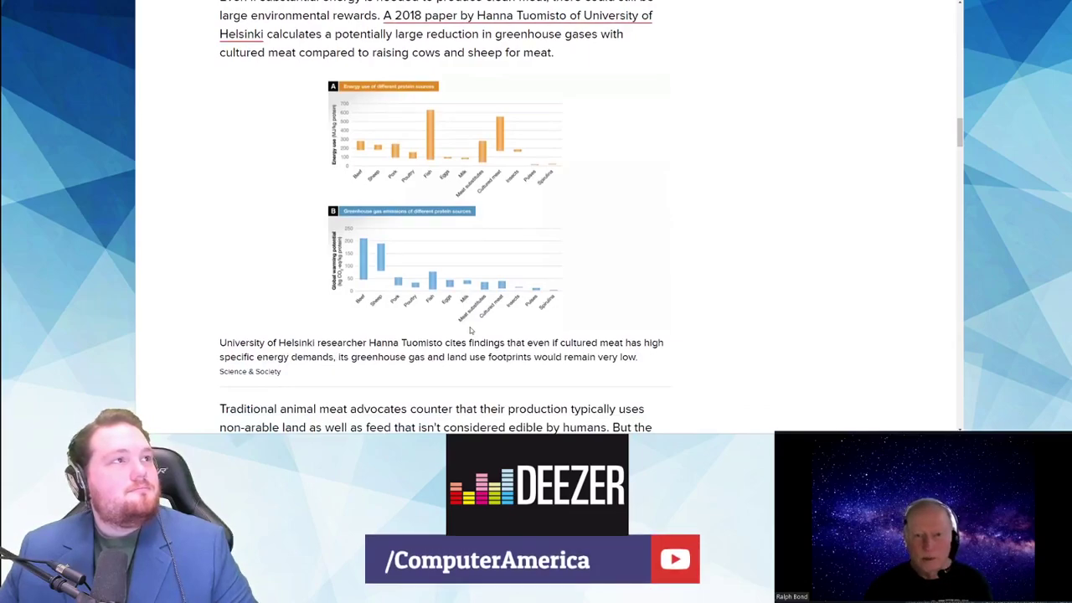
{"action": "scroll", "scroll_direction": "down", "scroll_amount": 3}
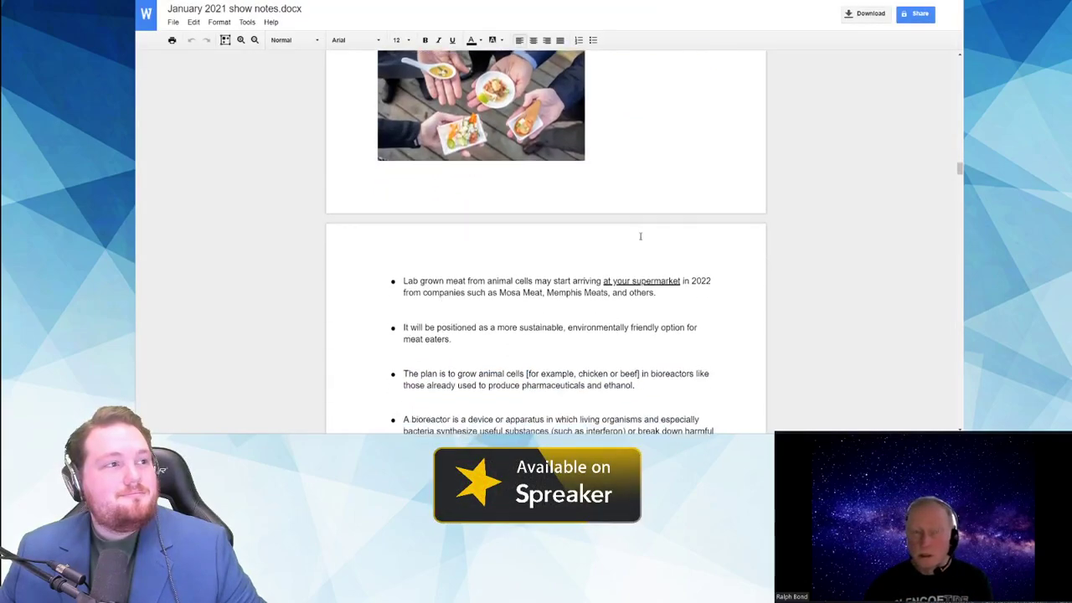
Step: Scroll Story 5's notes to the meat-growing process steps and reality checks
{"action": "scroll", "scroll_direction": "down", "scroll_amount": 3}
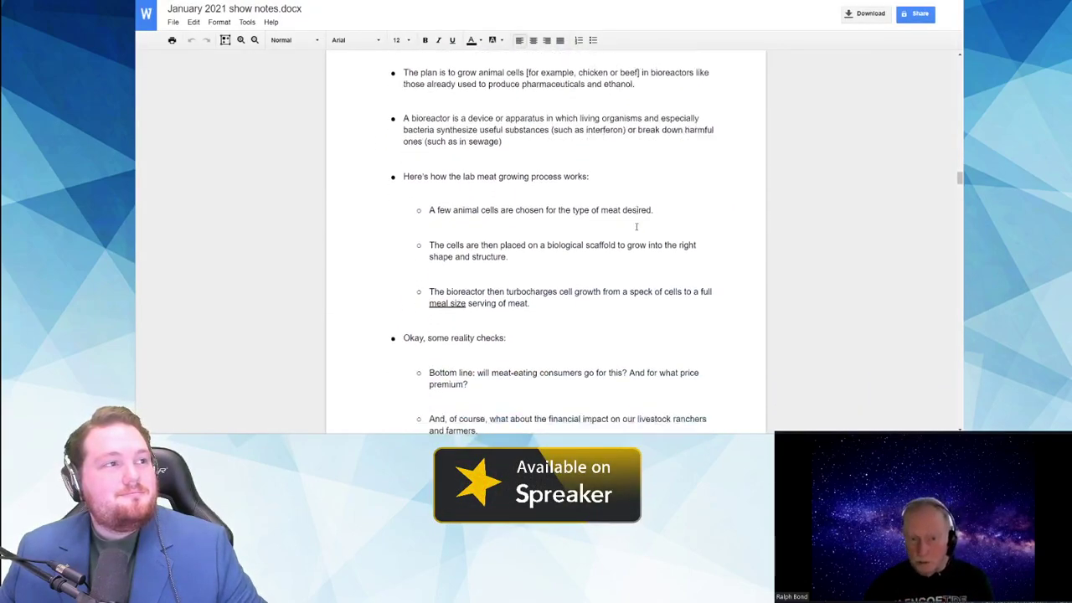
{"action": "scroll", "scroll_direction": "down", "scroll_amount": 3}
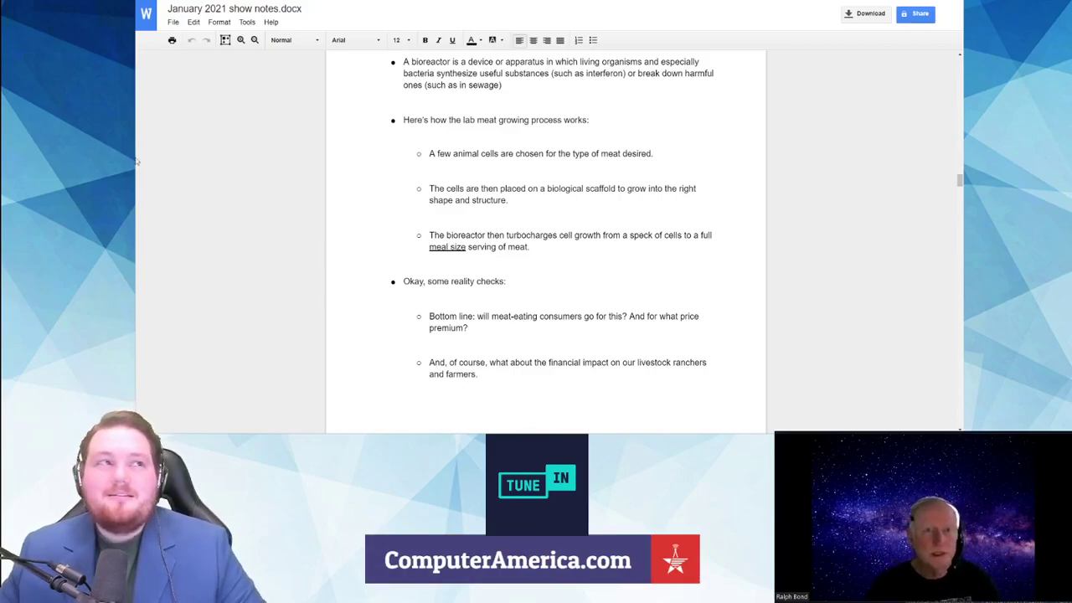
Step: Scroll down to Story 6 on SpaceX Starlink's $885 million FCC award and its launch photo
{"action": "scroll", "scroll_direction": "down", "scroll_amount": 3}
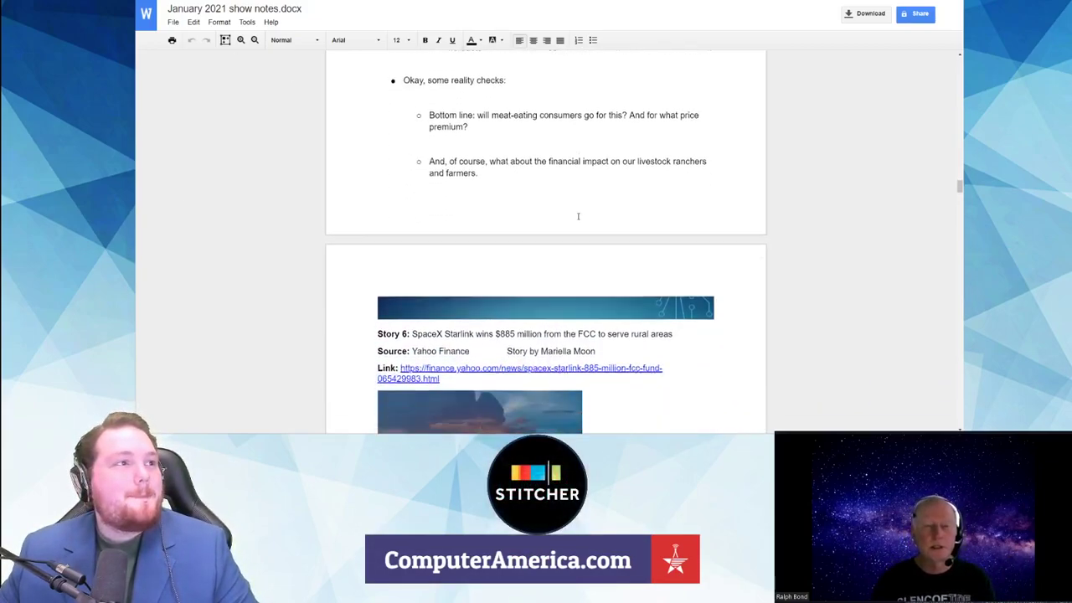
{"action": "scroll", "scroll_direction": "down", "scroll_amount": 3}
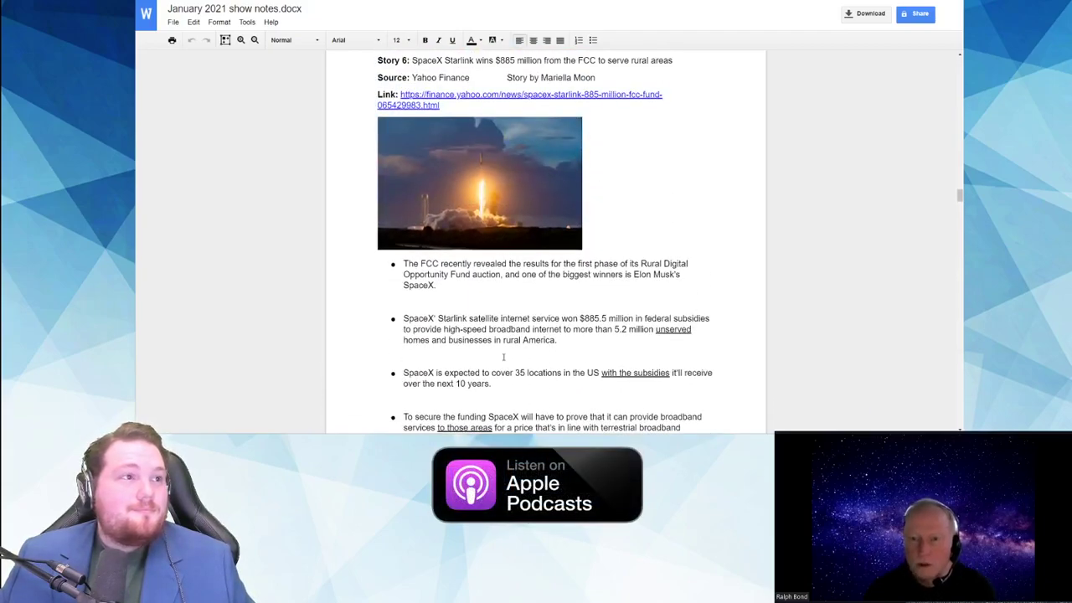
Step: Scroll to the remaining Starlink bullets, ending with the $99 monthly fee and $499 dish
{"action": "scroll", "scroll_direction": "down", "scroll_amount": 3}
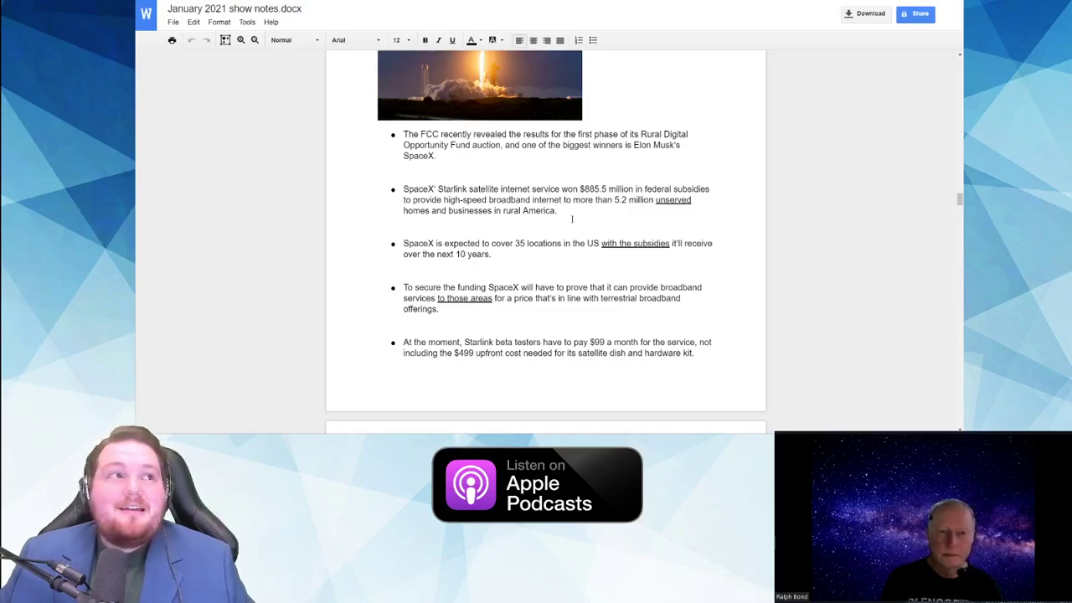
Step: Scroll down to Story 7 on Apple and TSMC chips, with its Apple Insider link and DigiTimes bullets
{"action": "scroll", "scroll_direction": "down", "scroll_amount": 3}
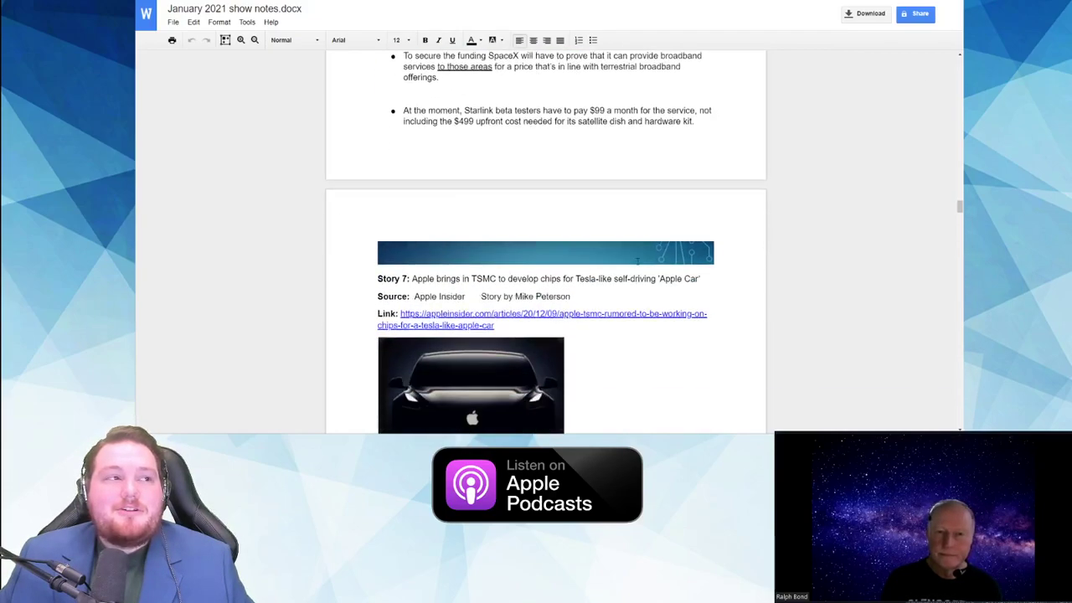
{"action": "scroll", "scroll_direction": "down", "scroll_amount": 3}
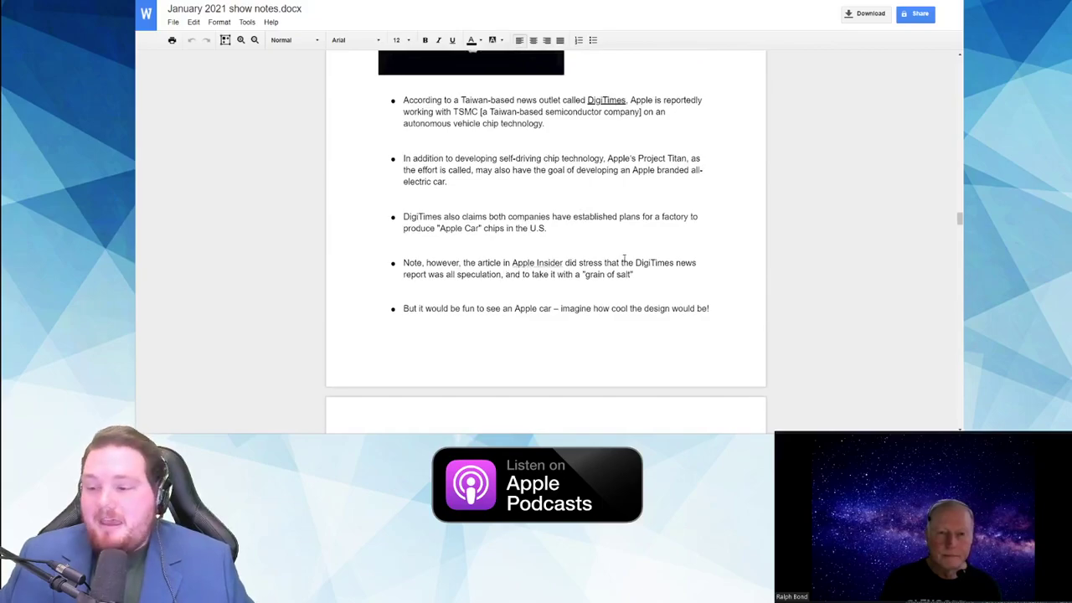
{"action": "scroll", "scroll_direction": "up", "scroll_amount": 3}
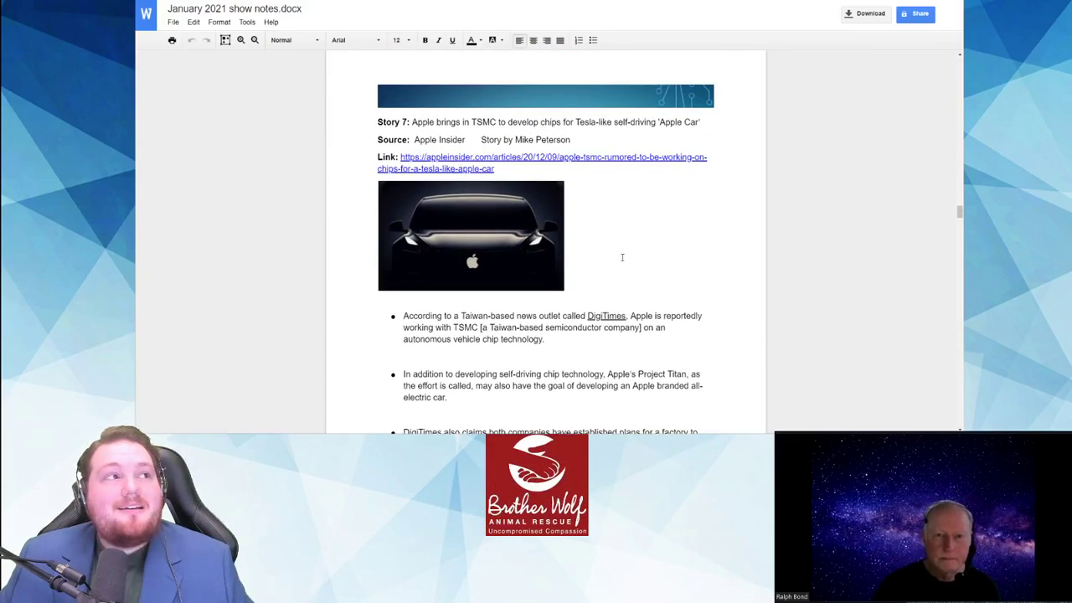
{"action": "scroll", "scroll_direction": "down", "scroll_amount": 3}
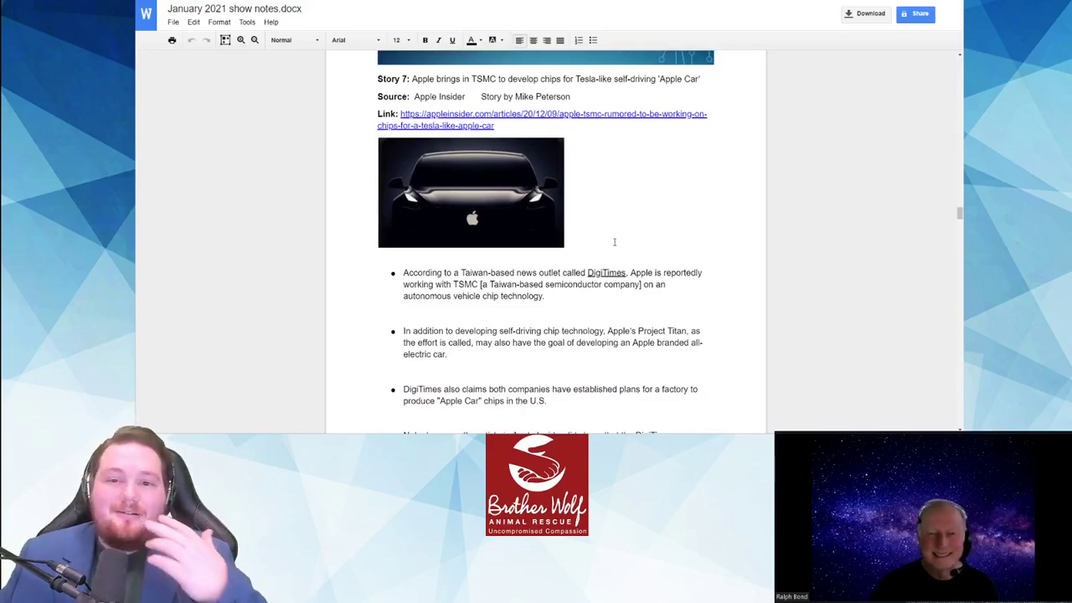
{"action": "scroll", "scroll_direction": "down", "scroll_amount": 3}
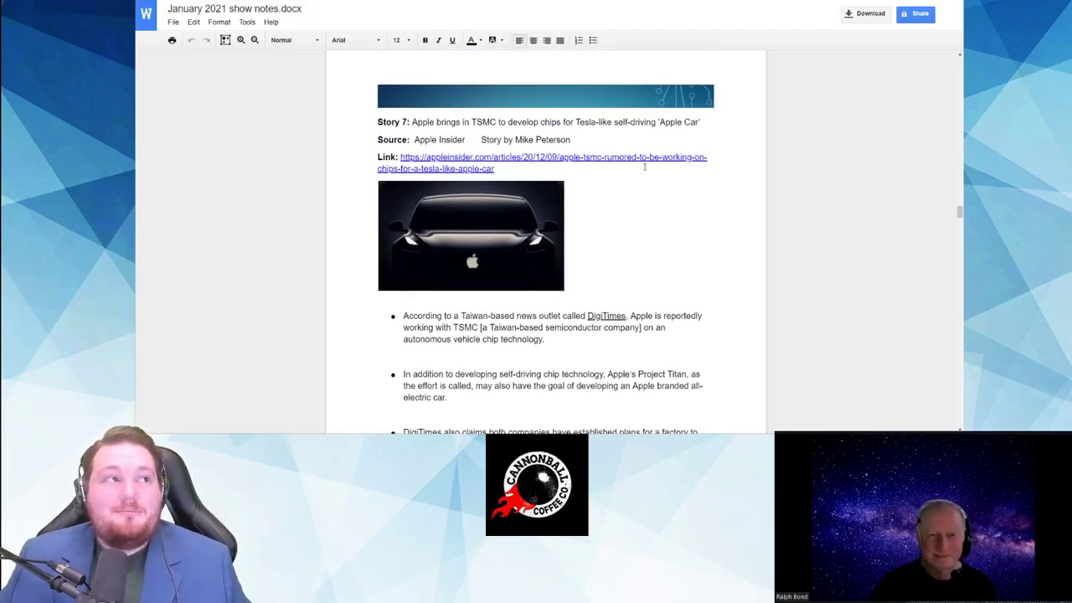
{"action": "scroll", "scroll_direction": "down", "scroll_amount": 3}
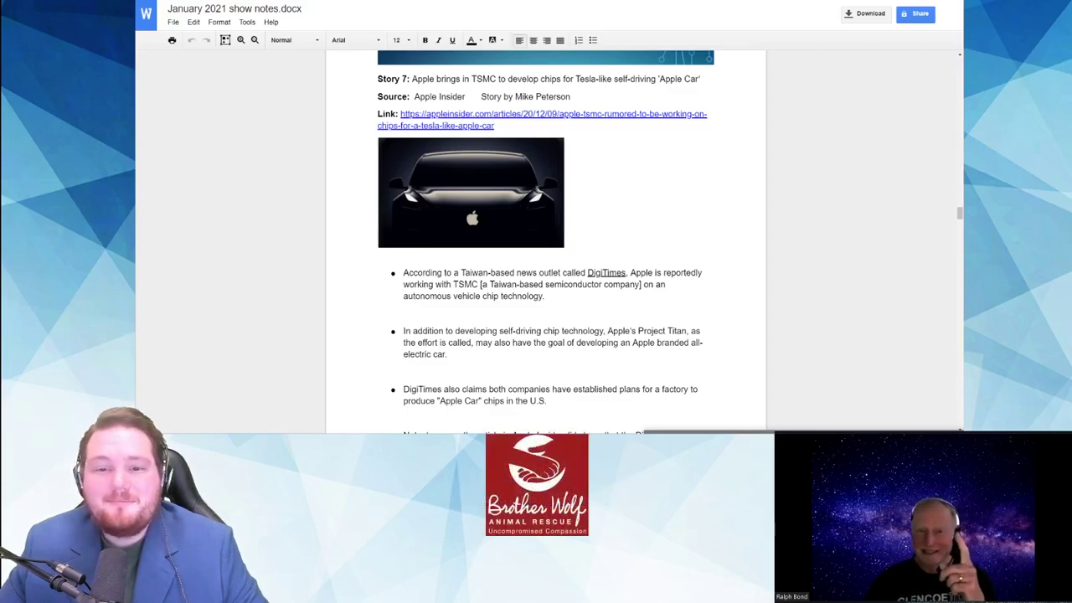
Step: Scroll down to Story 8 on Samsung's $156,000 110-inch MicroLED TV
{"action": "scroll", "scroll_direction": "down", "scroll_amount": 3}
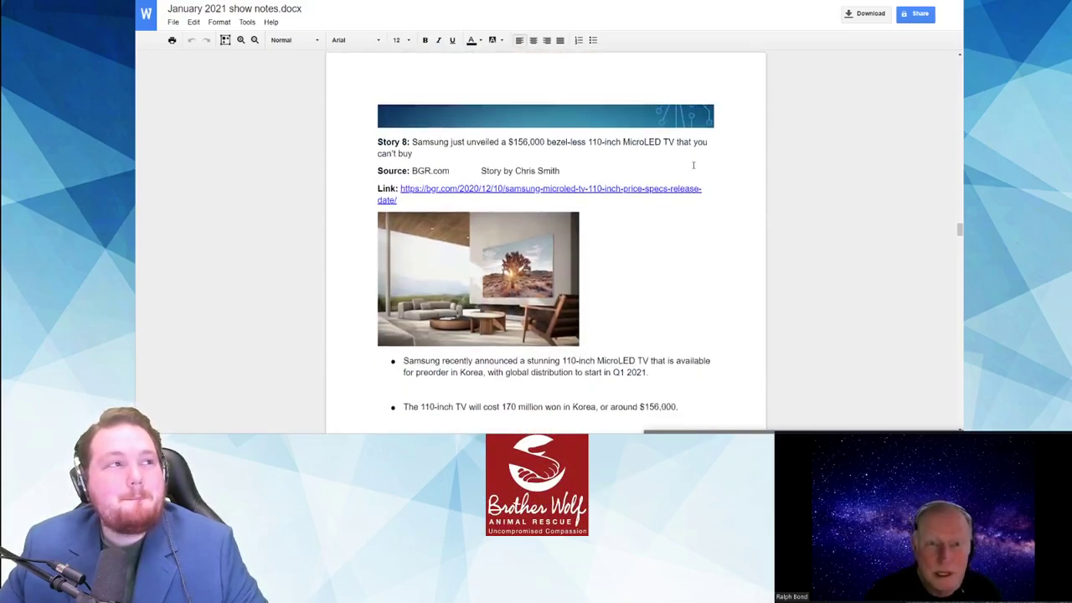
{"action": "scroll", "scroll_direction": "down", "scroll_amount": 3}
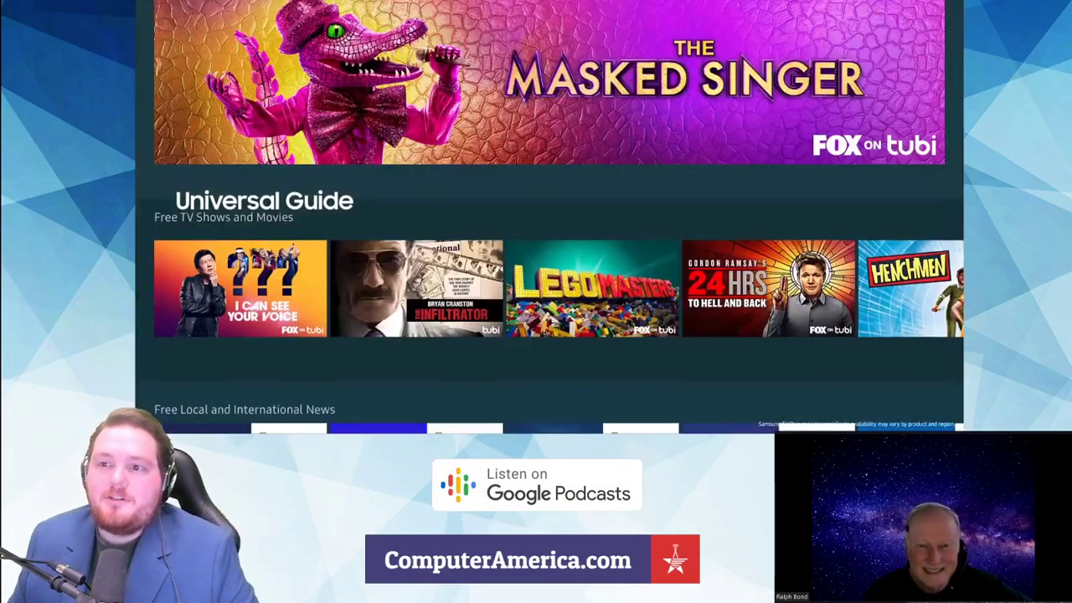
Step: Scroll the Samsung website to the Universal Guide of free TV shows and movies
{"action": "scroll", "scroll_direction": "down", "scroll_amount": 3}
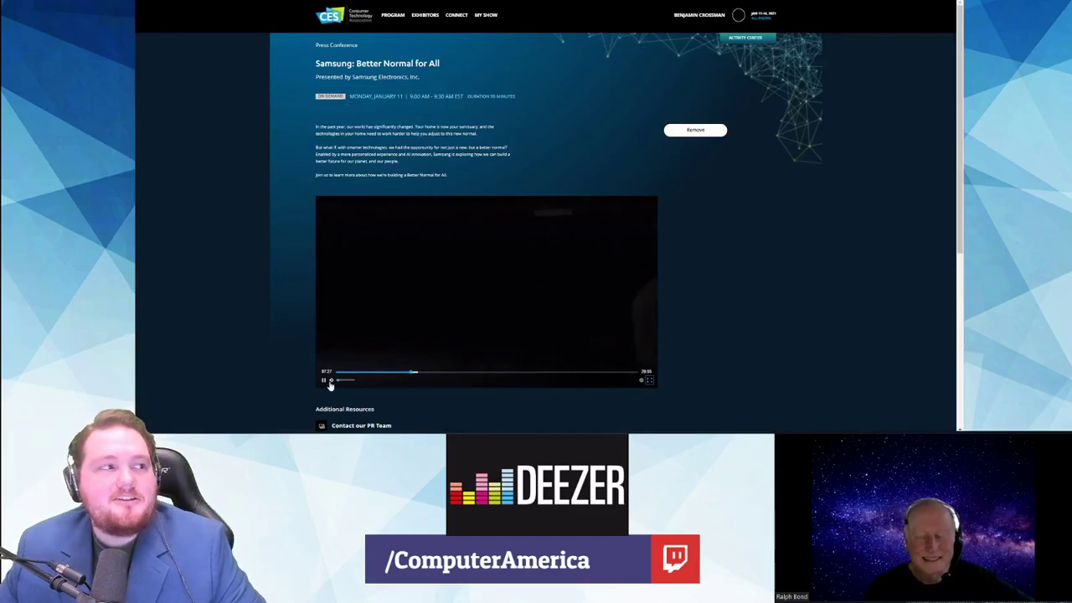
Step: Pause the Samsung 'Better Normal for All' press conference video about seven minutes in
{"action": "left_click", "coordinate": [324, 380]}
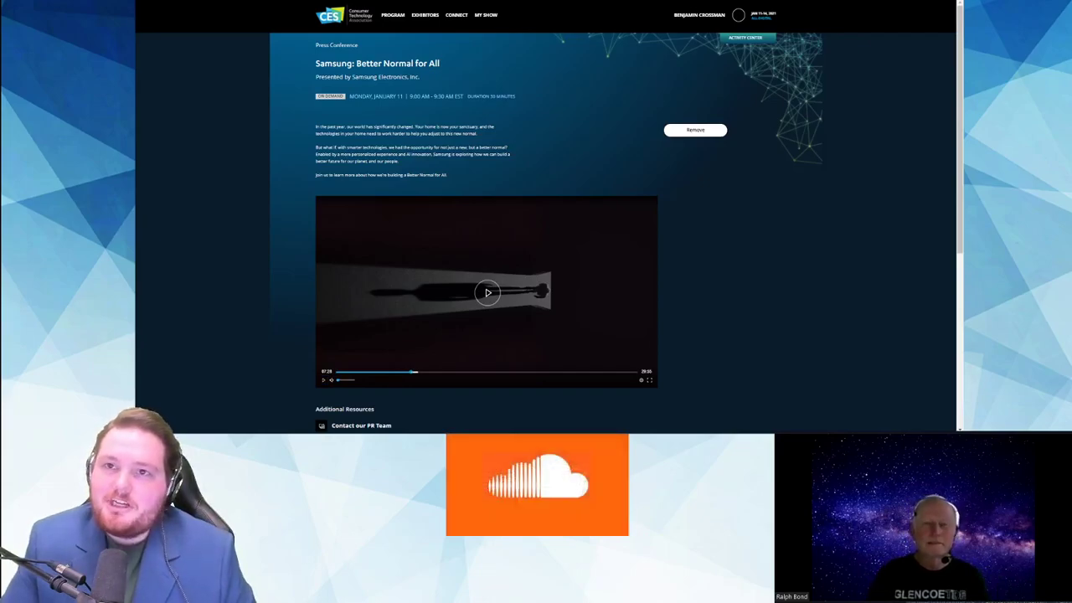
{"action": "mouse_move", "coordinate": [744, 185]}
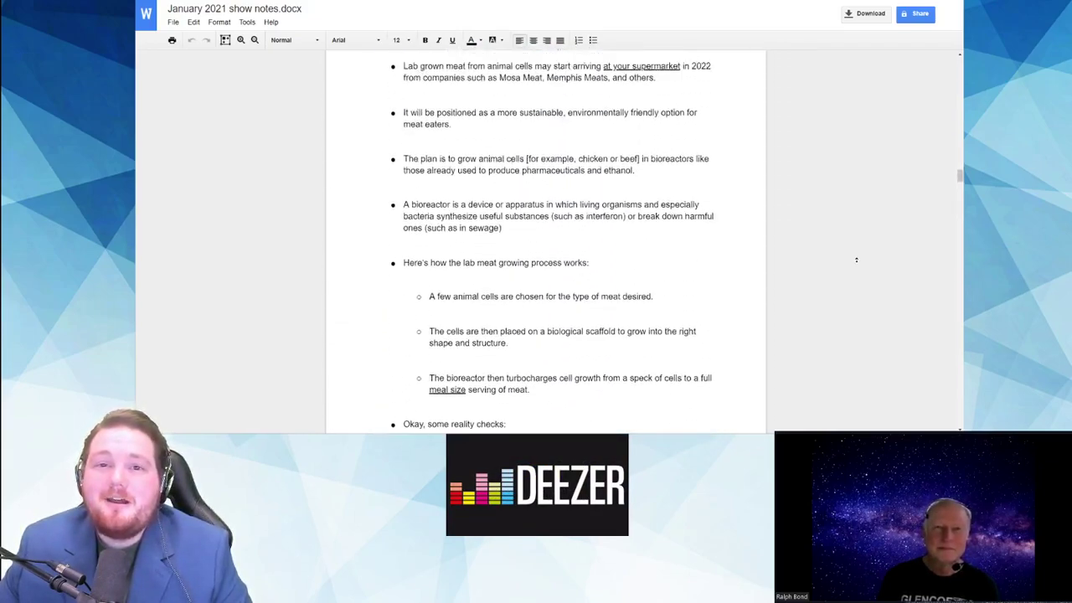
Step: Scroll the show notes up to the January 2021 header and Story 1 on artificial skin
{"action": "scroll", "scroll_direction": "down", "scroll_amount": 3}
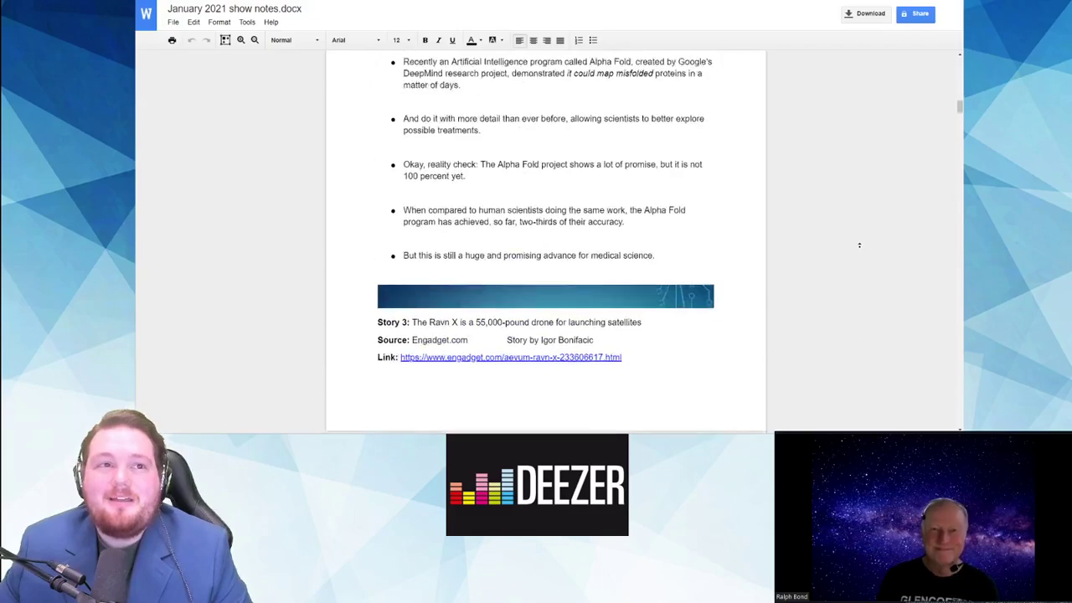
{"action": "scroll", "scroll_direction": "up", "scroll_amount": 3}
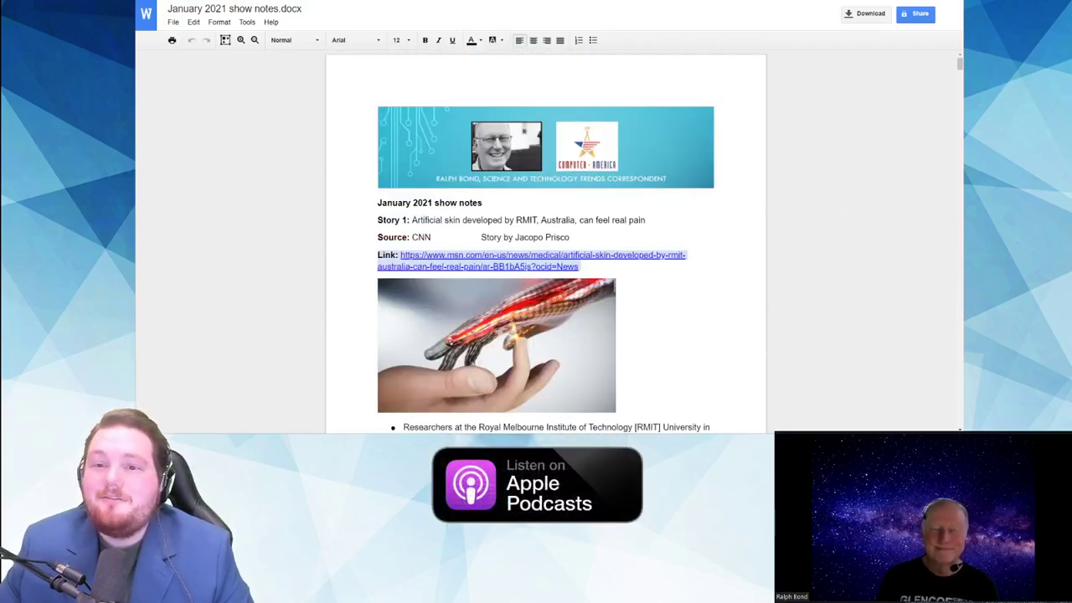